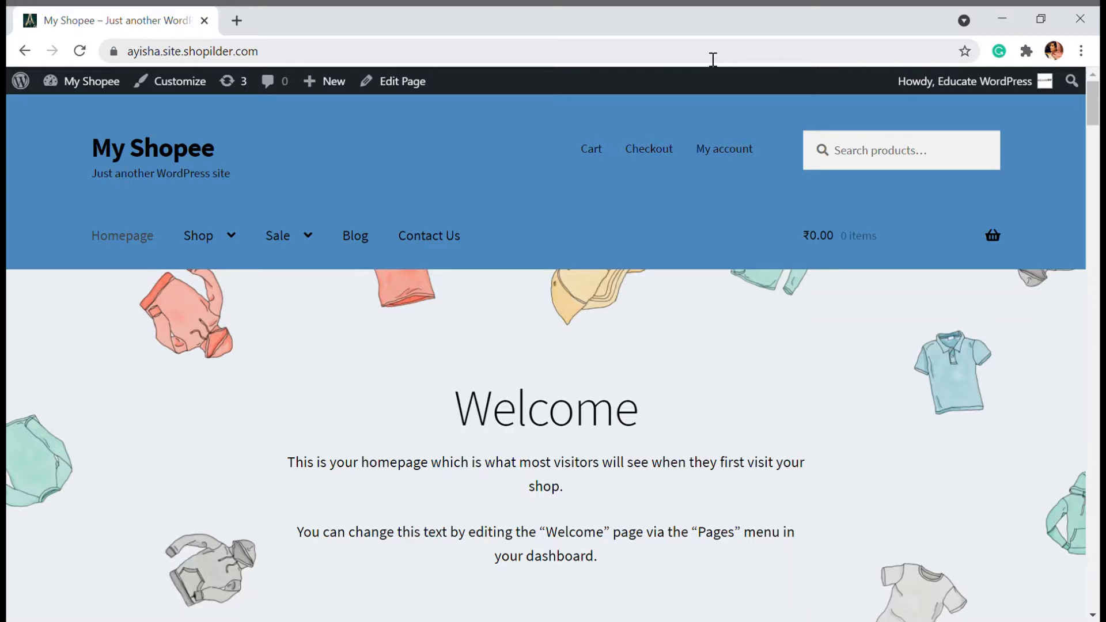
Go from the My Shopee storefront to the WordPress admin dashboard via the admin bar.
{"action": "left_click", "coordinate": [90, 81]}
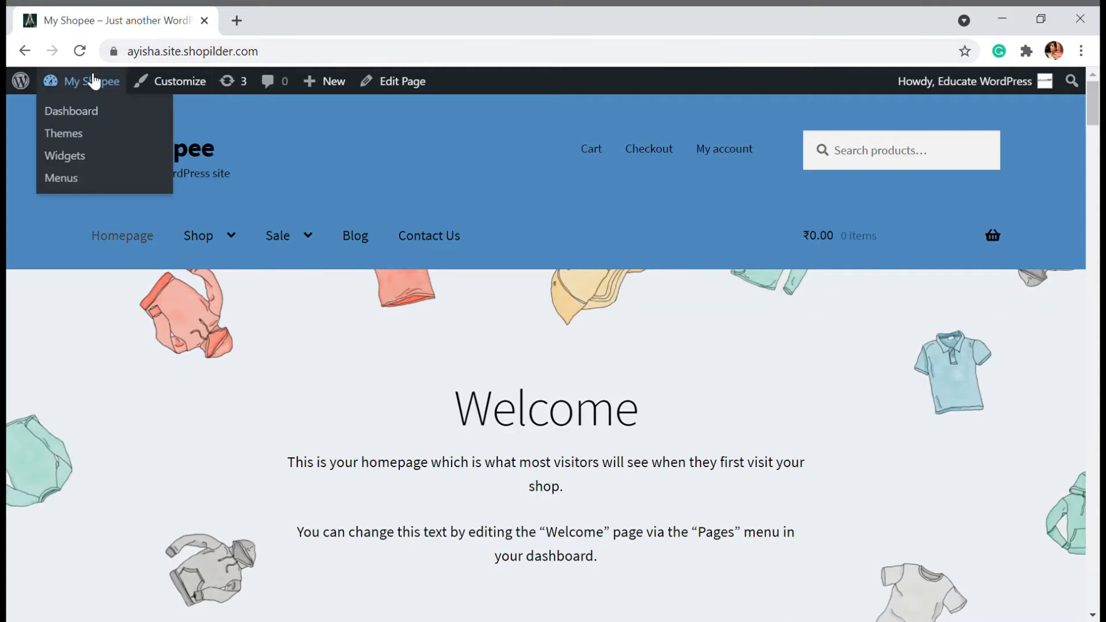
{"action": "left_click", "coordinate": [71, 111]}
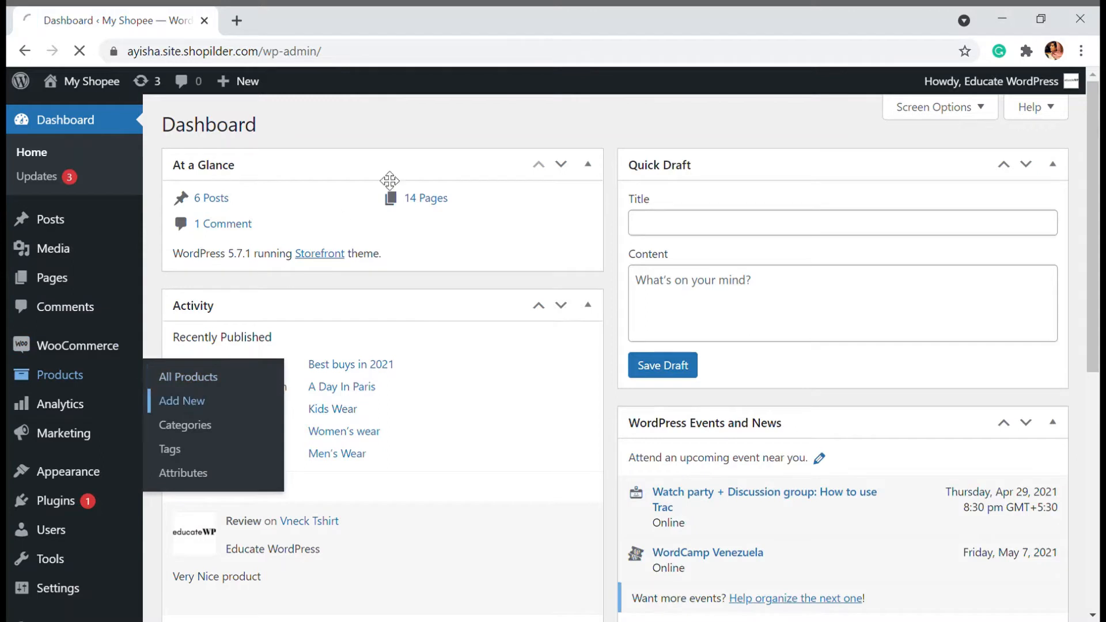
Create a new product and name it 'WordPress Beginner Course'.
{"action": "left_click", "coordinate": [182, 401]}
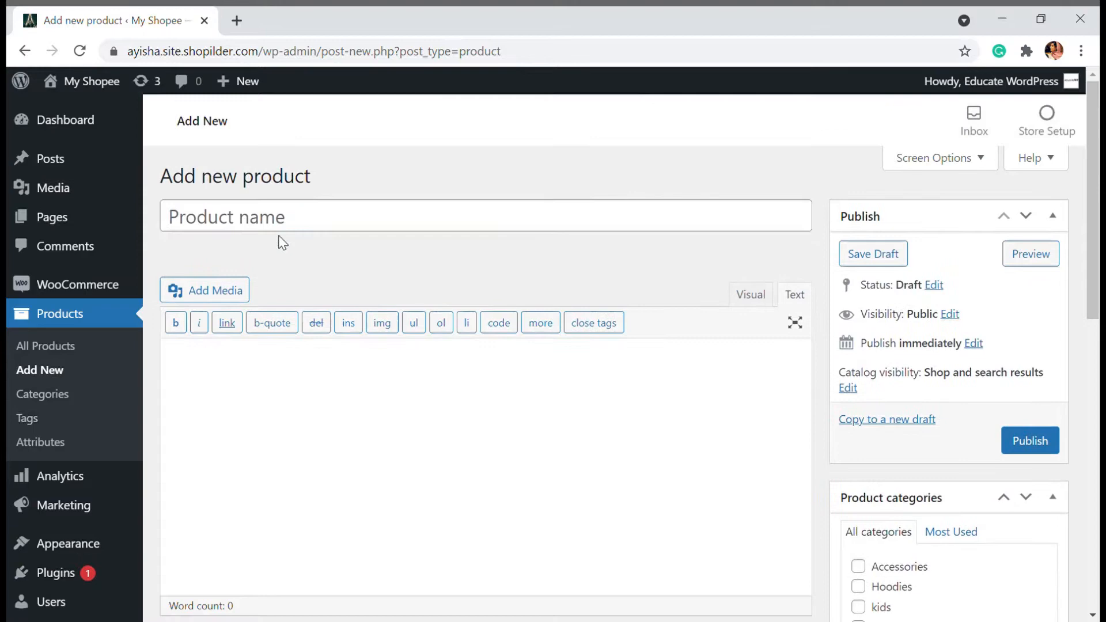
{"action": "left_click", "coordinate": [485, 215]}
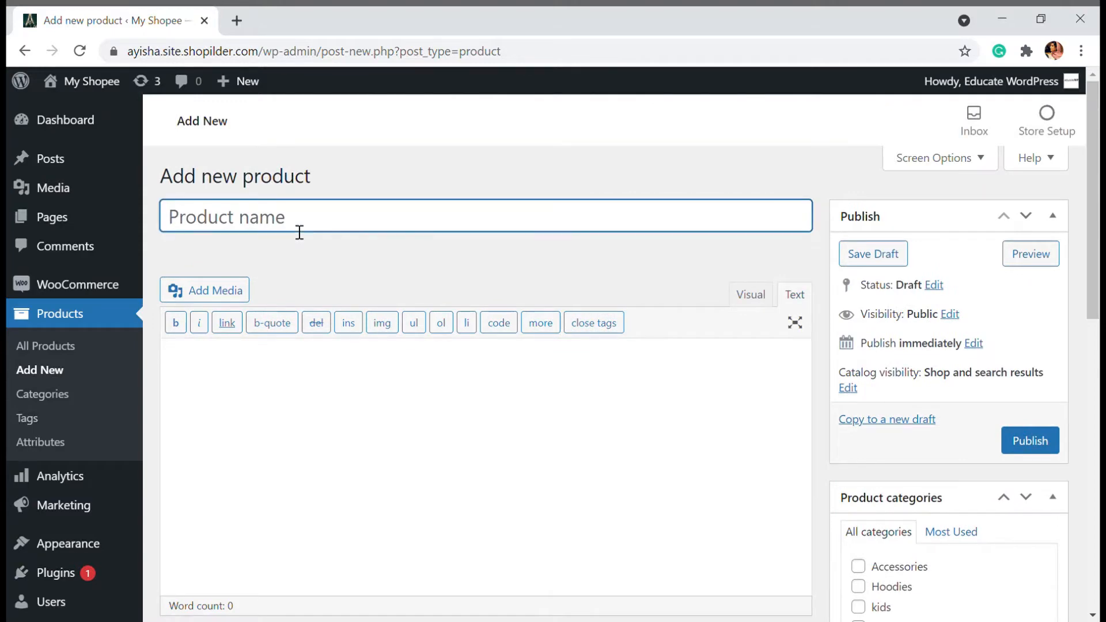
{"action": "type", "text": "Wo"}
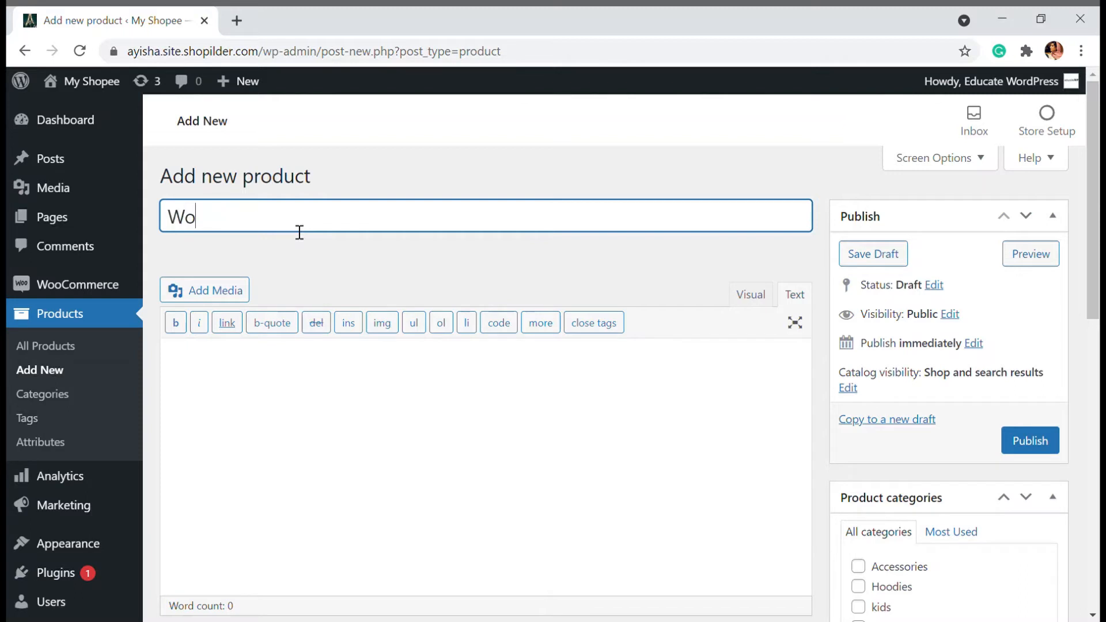
{"action": "type", "text": "rd"}
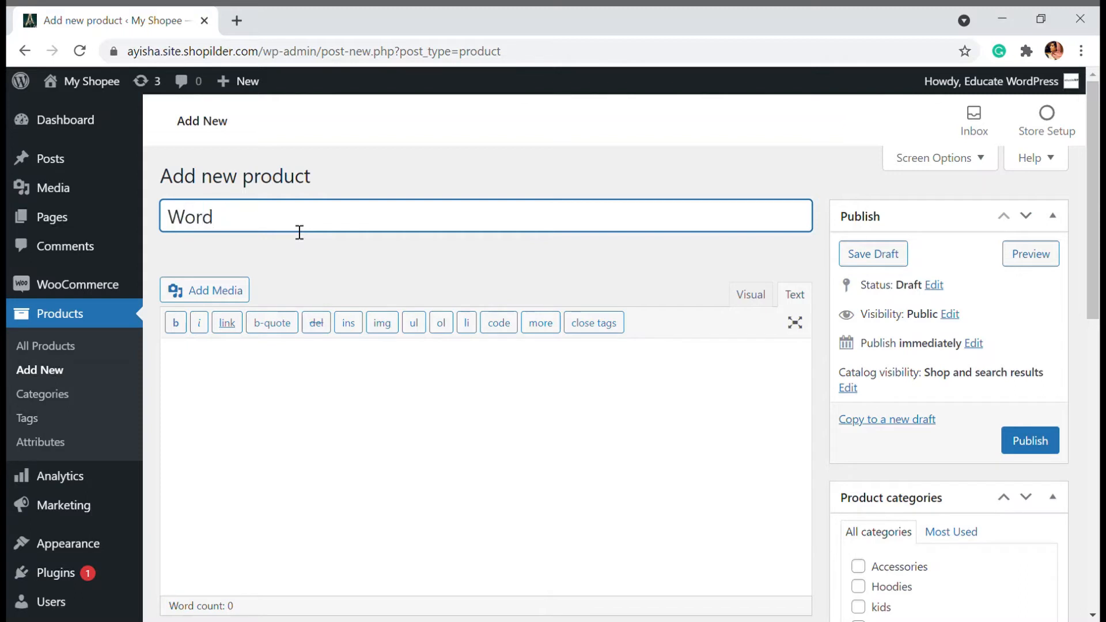
{"action": "type", "text": "Press"}
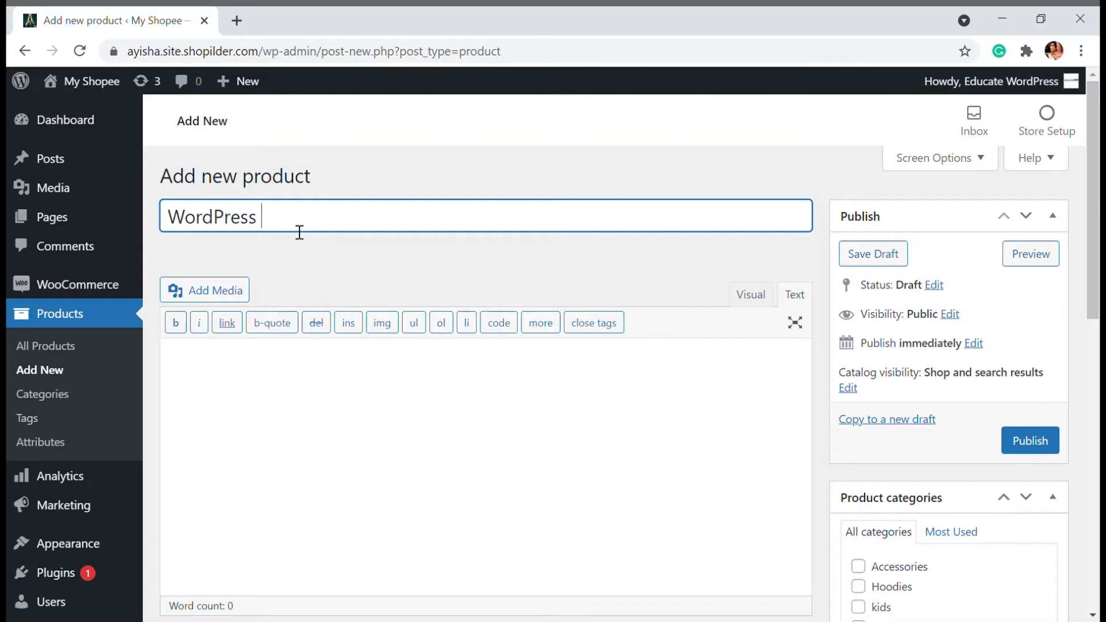
{"action": "type", "text": "Beg"}
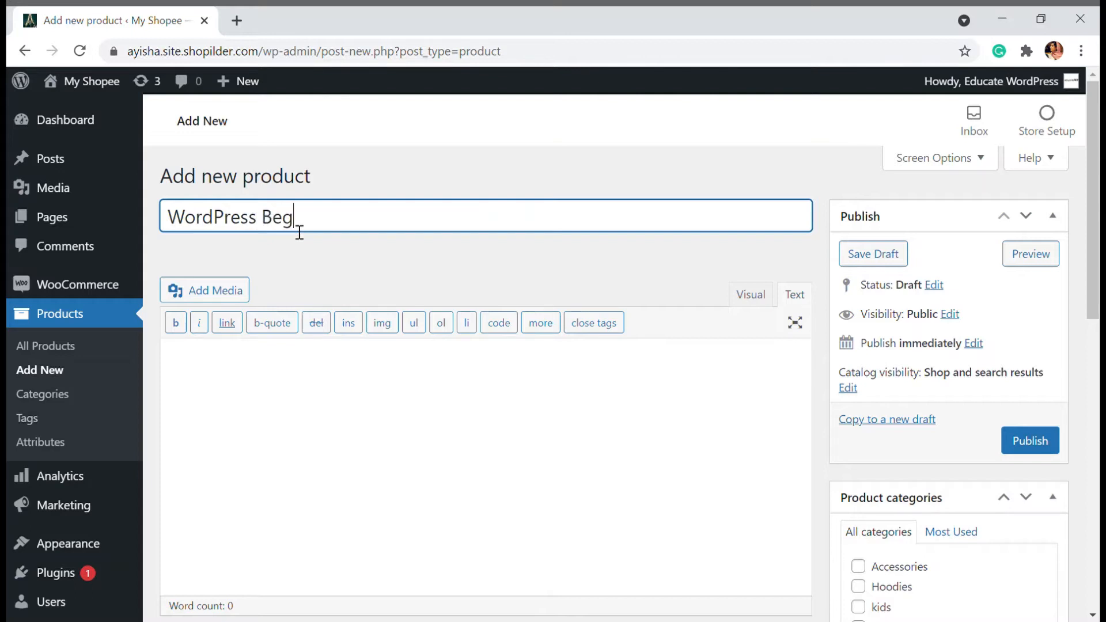
{"action": "type", "text": "iner"}
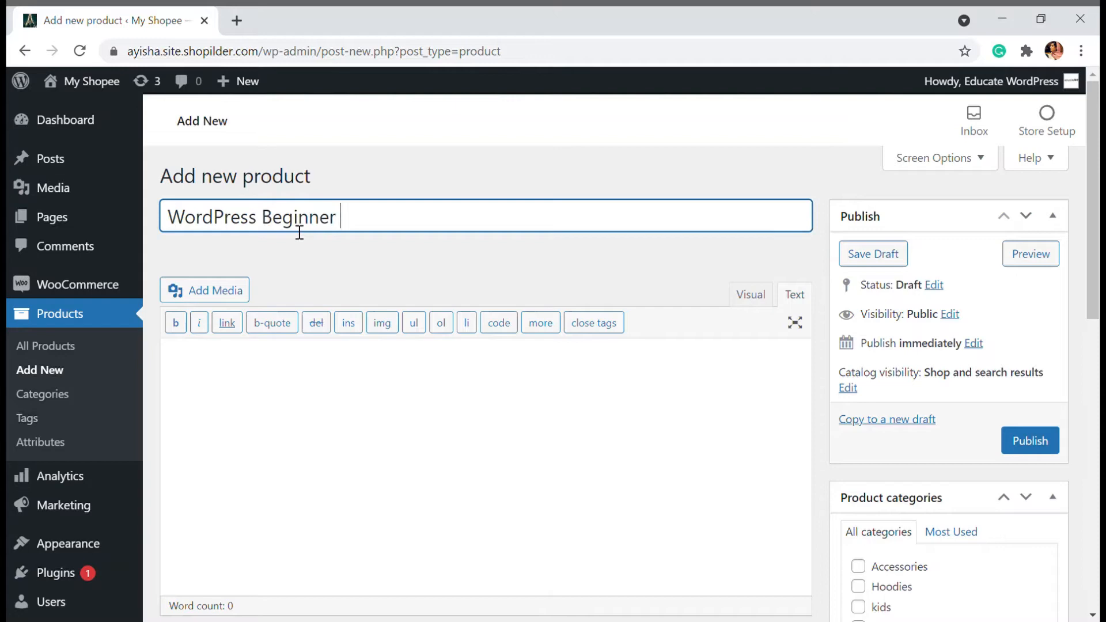
{"action": "type", "text": "Course"}
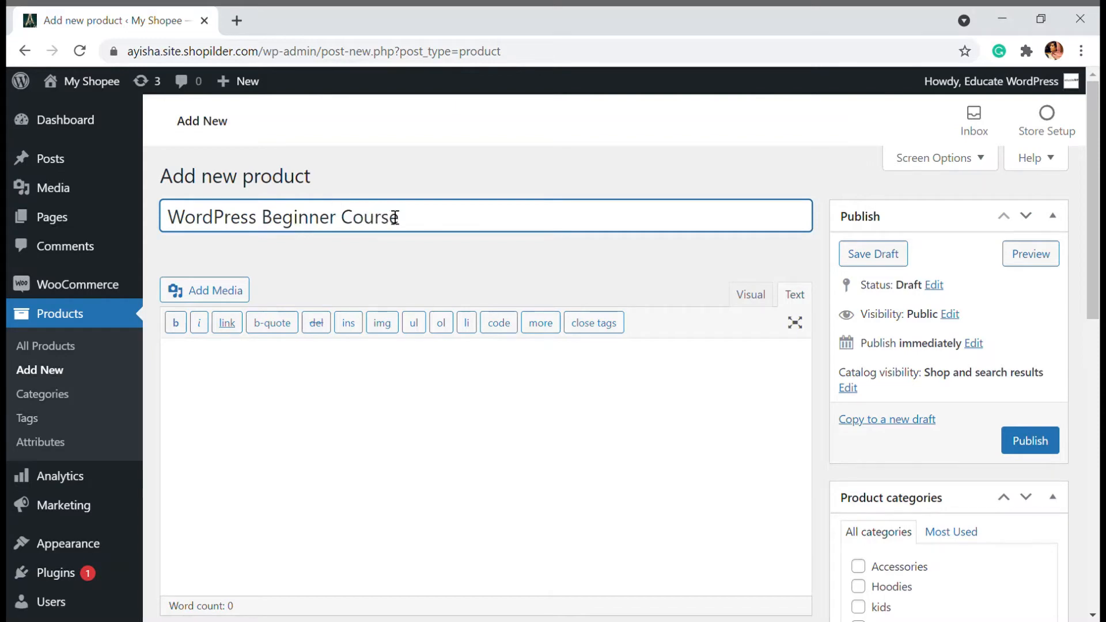
Assign the product to the Courses category from the Most Used categories list.
{"action": "scroll", "scroll_direction": "down", "scroll_amount": 3}
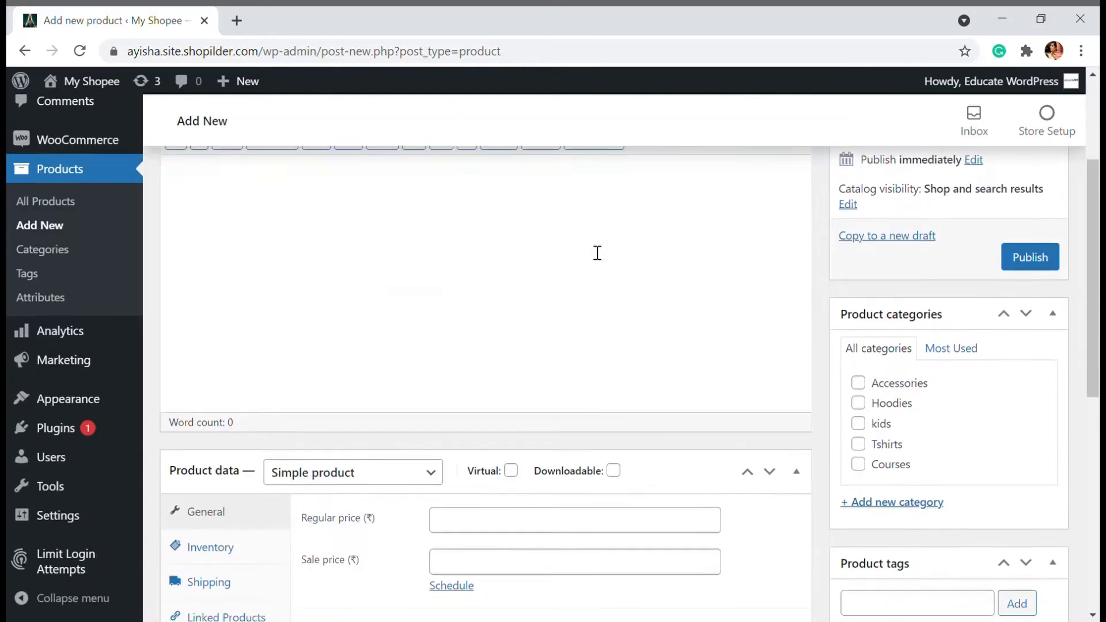
{"action": "scroll", "scroll_direction": "down", "scroll_amount": 3}
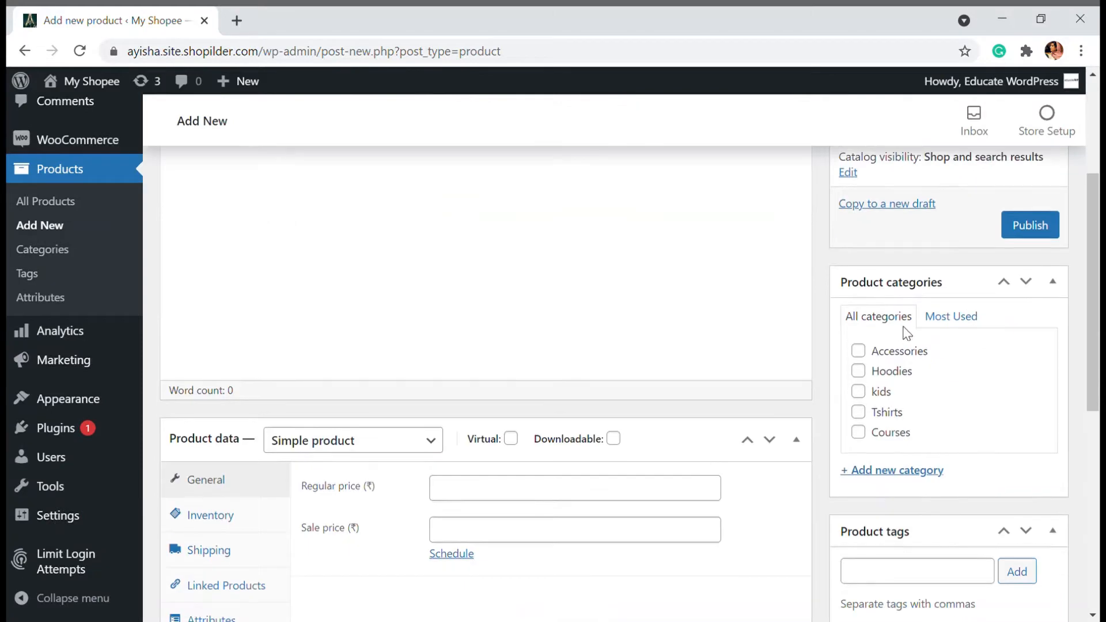
{"action": "left_click", "coordinate": [950, 316]}
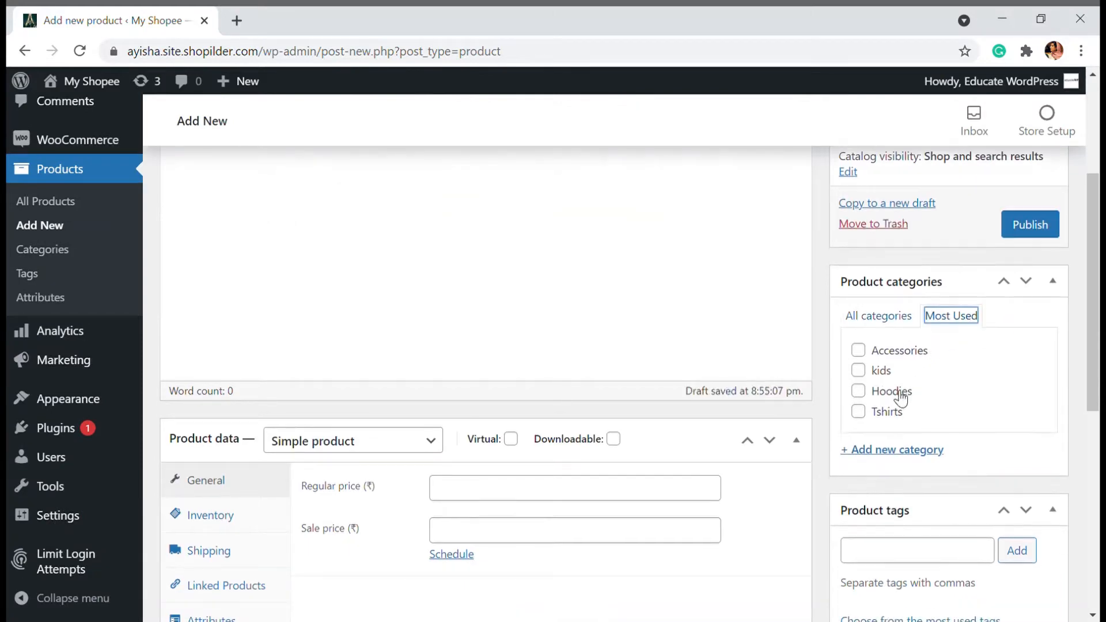
{"action": "scroll", "scroll_direction": "down", "scroll_amount": 3}
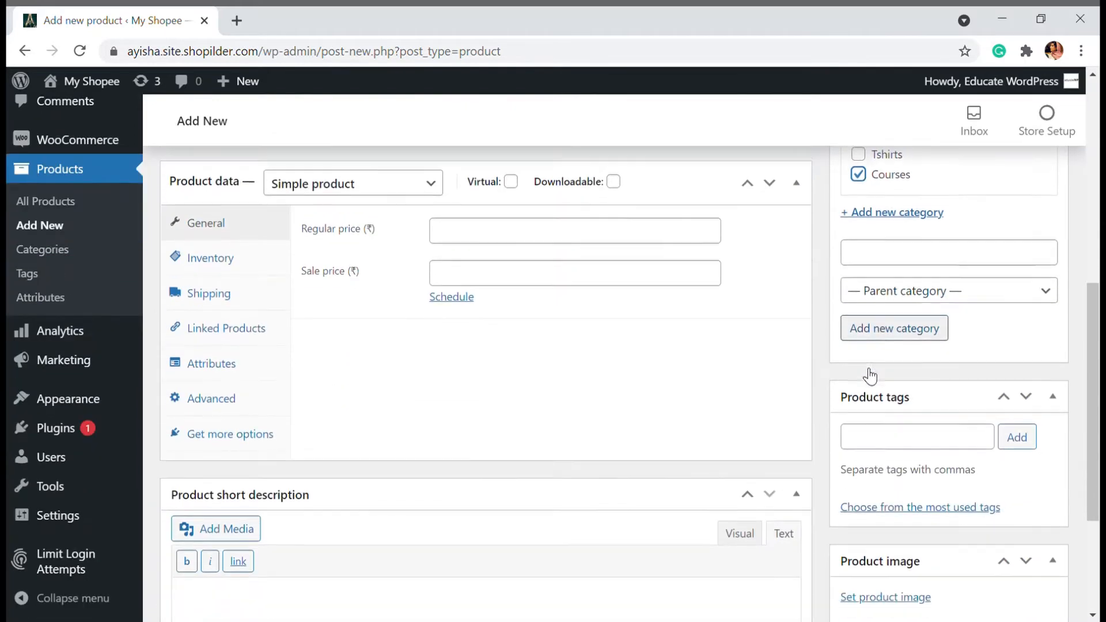
{"action": "scroll", "scroll_direction": "down", "scroll_amount": 3}
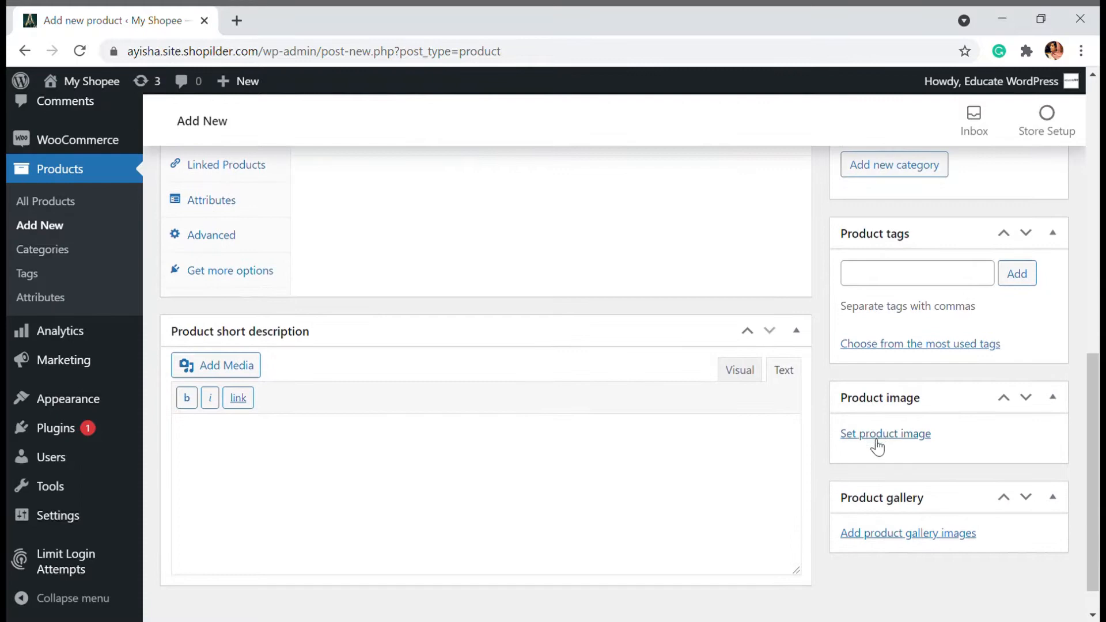
Set the WordPress Courses banner as the product image.
{"action": "left_click", "coordinate": [886, 433]}
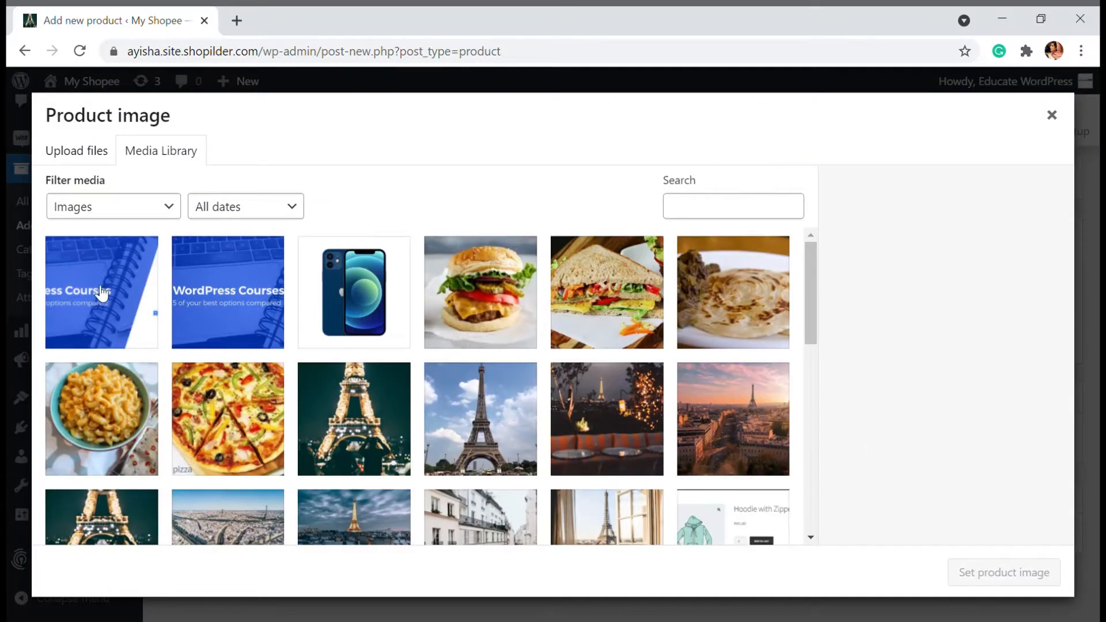
{"action": "left_click", "coordinate": [227, 291]}
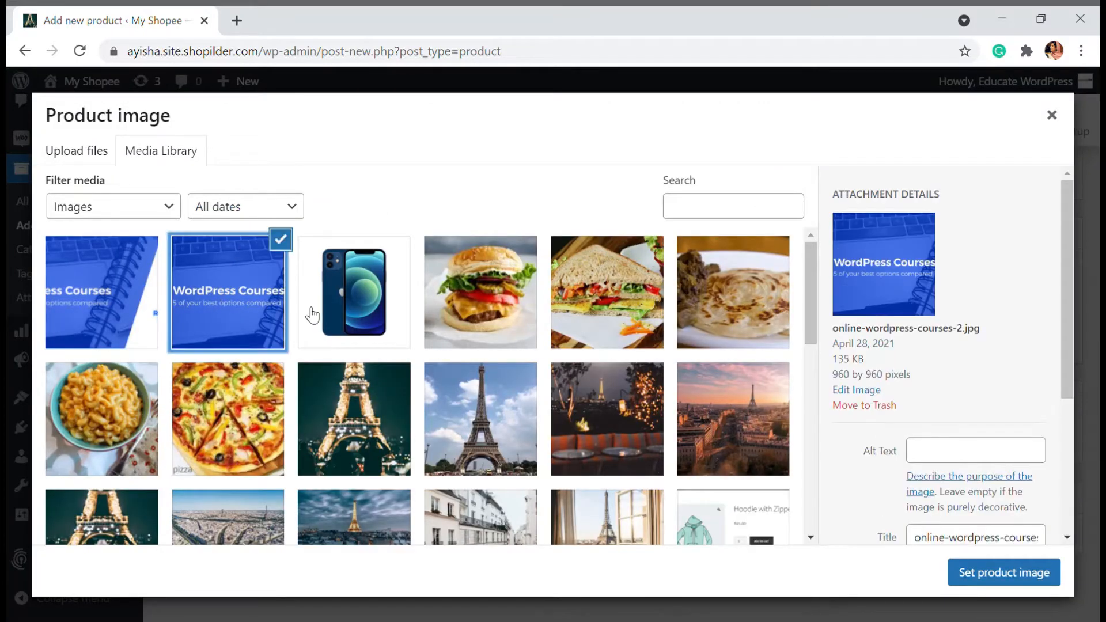
{"action": "left_click", "coordinate": [1003, 573]}
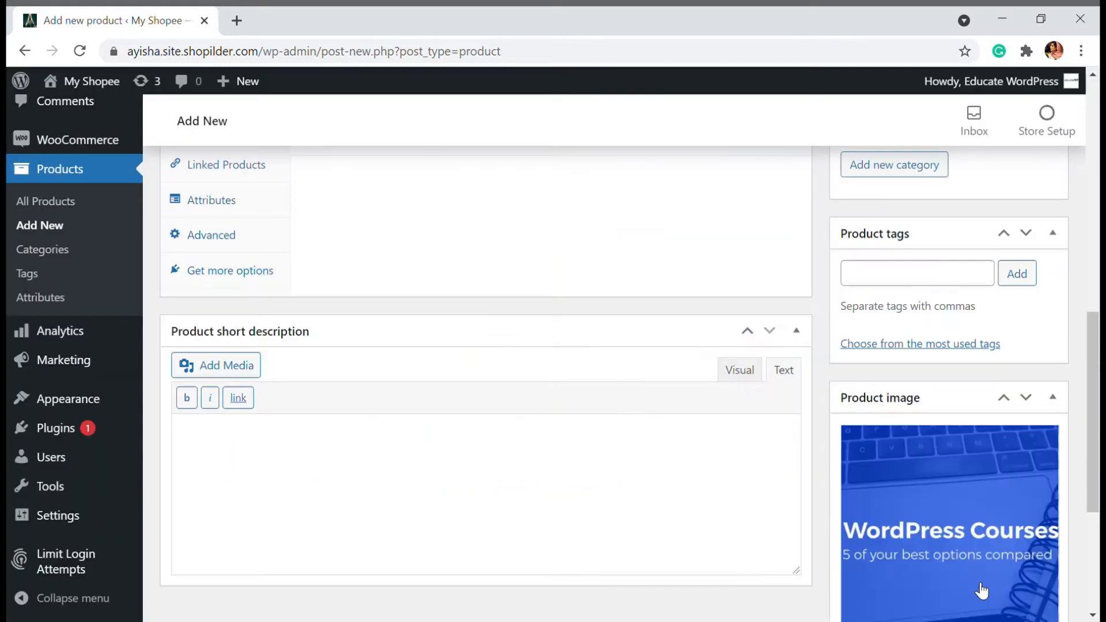
Add the WordPress Courses banner to the product gallery as well.
{"action": "scroll", "scroll_direction": "down", "scroll_amount": 3}
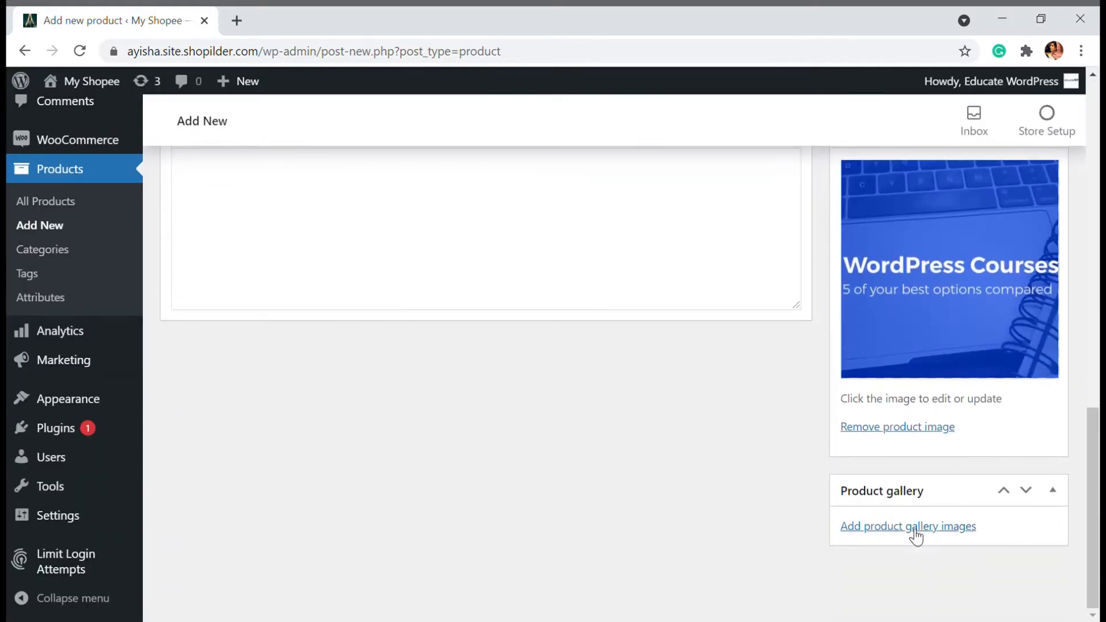
{"action": "left_click", "coordinate": [908, 527]}
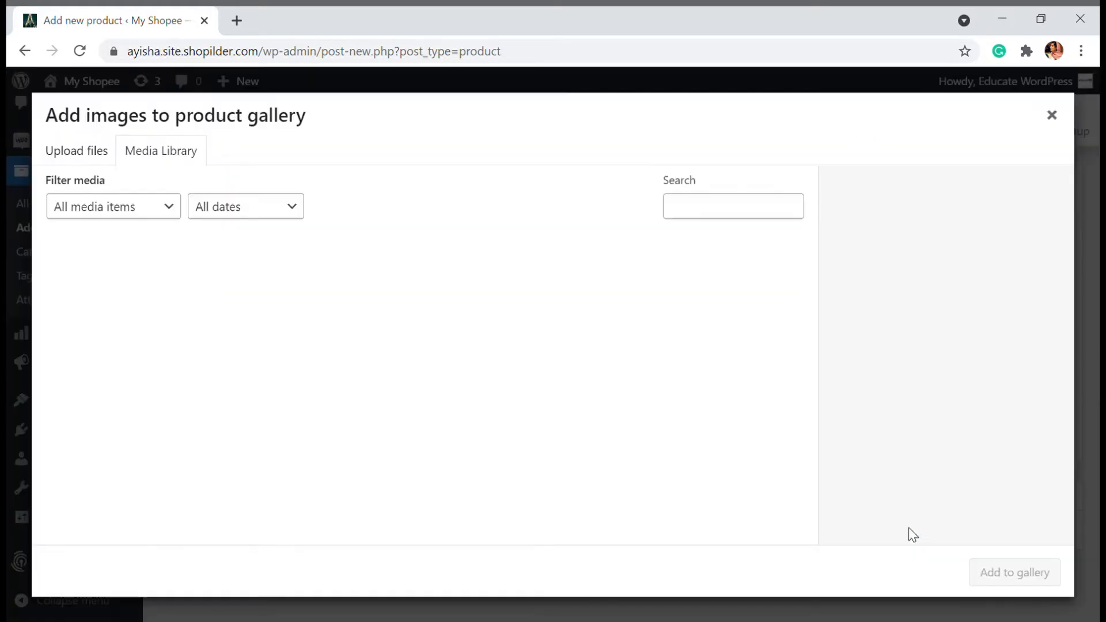
{"action": "left_click", "coordinate": [354, 292]}
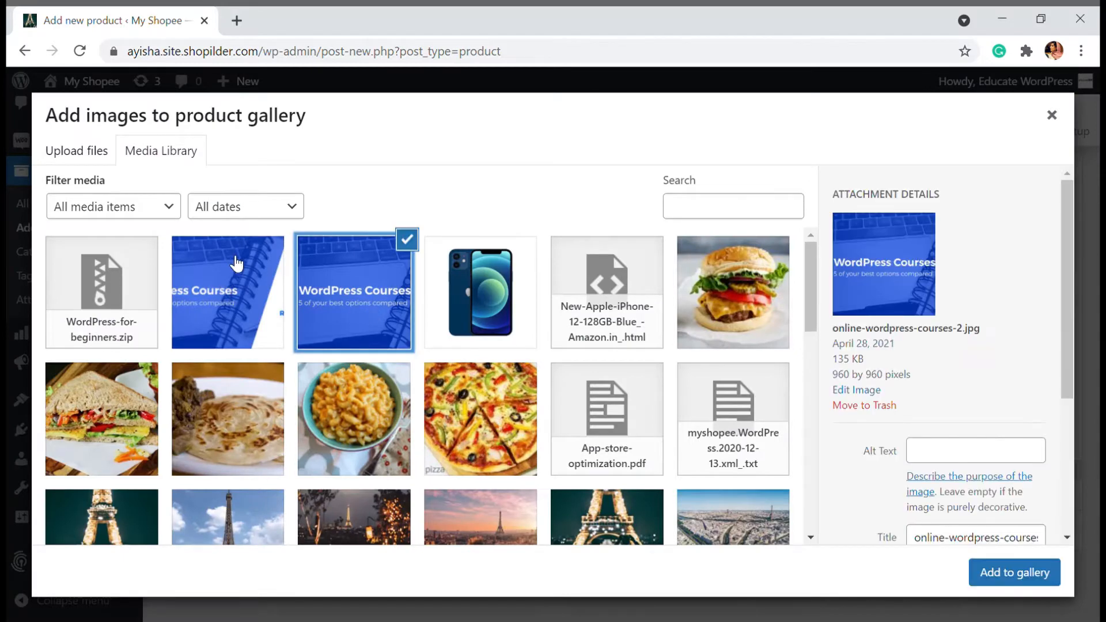
{"action": "left_click", "coordinate": [1014, 573]}
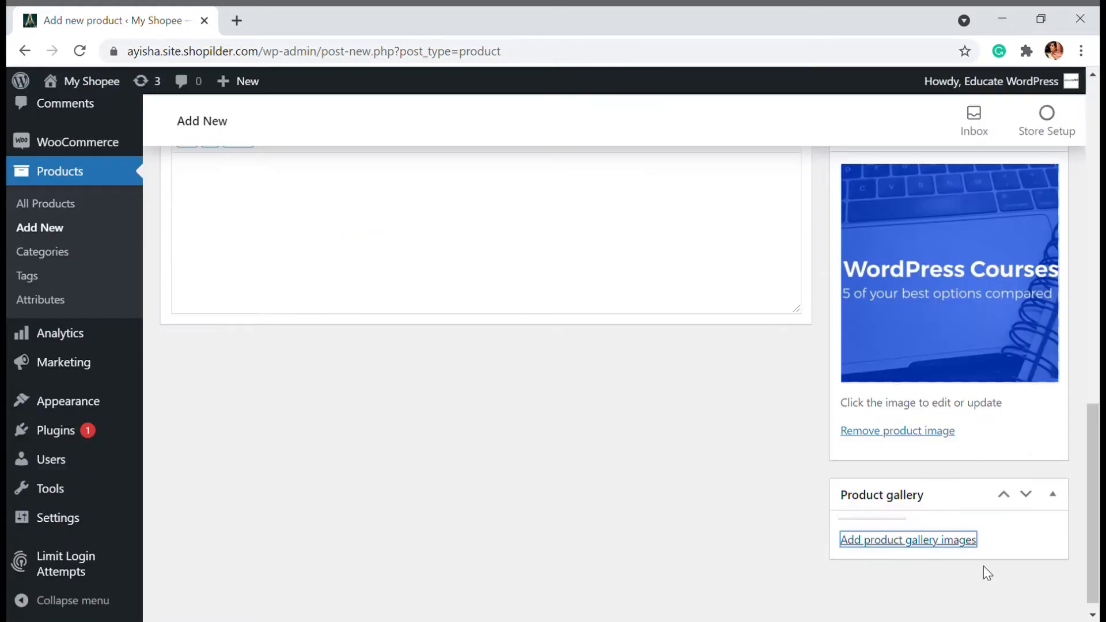
{"action": "scroll", "scroll_direction": "up", "scroll_amount": 3}
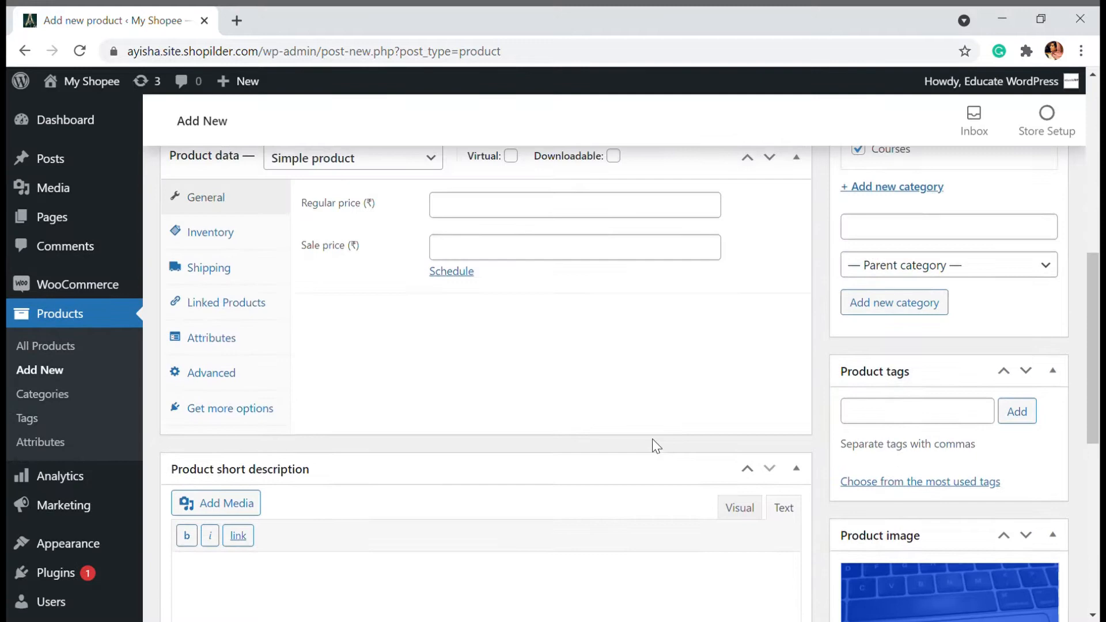
Scroll the product page down to the Product data meta box.
{"action": "scroll", "scroll_direction": "up", "scroll_amount": 3}
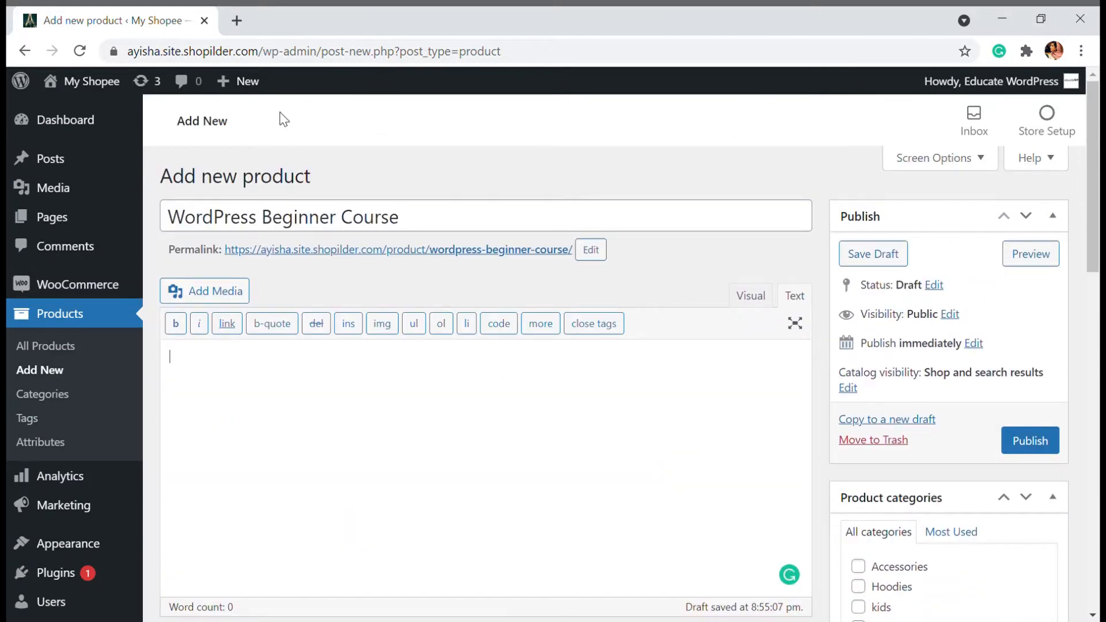
{"action": "scroll", "scroll_direction": "down", "scroll_amount": 3}
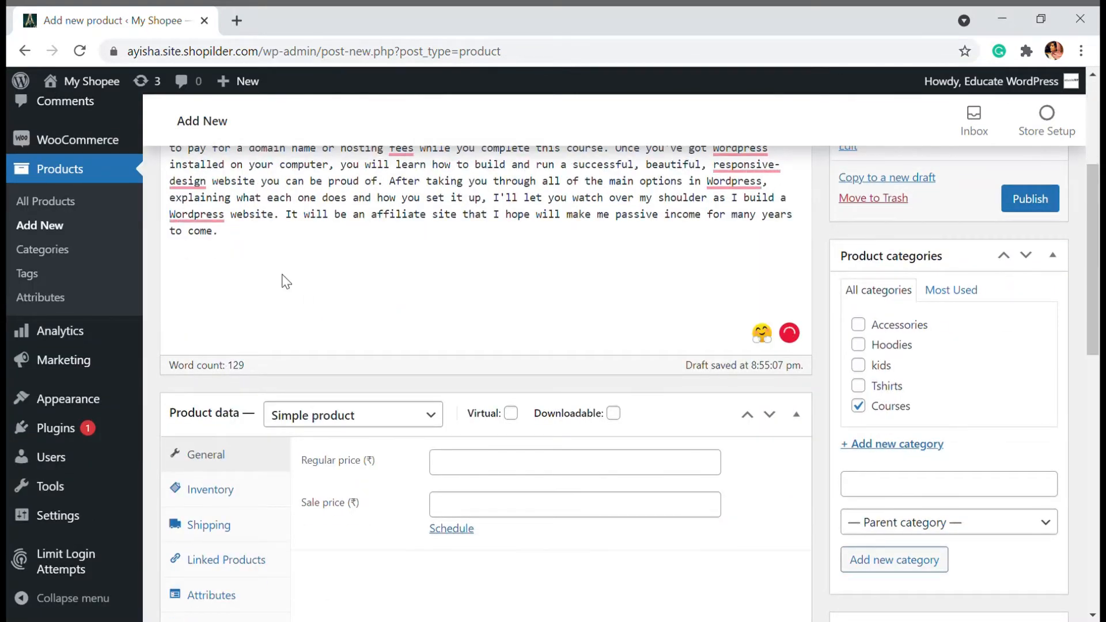
{"action": "mouse_move", "coordinate": [608, 353]}
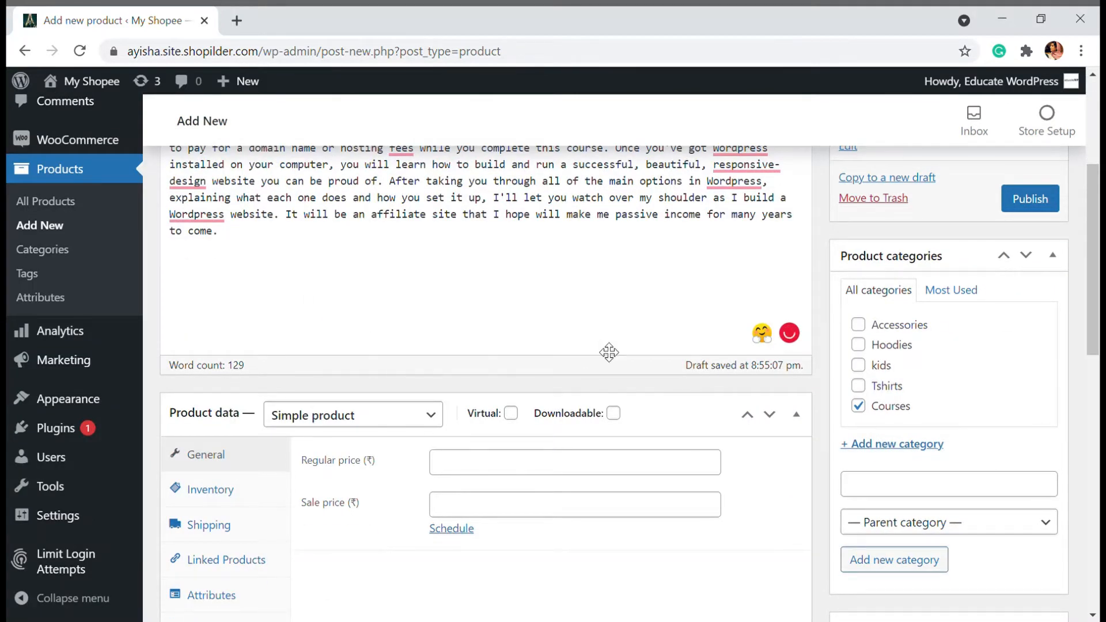
{"action": "scroll", "scroll_direction": "down", "scroll_amount": 3}
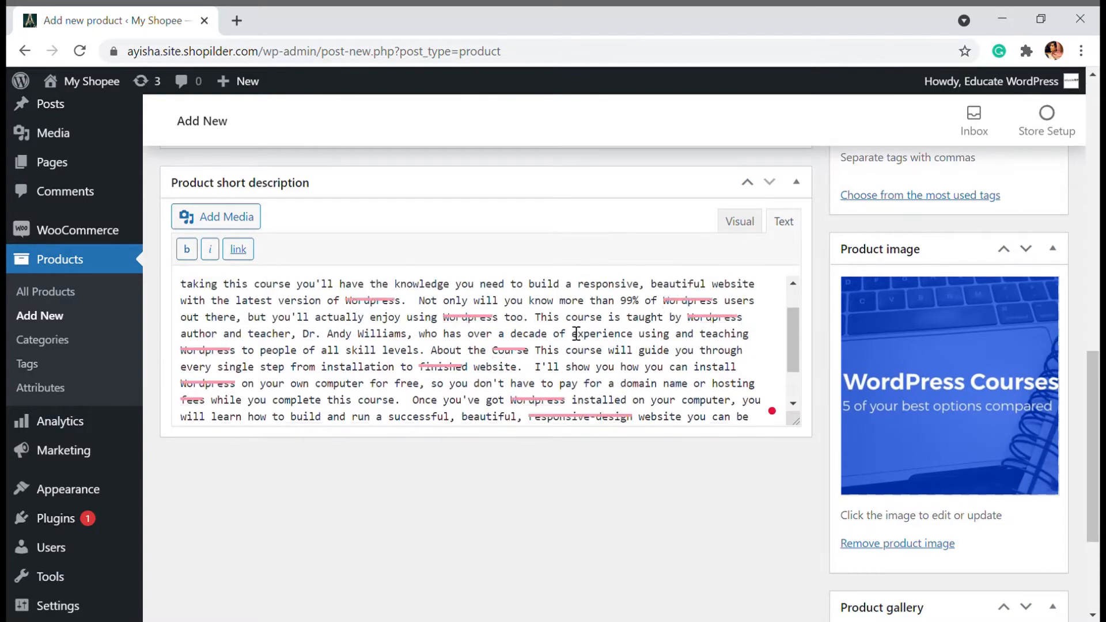
{"action": "scroll", "scroll_direction": "down", "scroll_amount": 3}
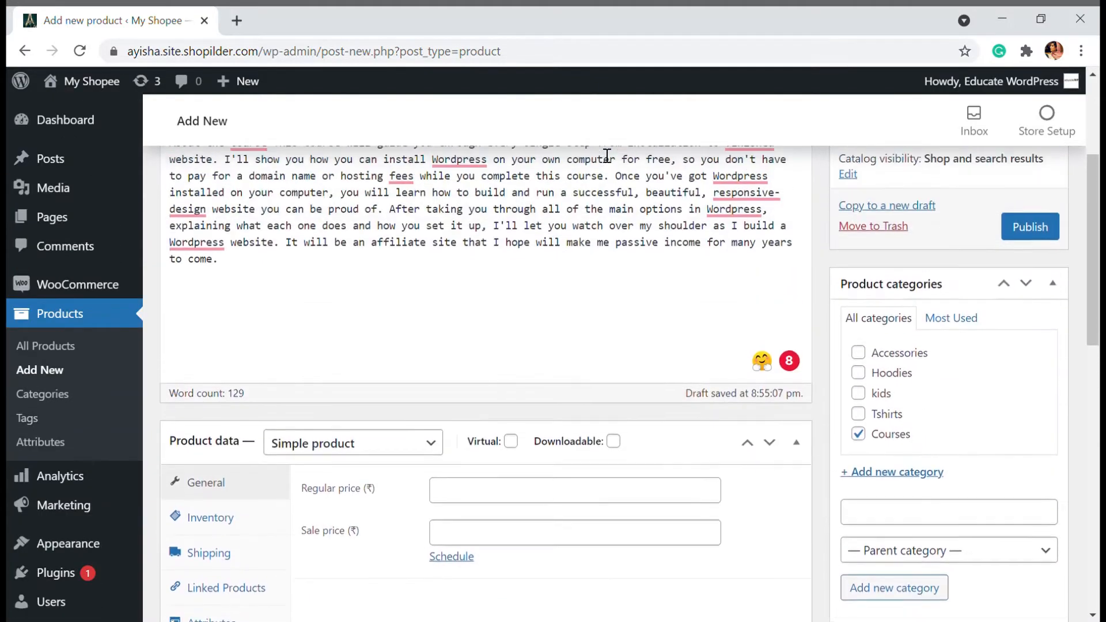
{"action": "scroll", "scroll_direction": "down", "scroll_amount": 3}
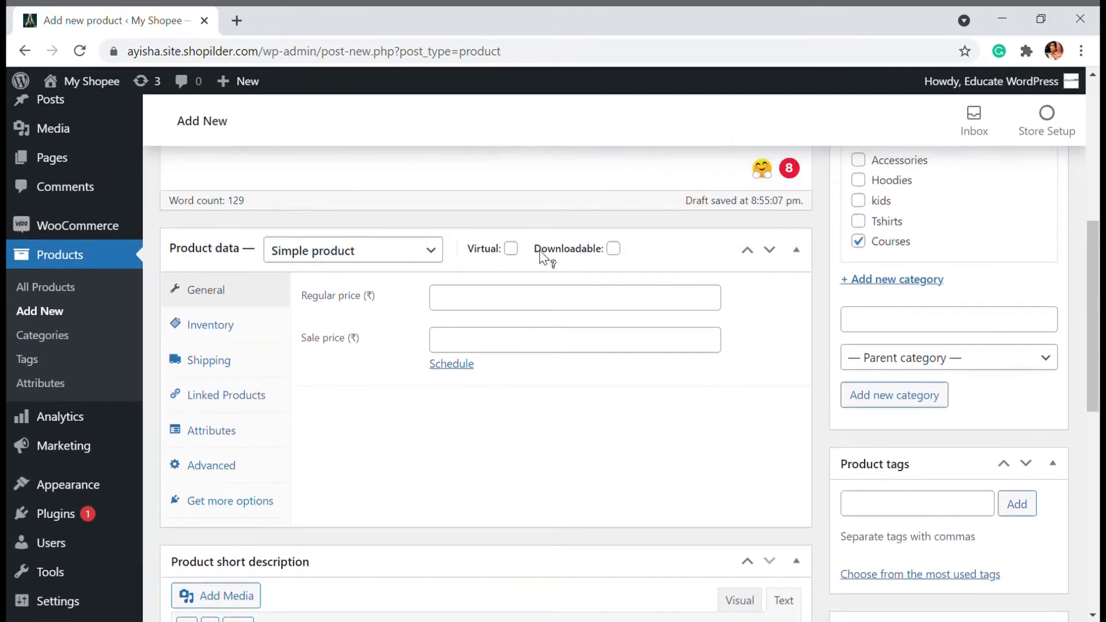
{"action": "mouse_move", "coordinate": [289, 213]}
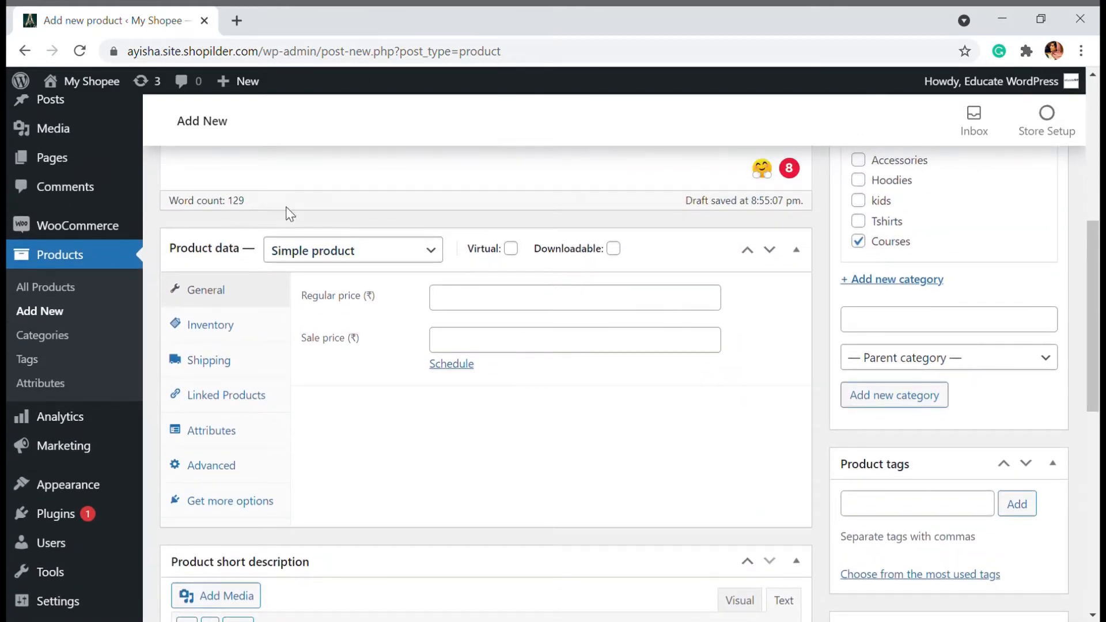
{"action": "mouse_move", "coordinate": [379, 224]}
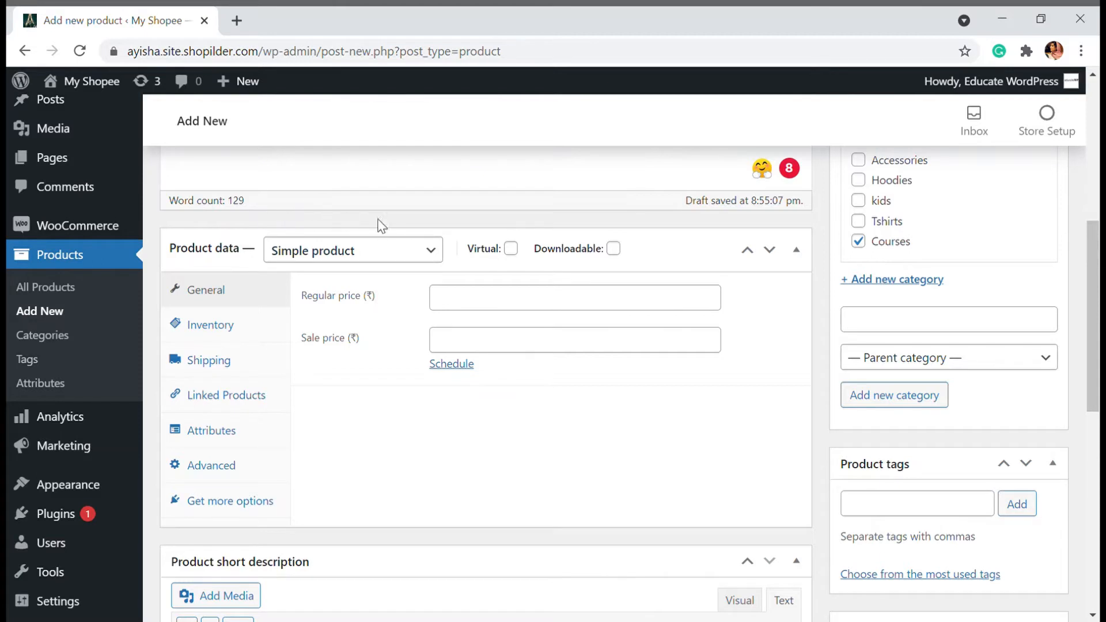
{"action": "mouse_move", "coordinate": [231, 262]}
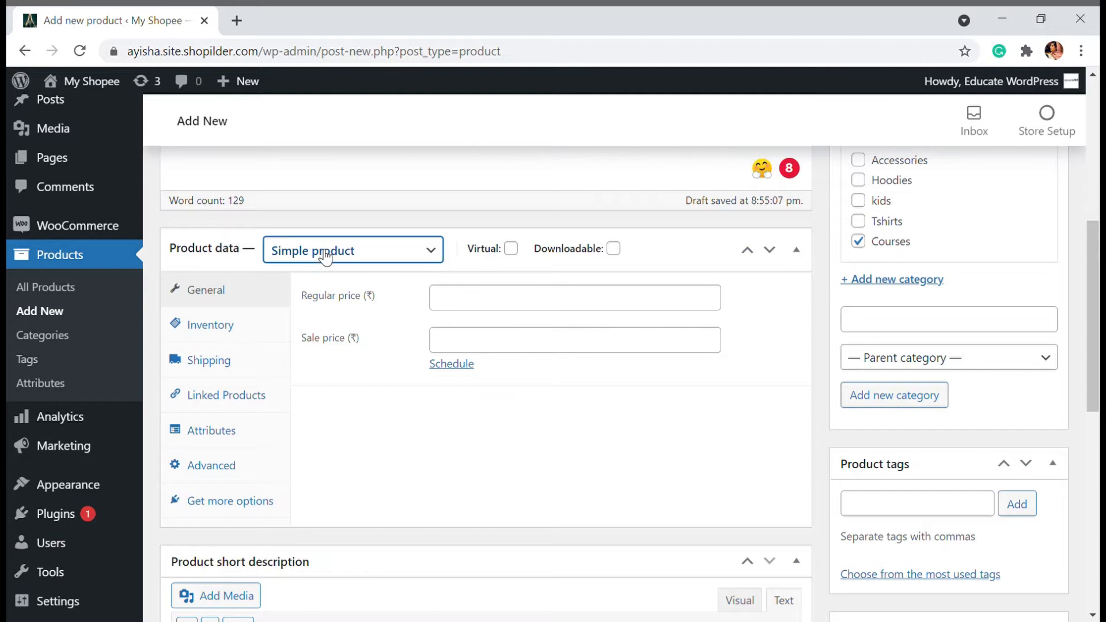
{"action": "mouse_move", "coordinate": [361, 313]}
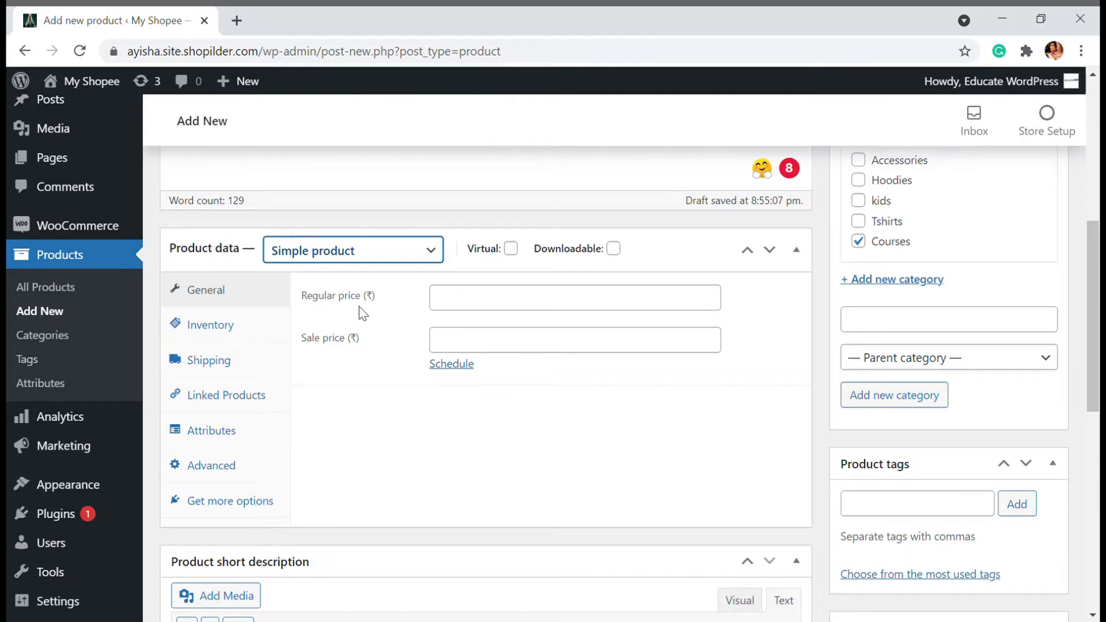
{"action": "mouse_move", "coordinate": [379, 256]}
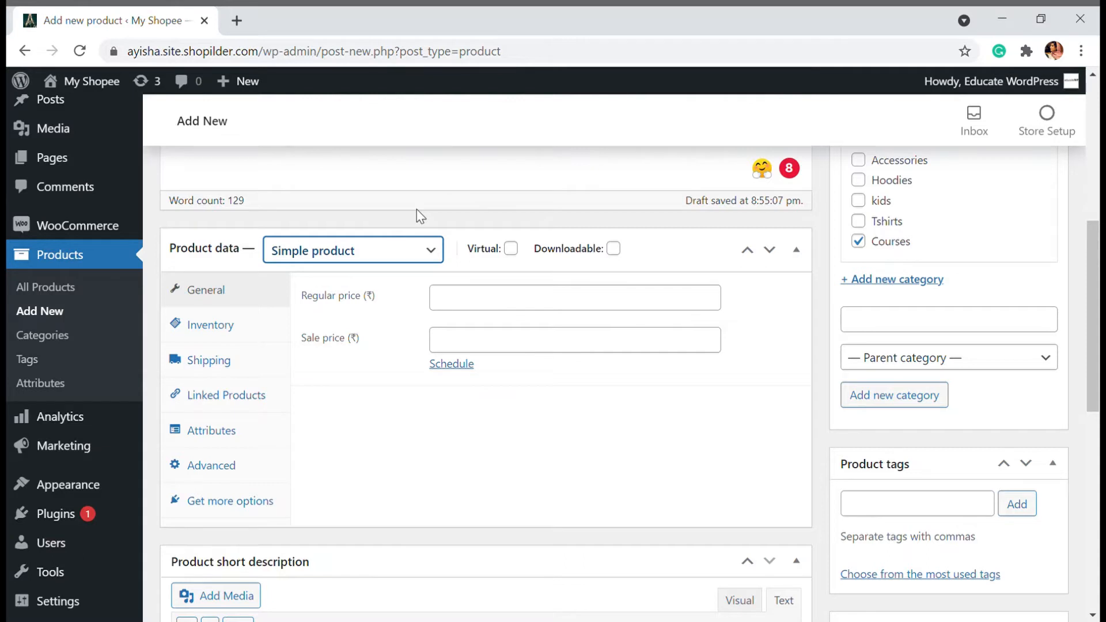
{"action": "mouse_move", "coordinate": [518, 266]}
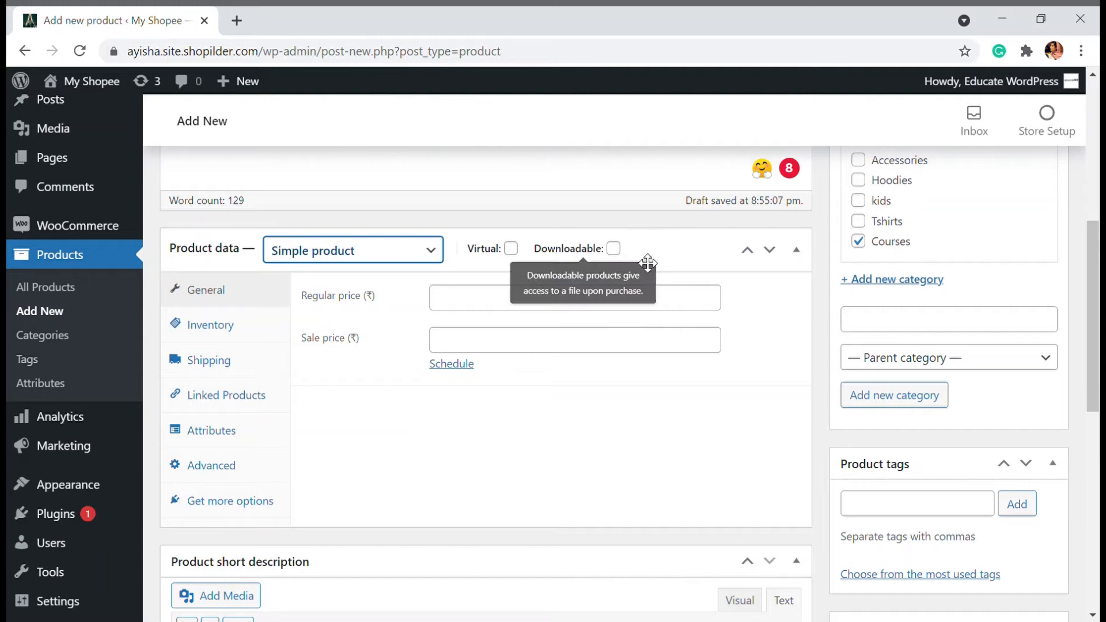
Mark the simple product as Virtual and Downloadable in Product data.
{"action": "left_click", "coordinate": [510, 248]}
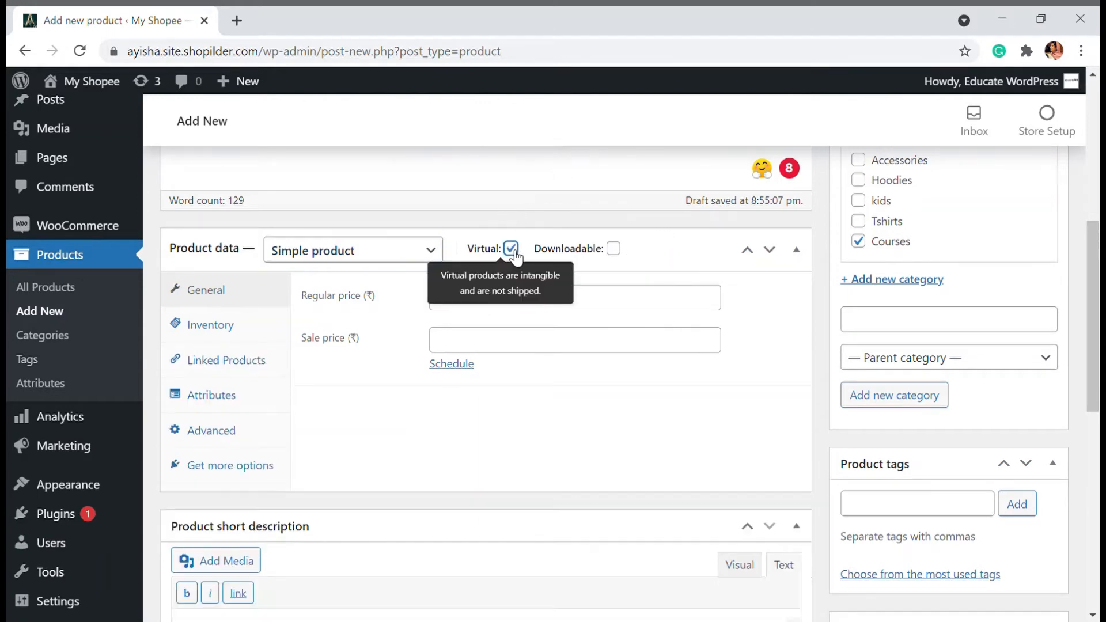
{"action": "mouse_move", "coordinate": [532, 233]}
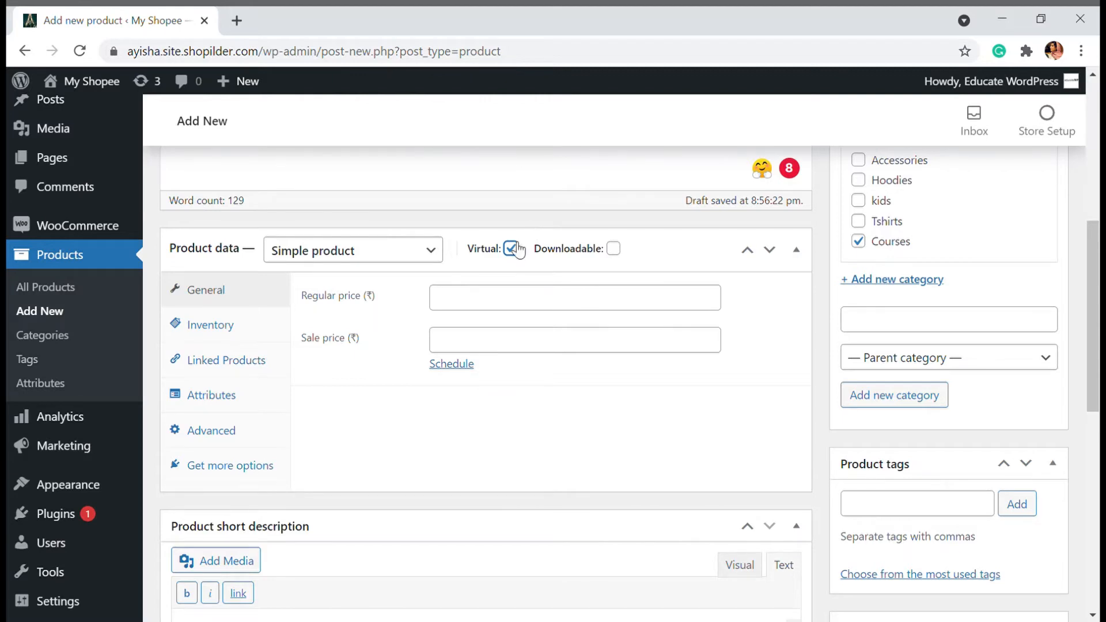
{"action": "left_click", "coordinate": [510, 249]}
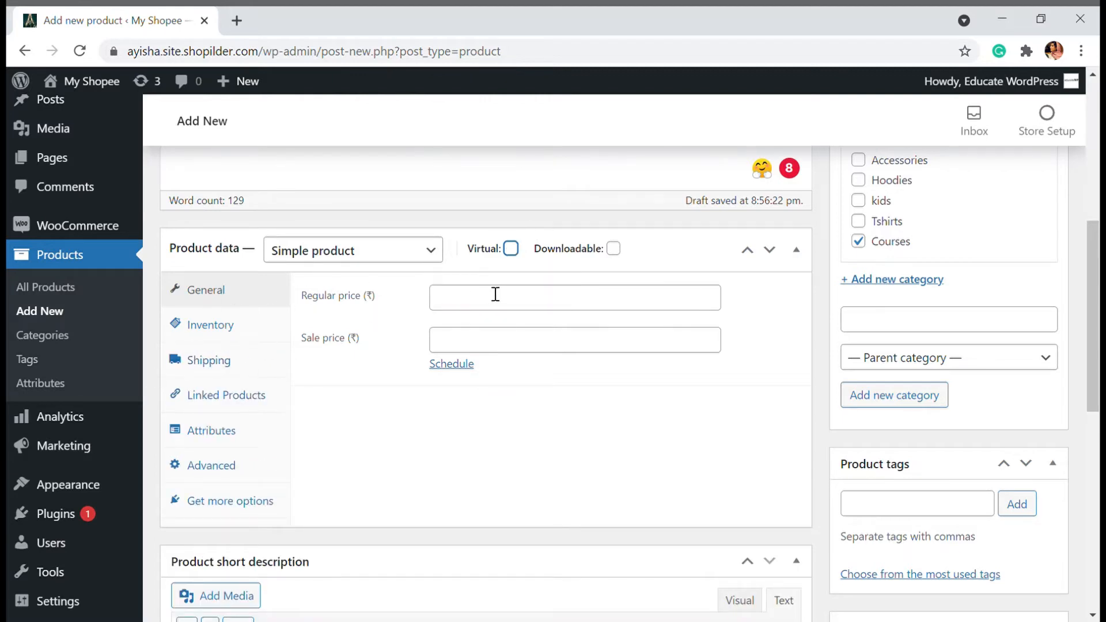
{"action": "left_click", "coordinate": [511, 249]}
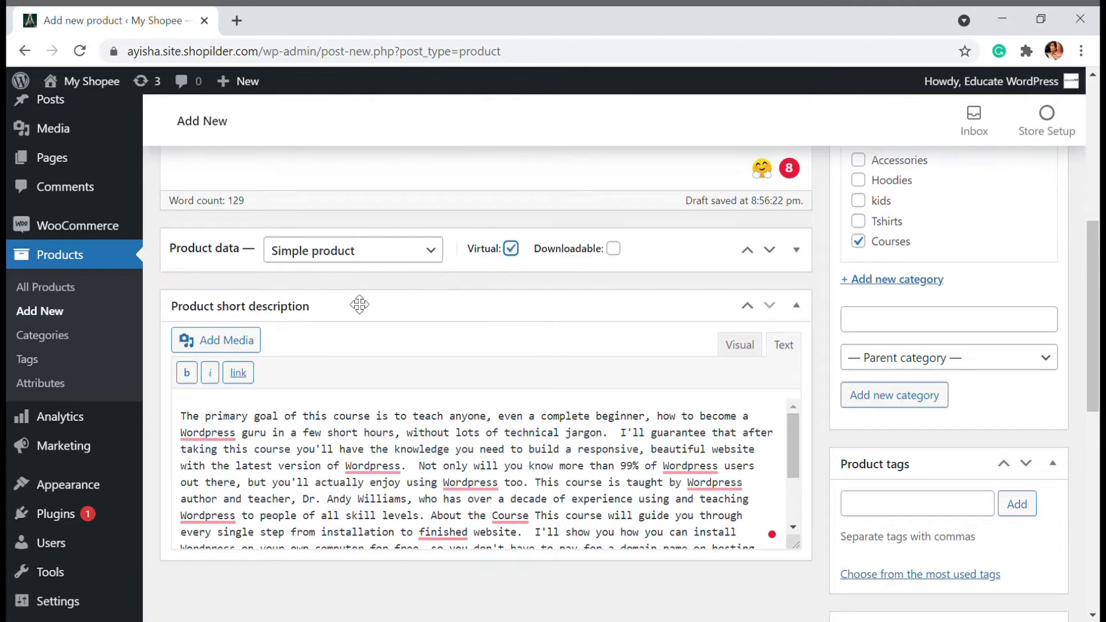
{"action": "left_click", "coordinate": [795, 250]}
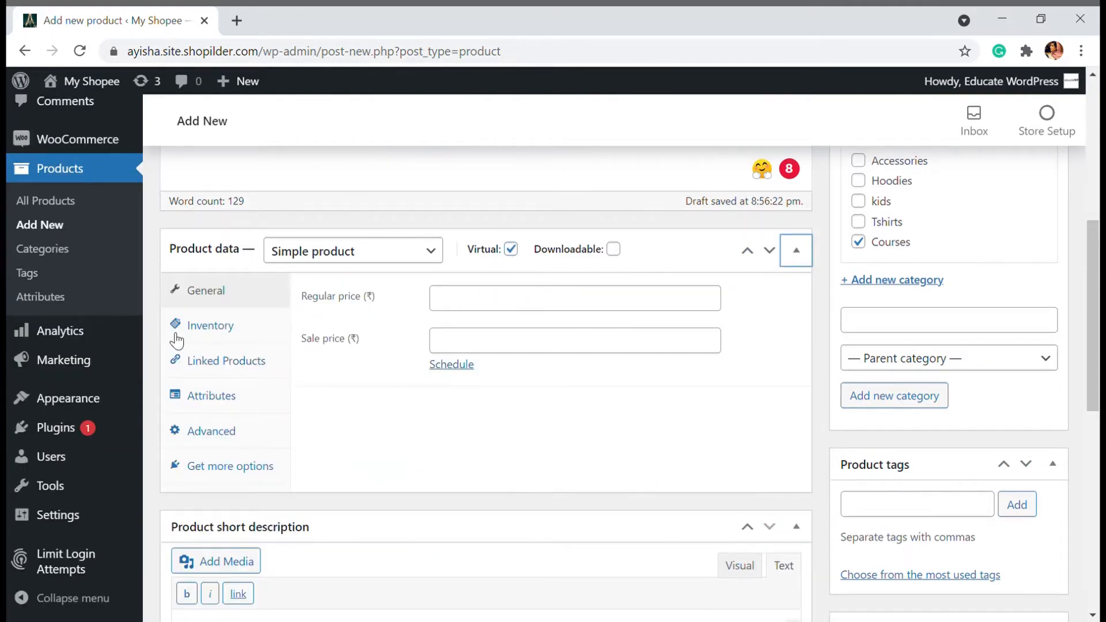
{"action": "mouse_move", "coordinate": [412, 297]}
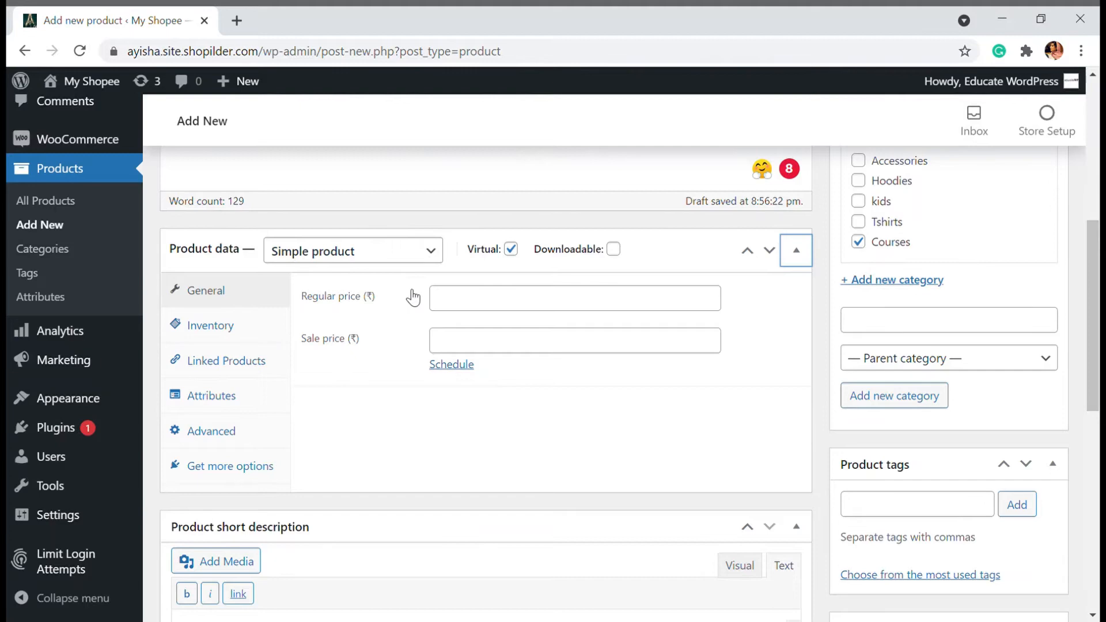
{"action": "mouse_move", "coordinate": [544, 265]}
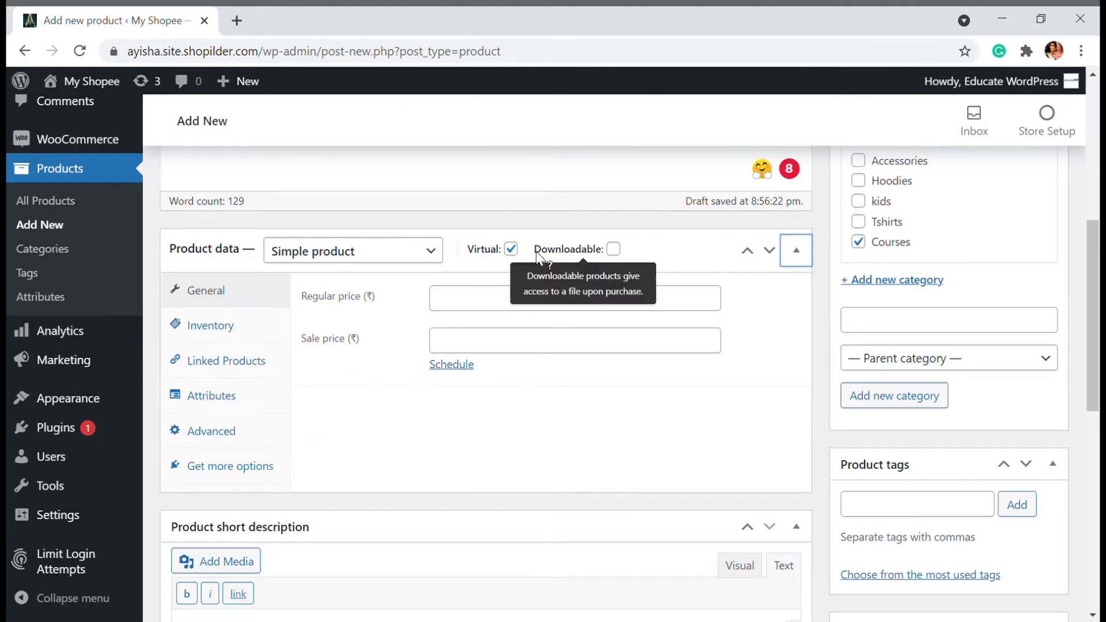
{"action": "left_click", "coordinate": [612, 249]}
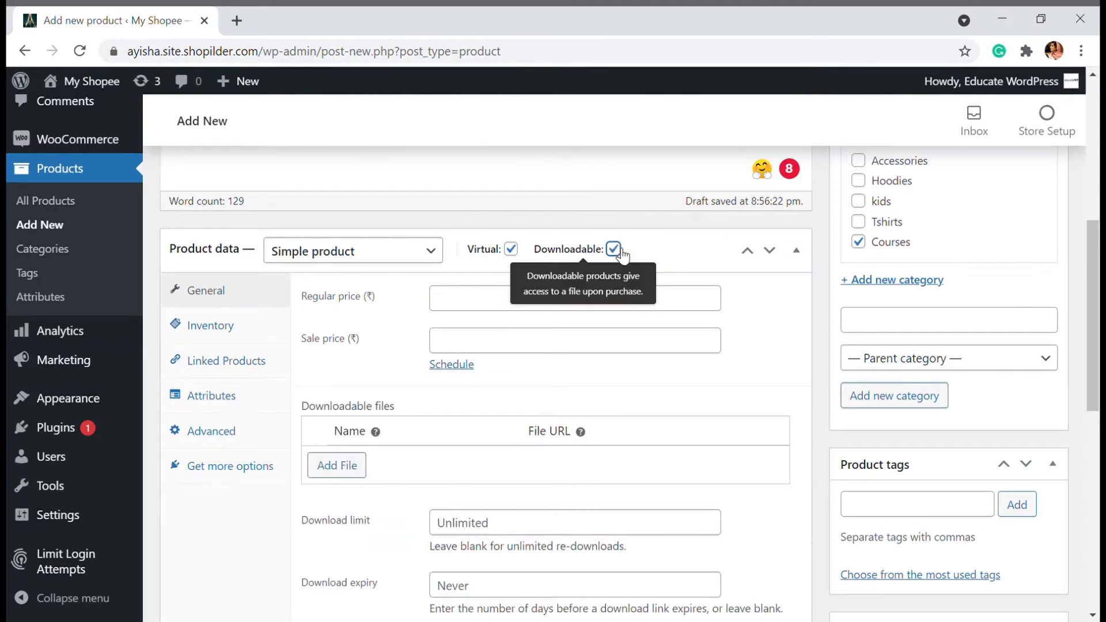
{"action": "mouse_move", "coordinate": [651, 258]}
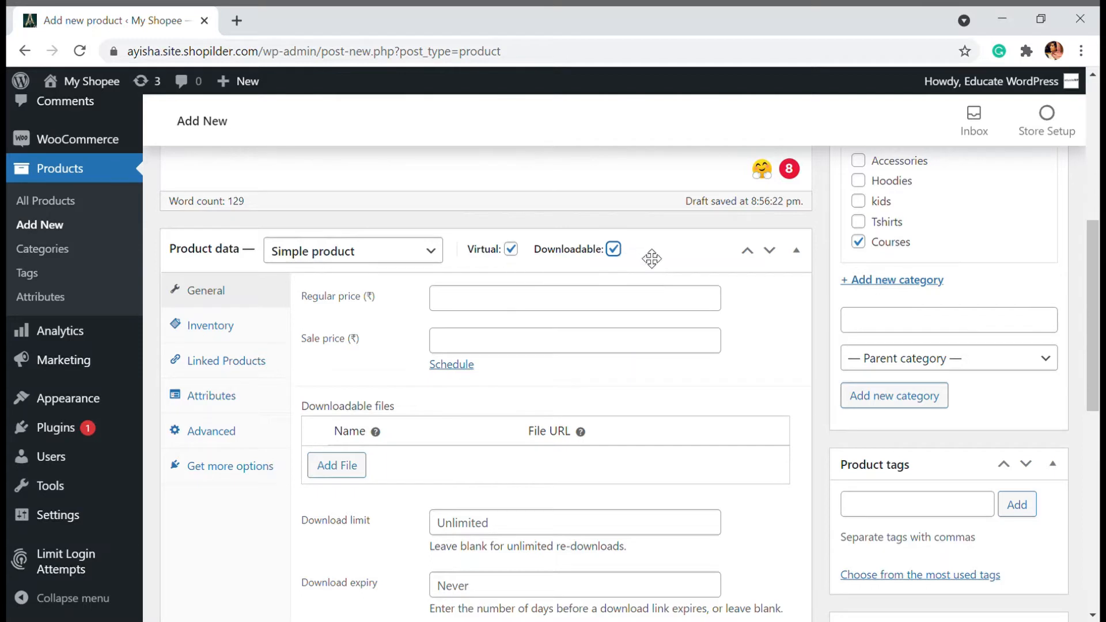
{"action": "mouse_move", "coordinate": [655, 267]}
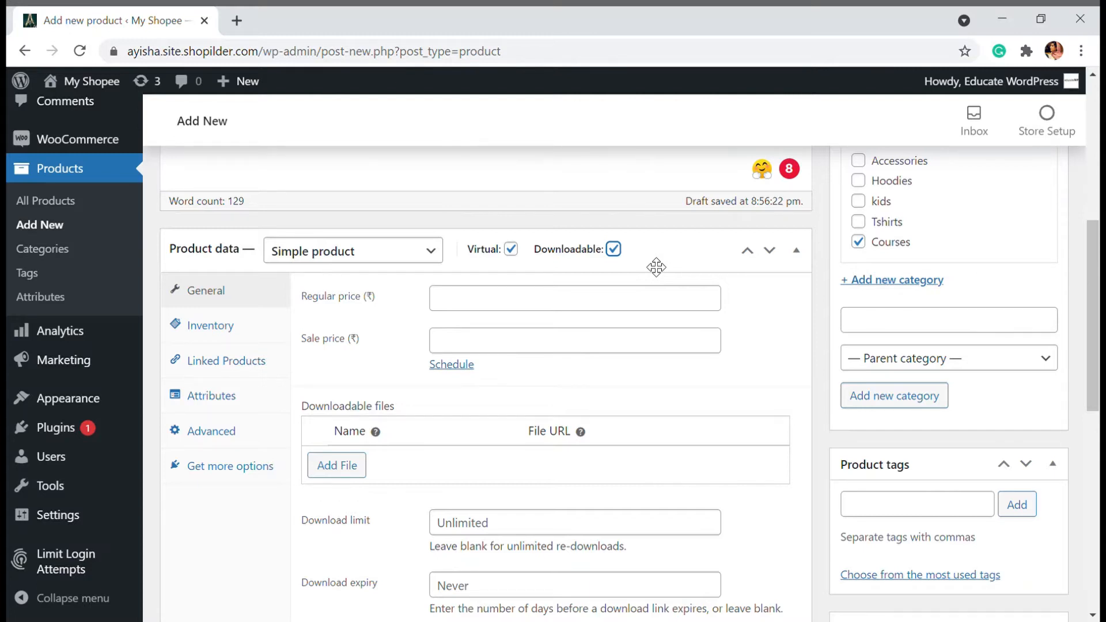
{"action": "mouse_move", "coordinate": [518, 259]}
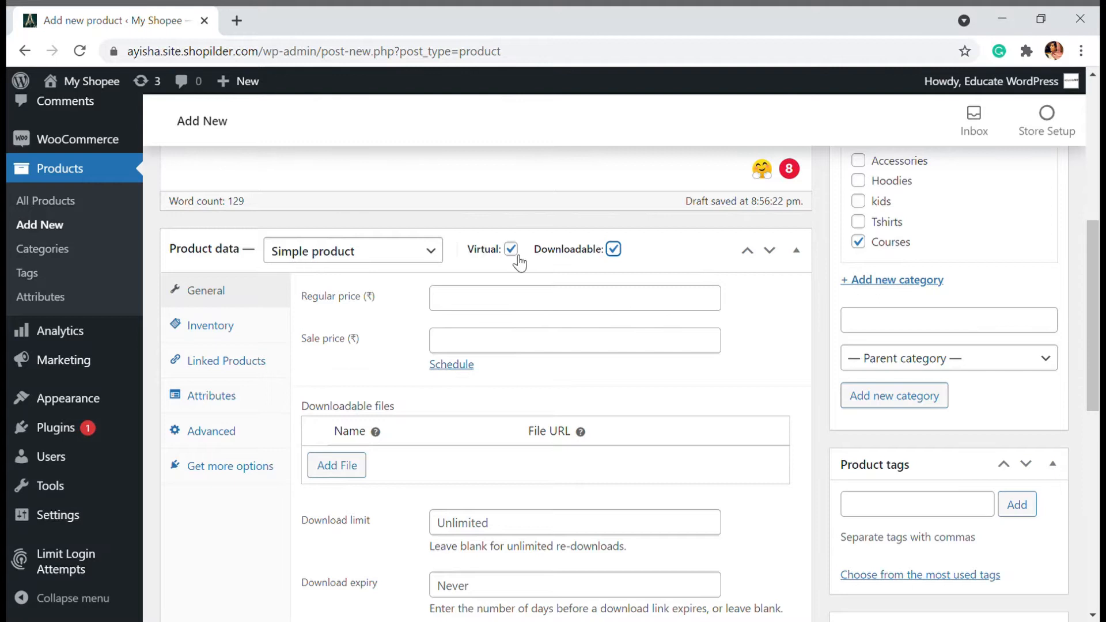
Enter a regular price of 59 and a sale price of 49.
{"action": "left_click", "coordinate": [574, 298]}
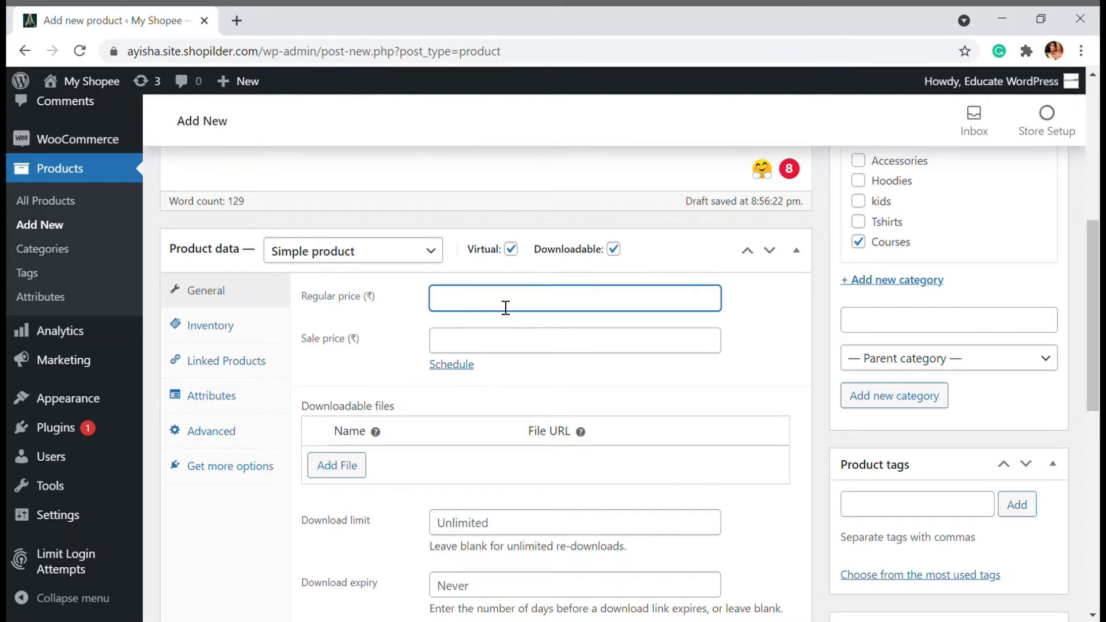
{"action": "type", "text": "59"}
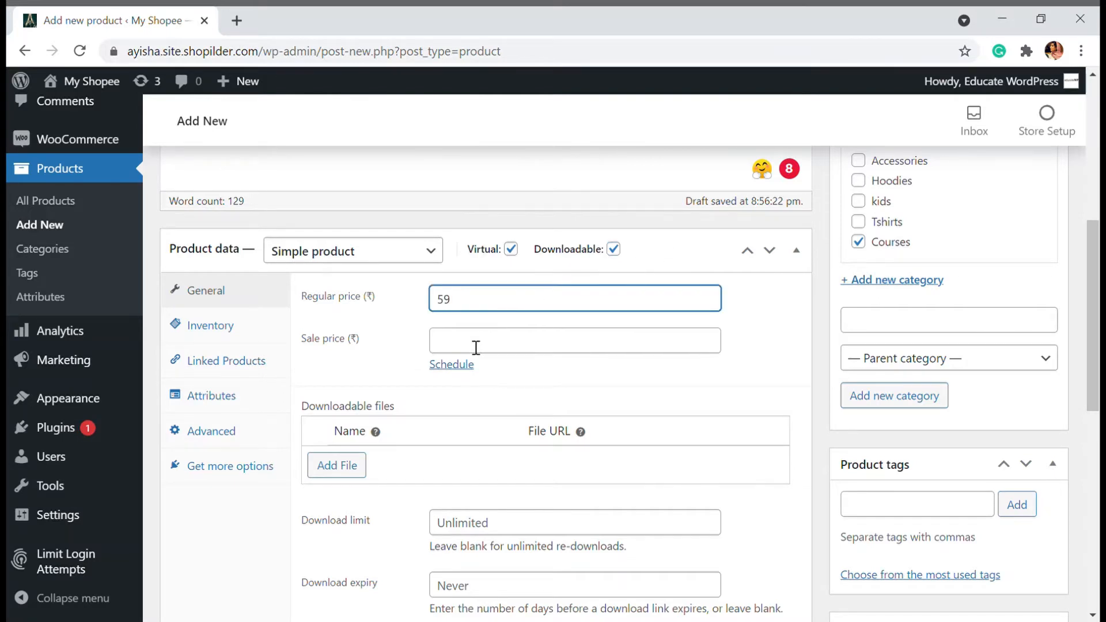
{"action": "type", "text": "4"}
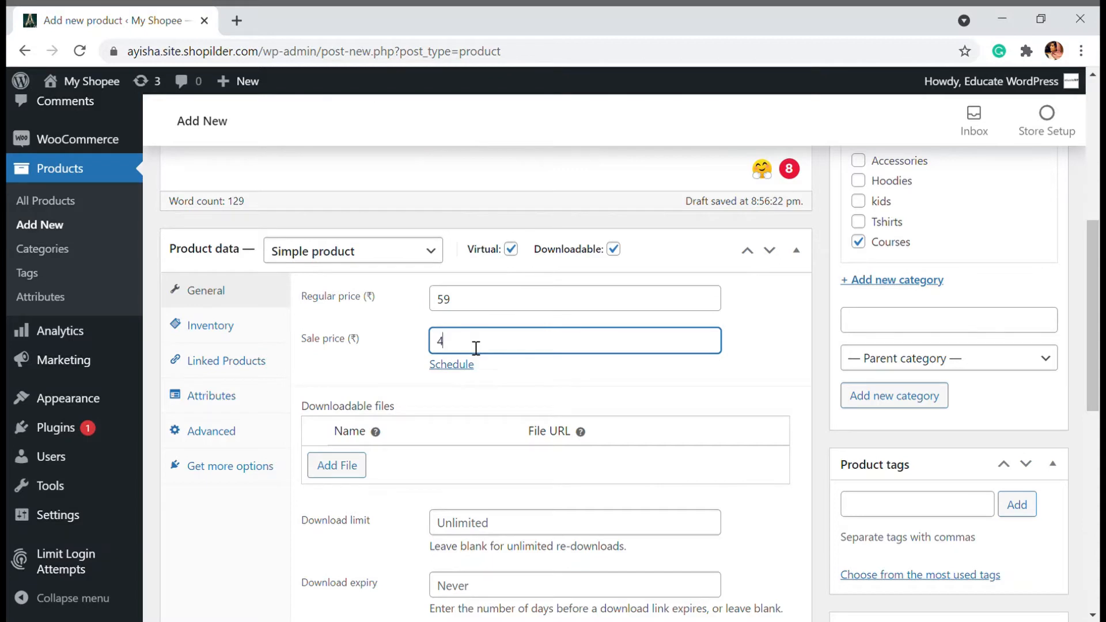
{"action": "type", "text": "9"}
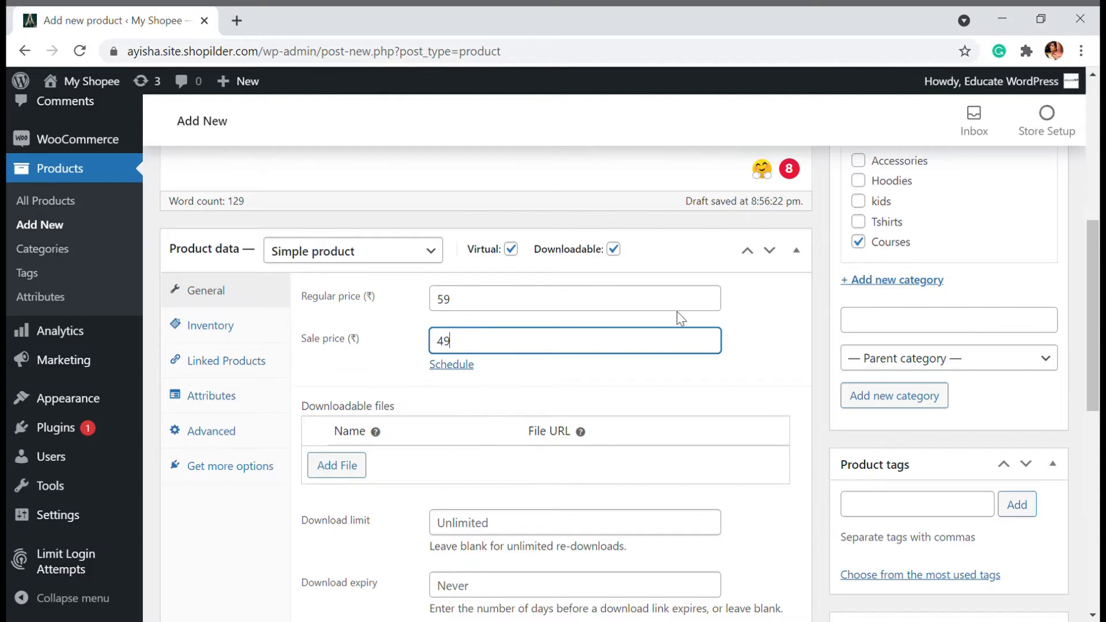
{"action": "mouse_move", "coordinate": [445, 404]}
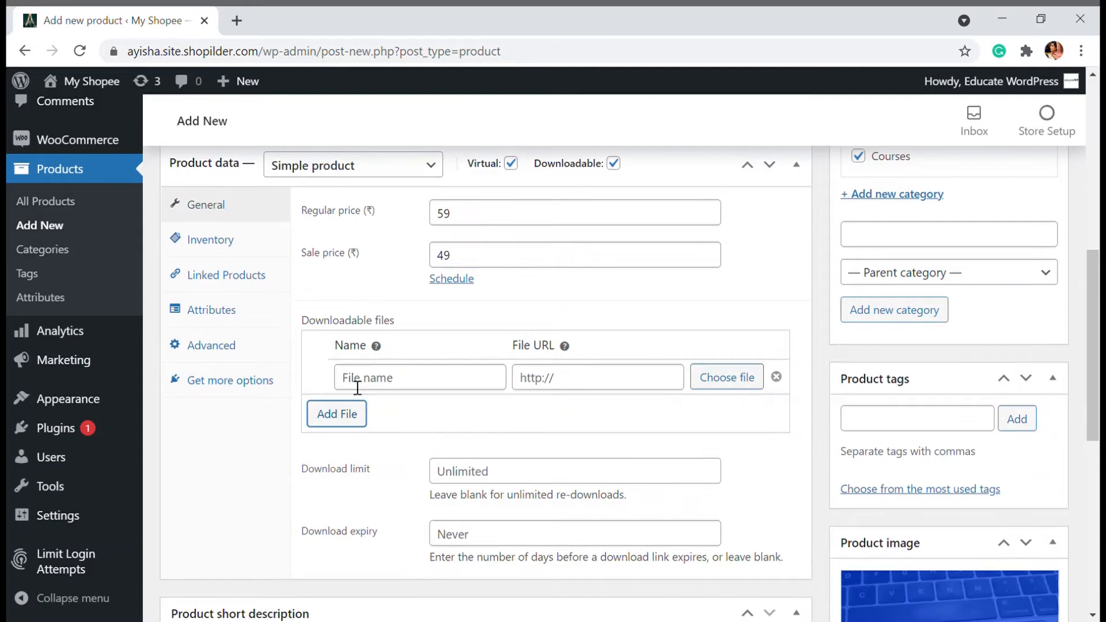
Name the new downloadable file entry 'WordPress for Beginners'.
{"action": "type", "text": "W"}
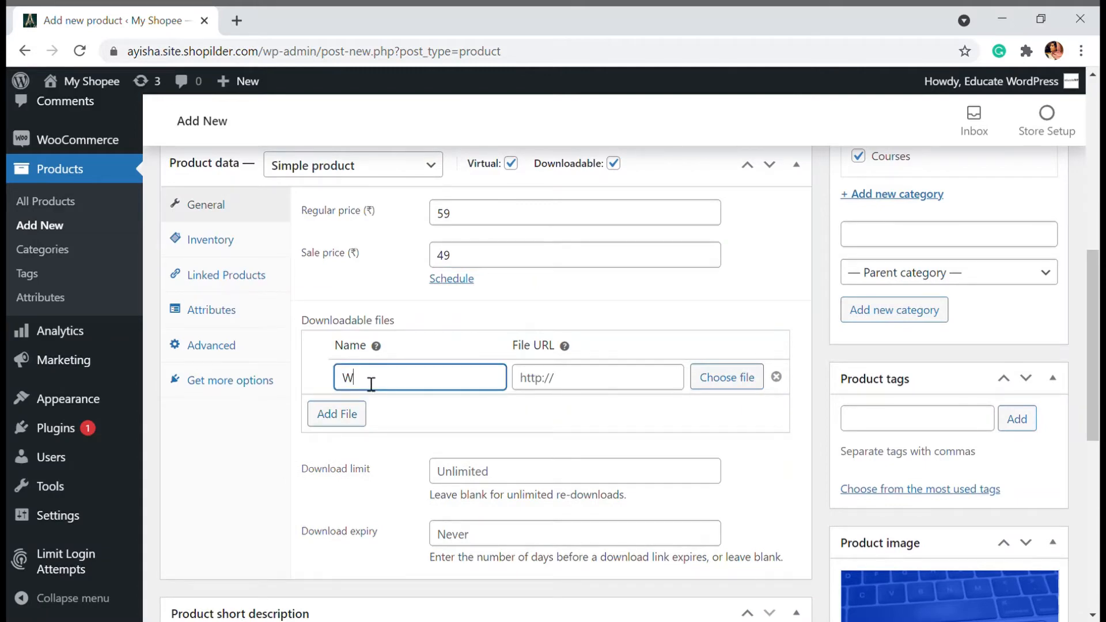
{"action": "type", "text": "ordPress"}
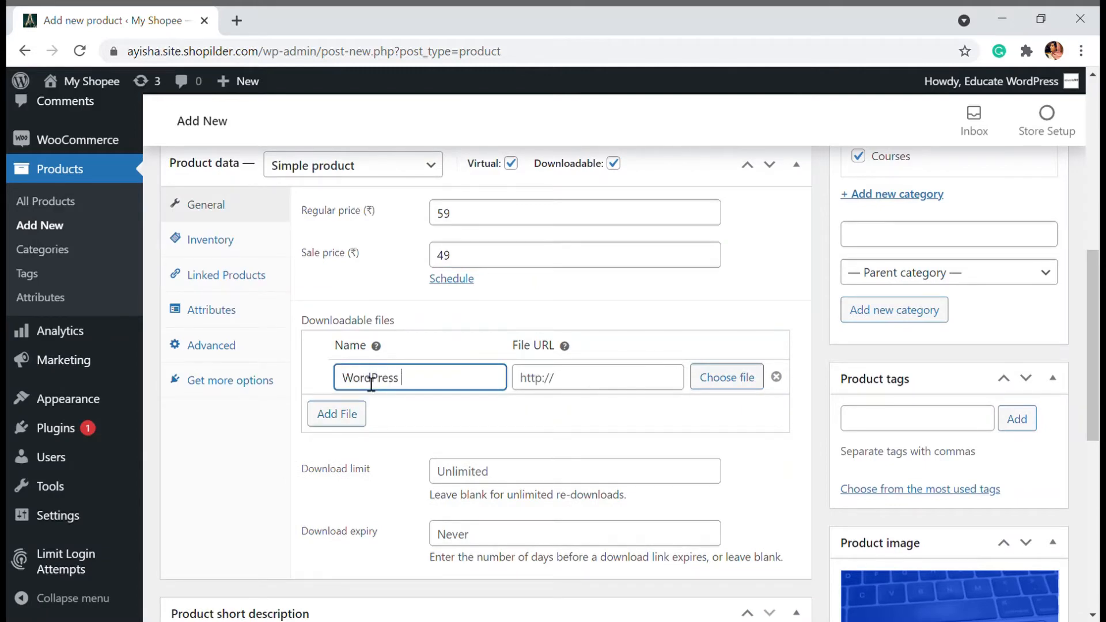
{"action": "type", "text": "for Beg"}
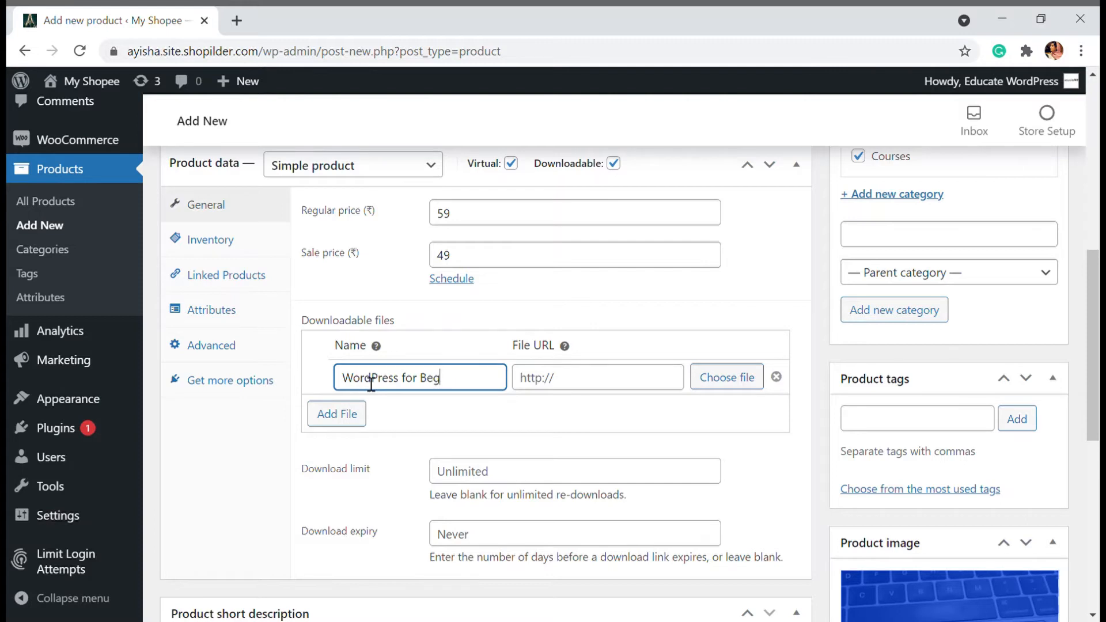
{"action": "type", "text": "inners"}
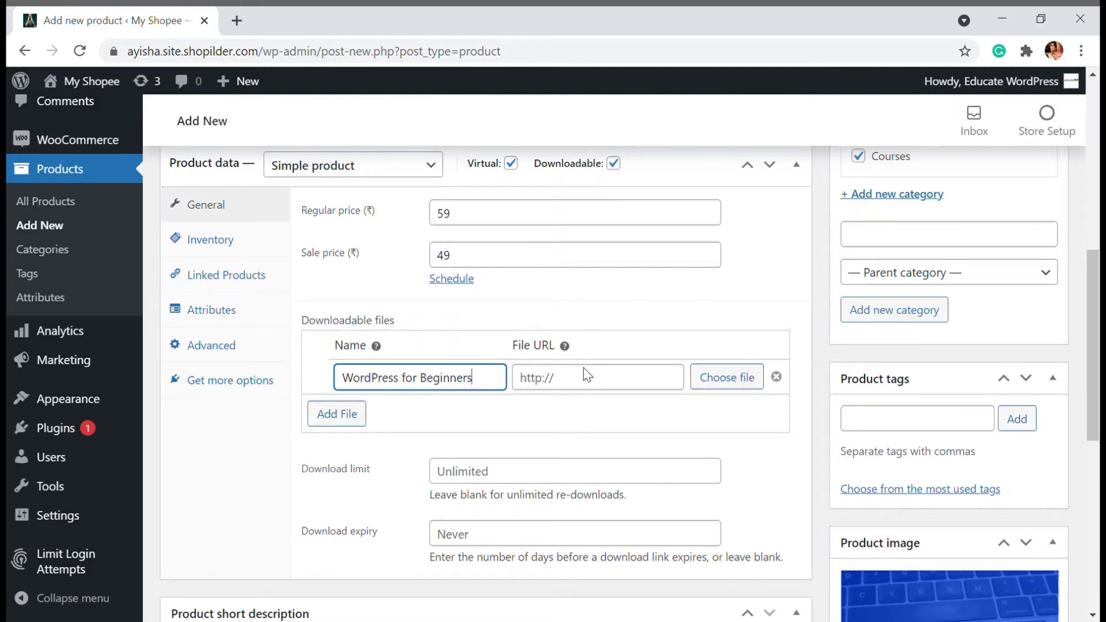
{"action": "left_click", "coordinate": [596, 375]}
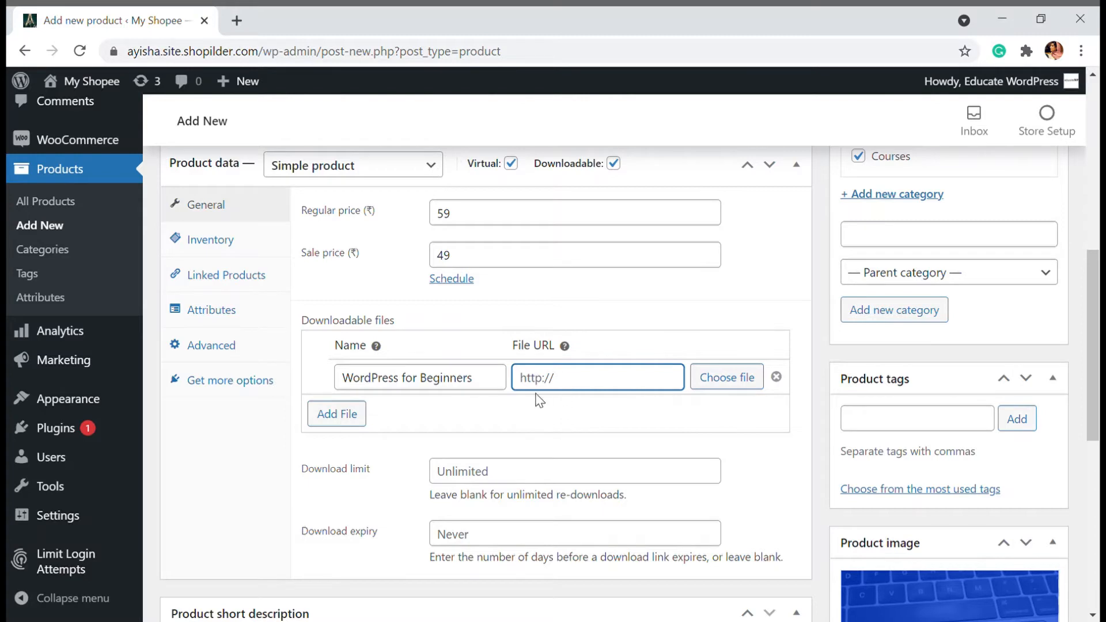
{"action": "mouse_move", "coordinate": [558, 346]}
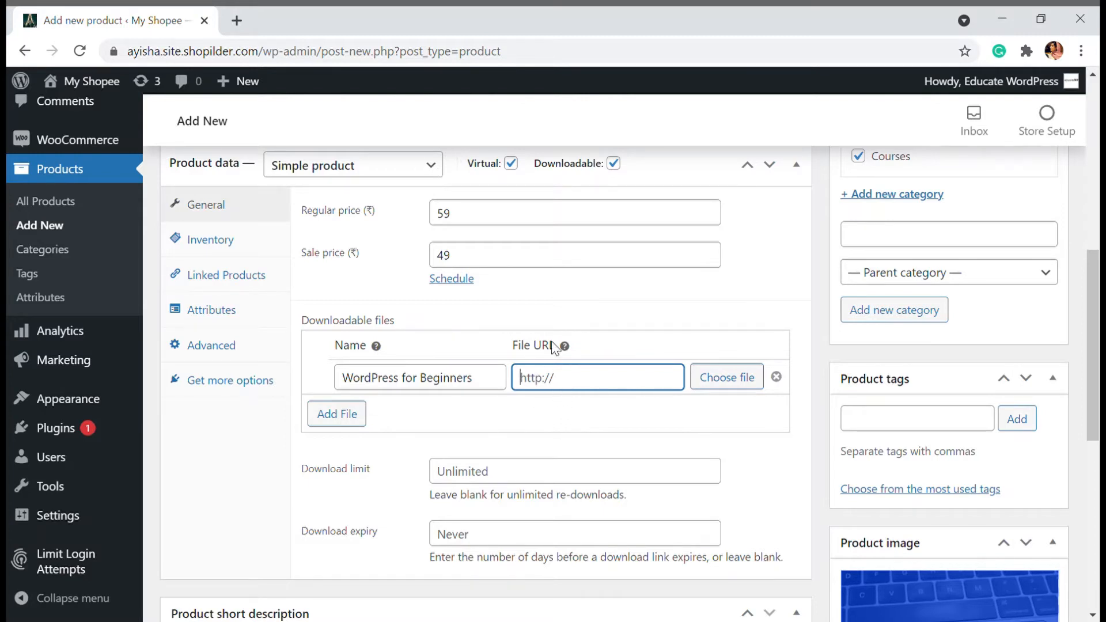
{"action": "mouse_move", "coordinate": [564, 346]}
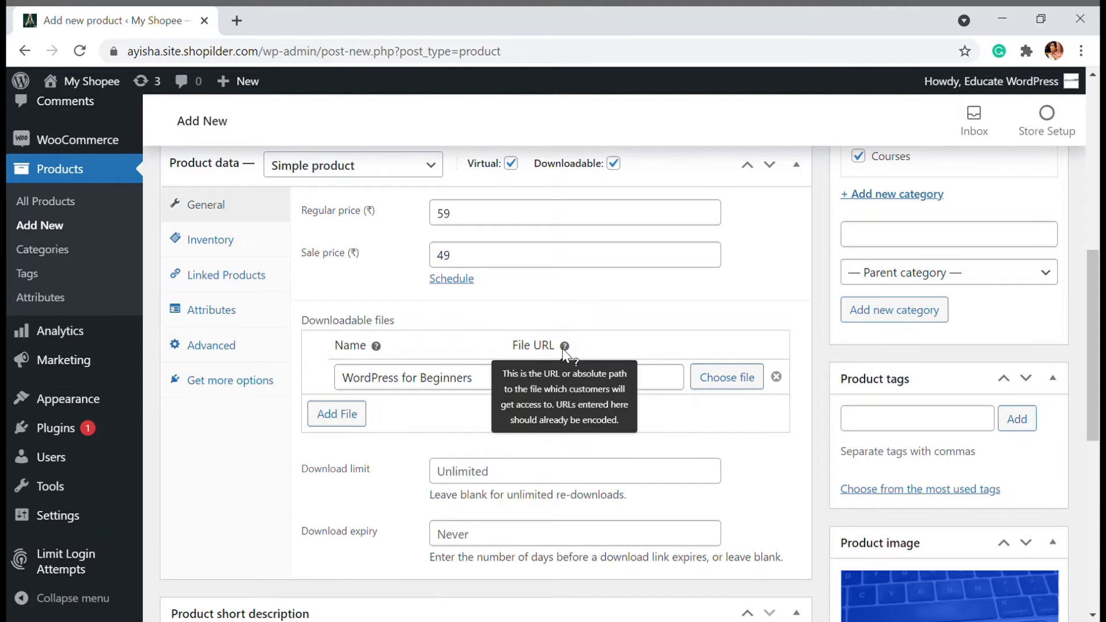
{"action": "mouse_move", "coordinate": [633, 349]}
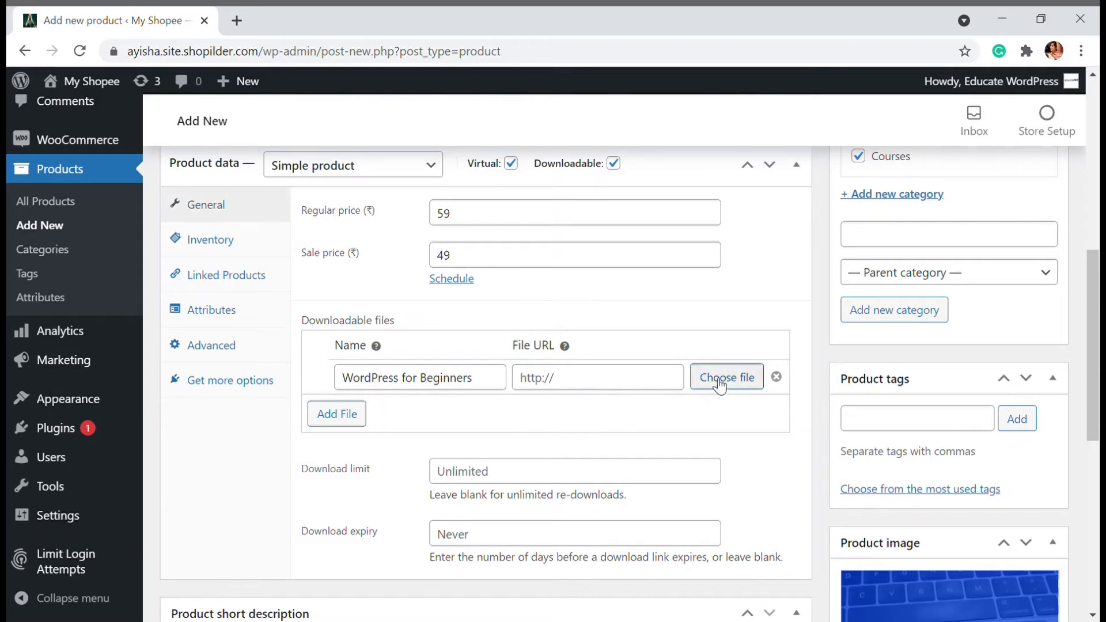
Link the download entry to WordPress-for-beginners.zip from the media library.
{"action": "left_click", "coordinate": [726, 375]}
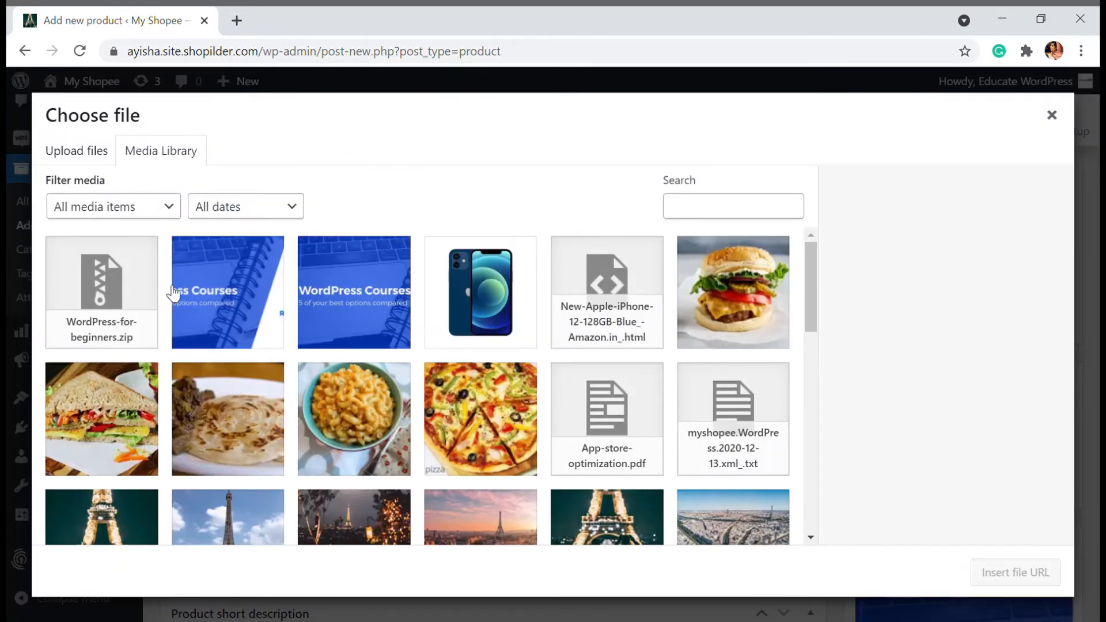
{"action": "mouse_move", "coordinate": [99, 296]}
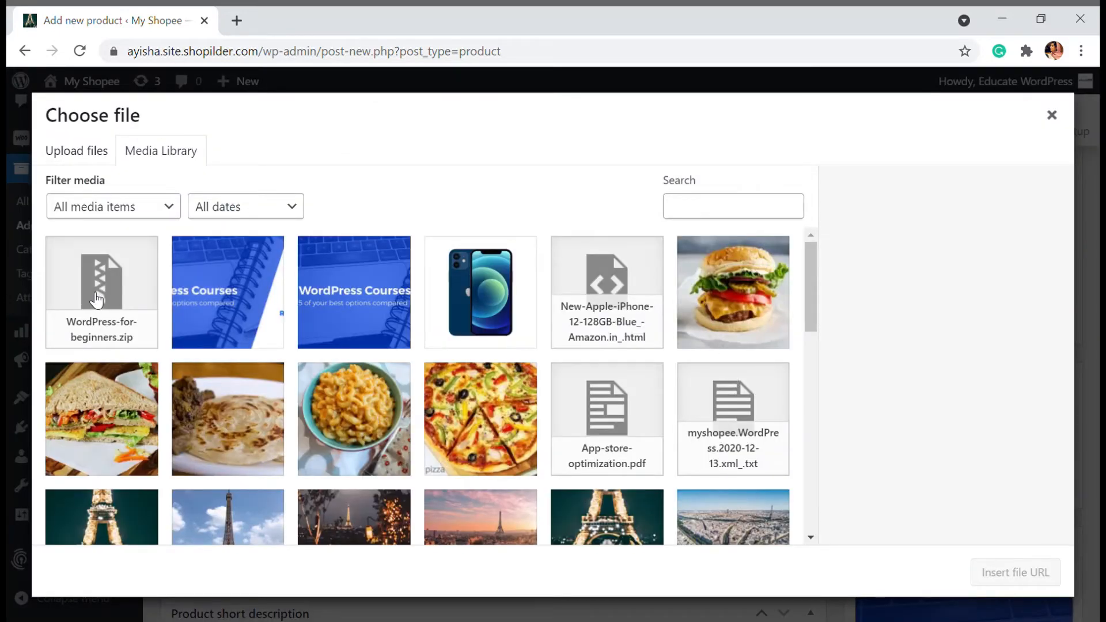
{"action": "left_click", "coordinate": [102, 291]}
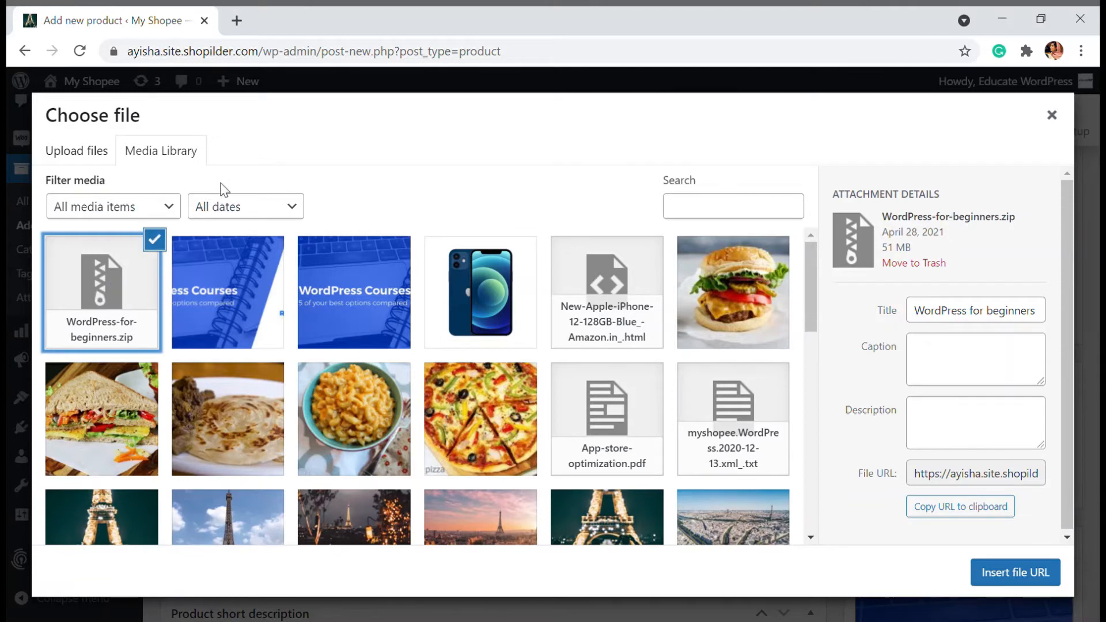
{"action": "left_click", "coordinate": [76, 149]}
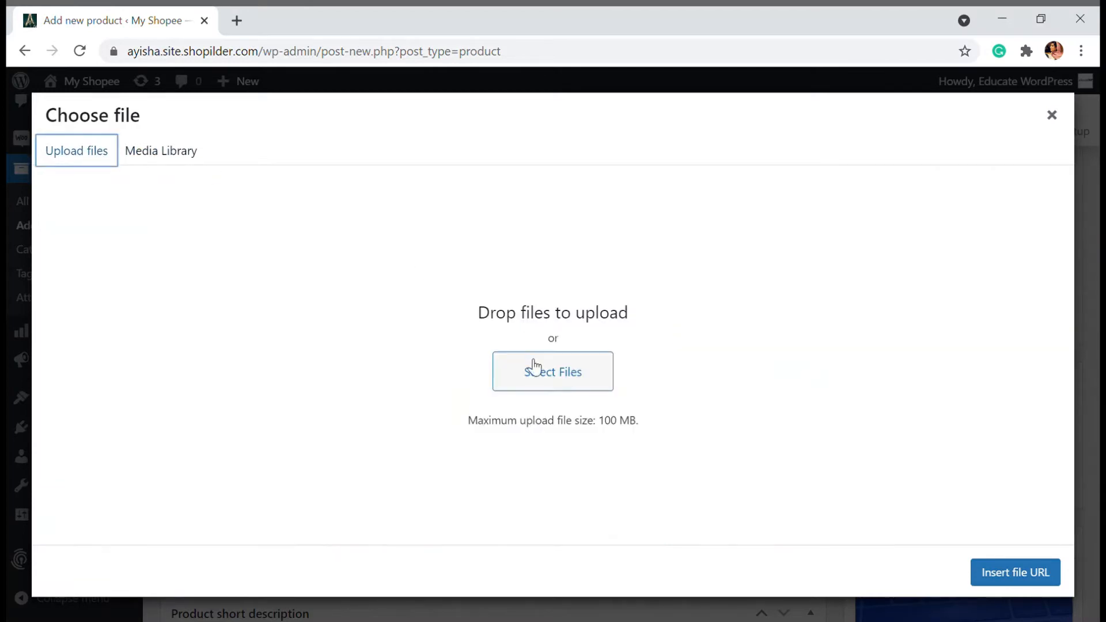
{"action": "left_click", "coordinate": [160, 149]}
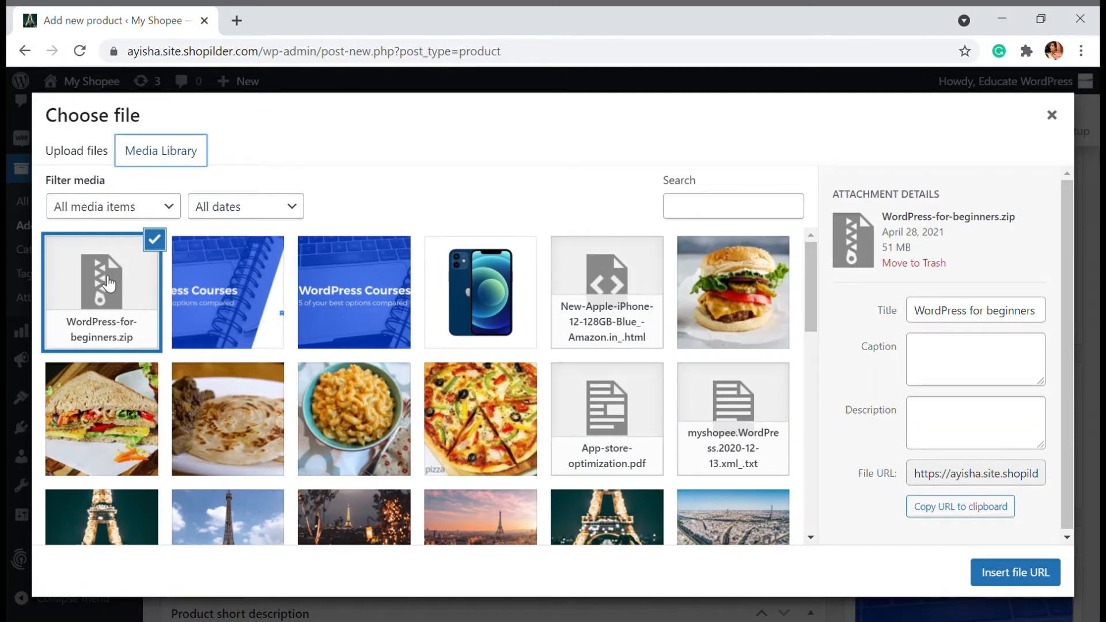
{"action": "mouse_move", "coordinate": [121, 287]}
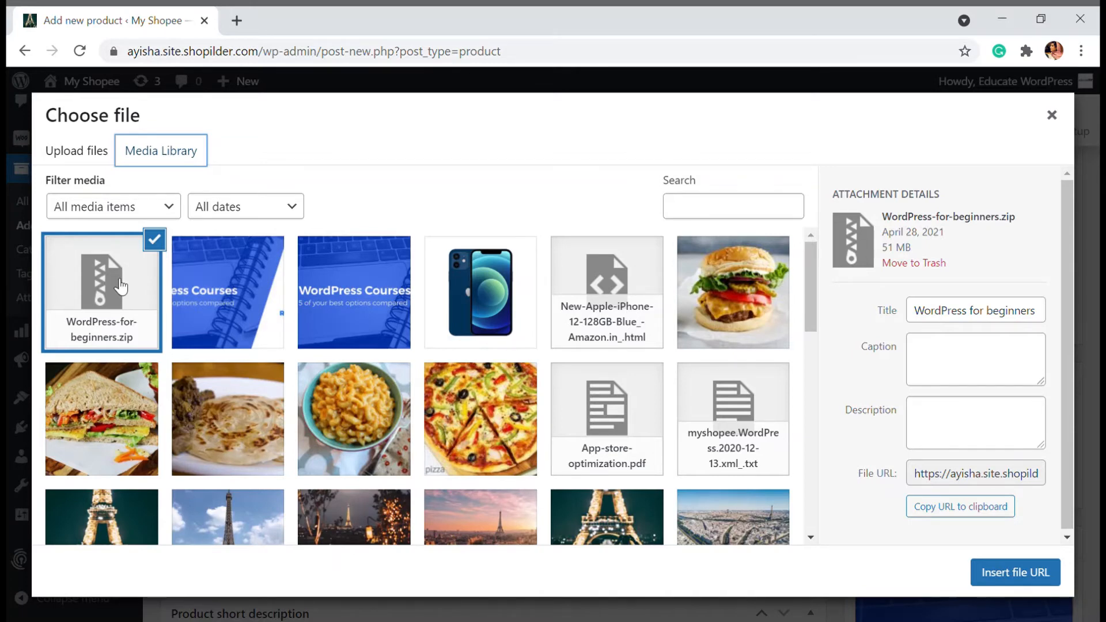
{"action": "mouse_move", "coordinate": [646, 347]}
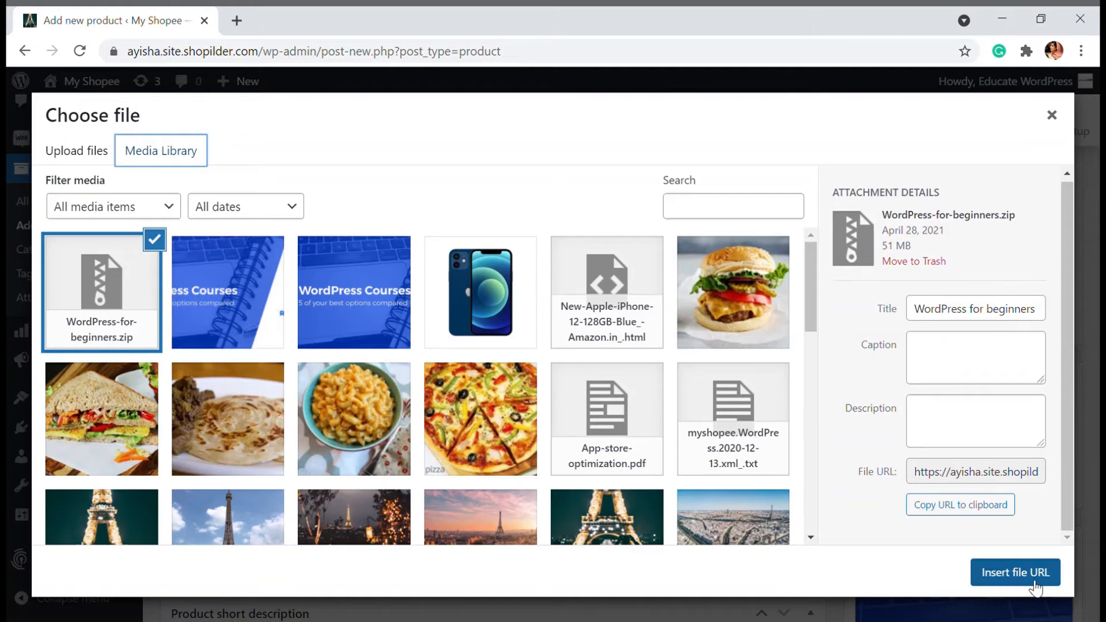
{"action": "left_click", "coordinate": [1014, 573]}
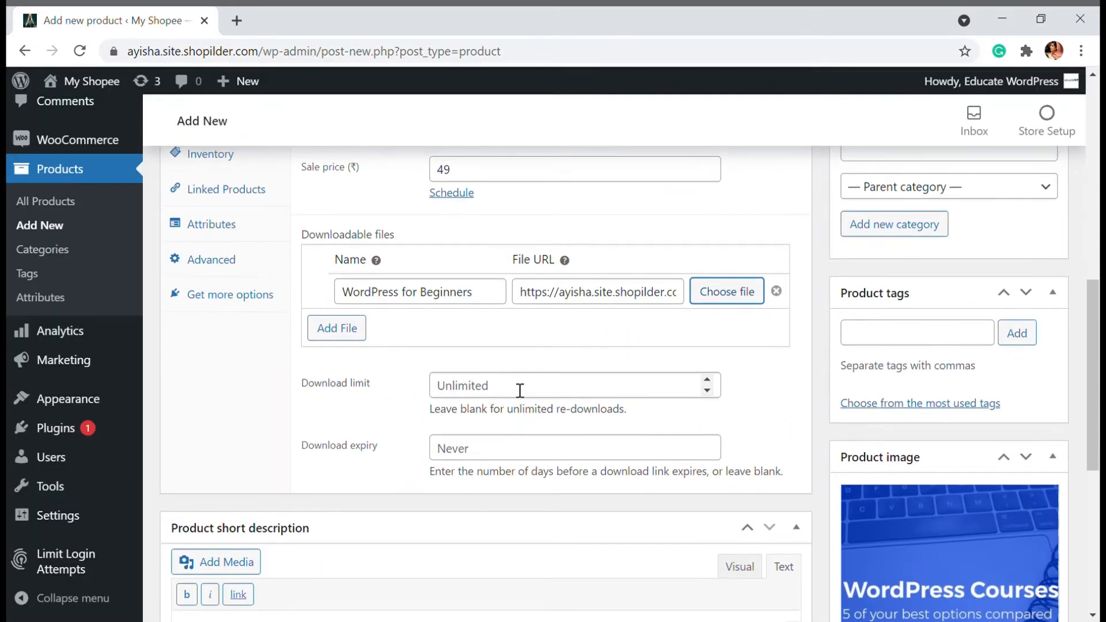
Set the download limit to 2 and the download expiry to 1 day.
{"action": "left_click", "coordinate": [571, 385]}
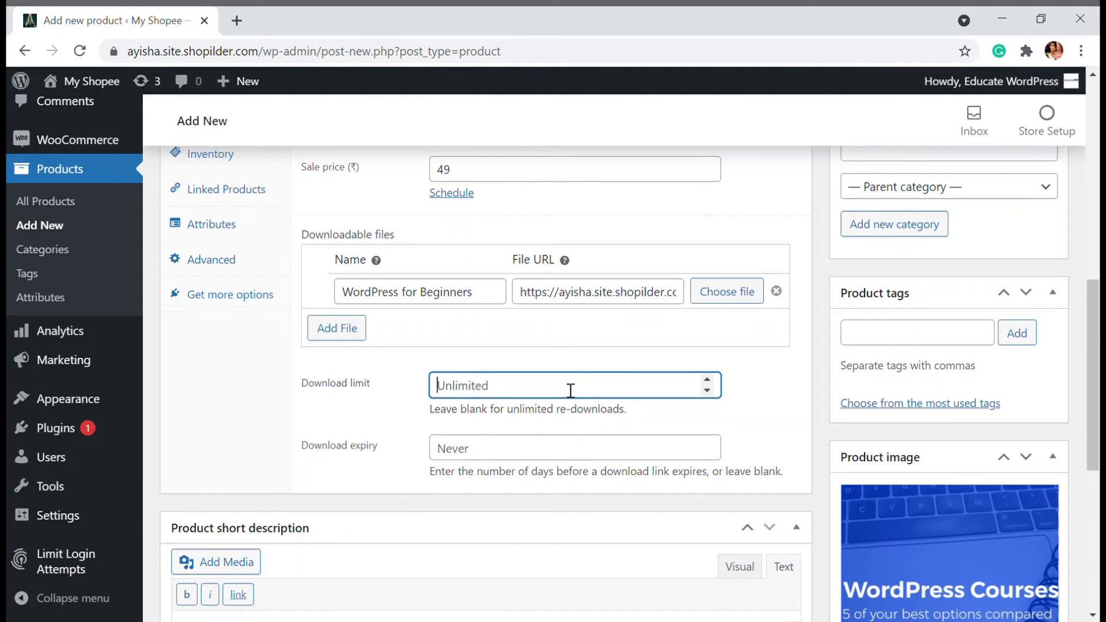
{"action": "mouse_move", "coordinate": [516, 413]}
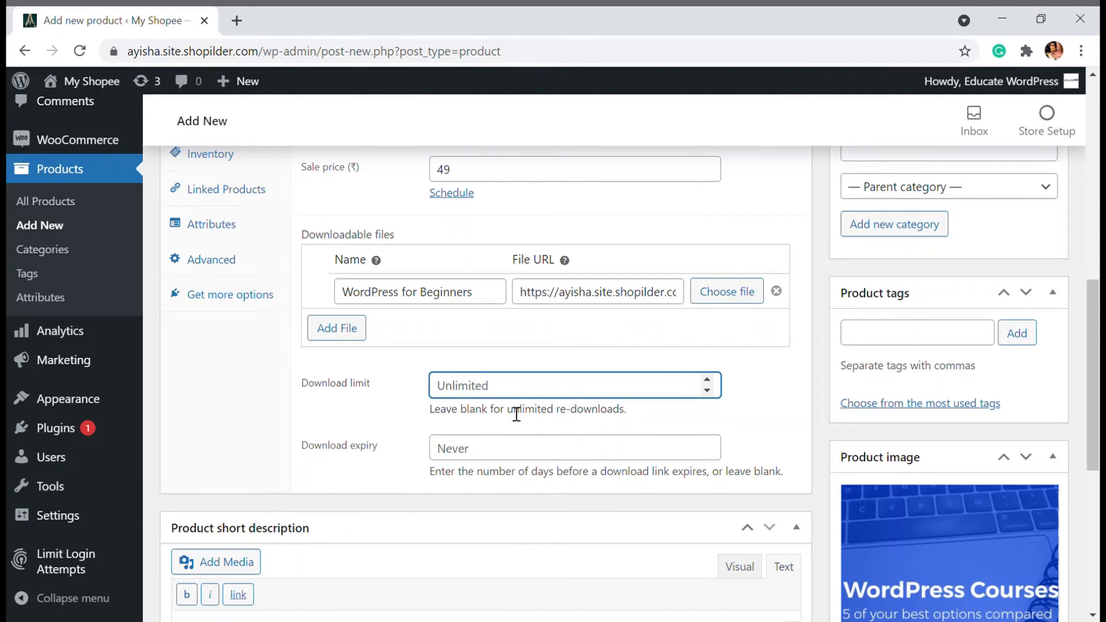
{"action": "type", "text": "2"}
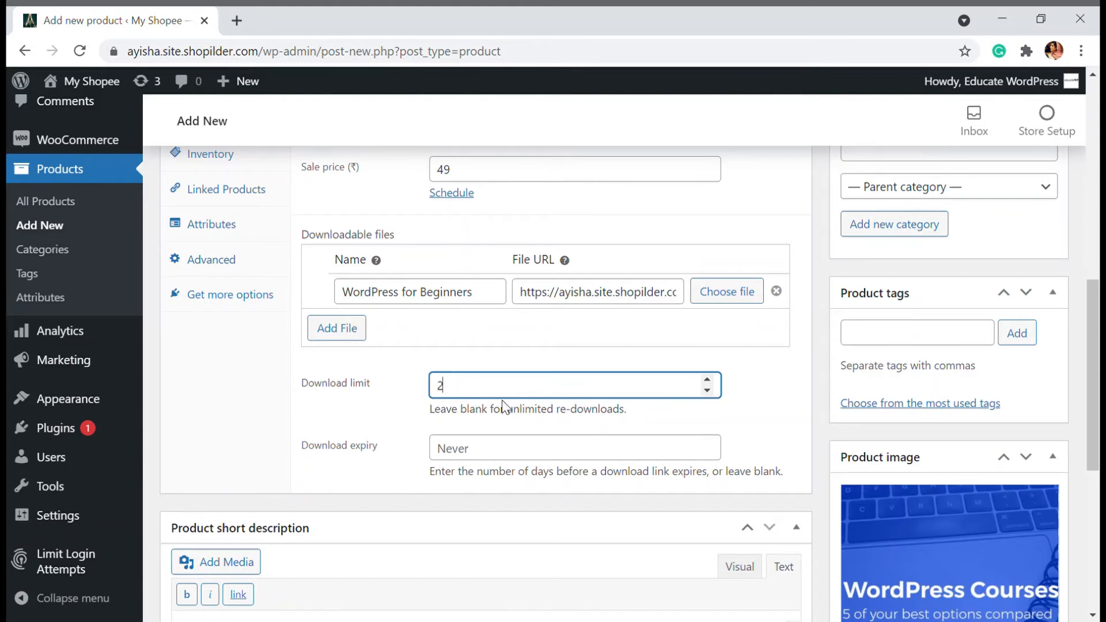
{"action": "left_click", "coordinate": [572, 447]}
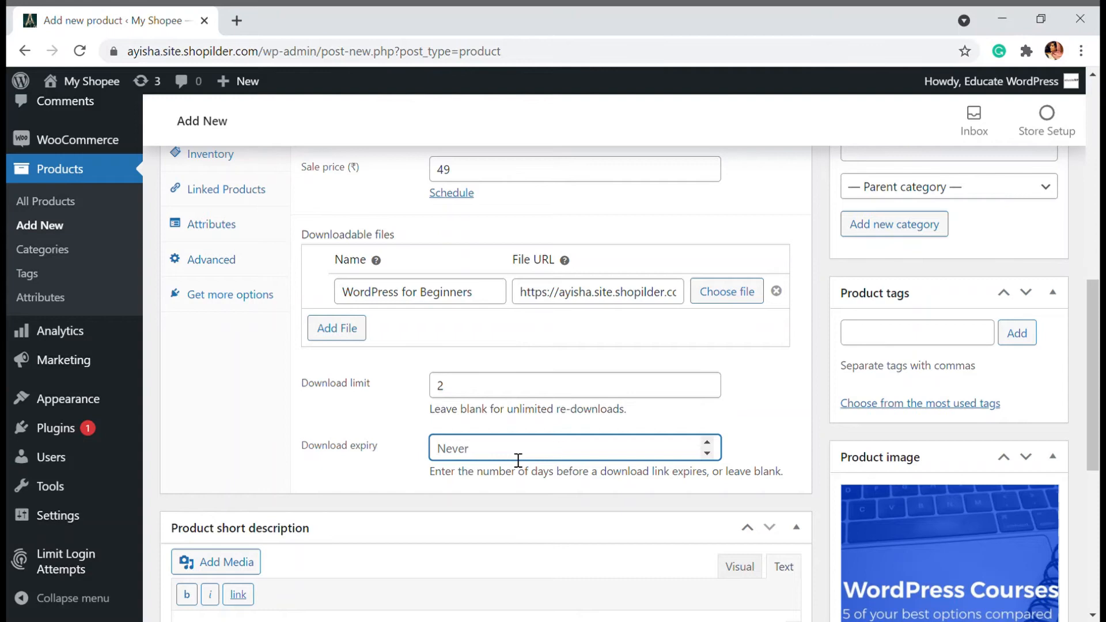
{"action": "mouse_move", "coordinate": [509, 458]}
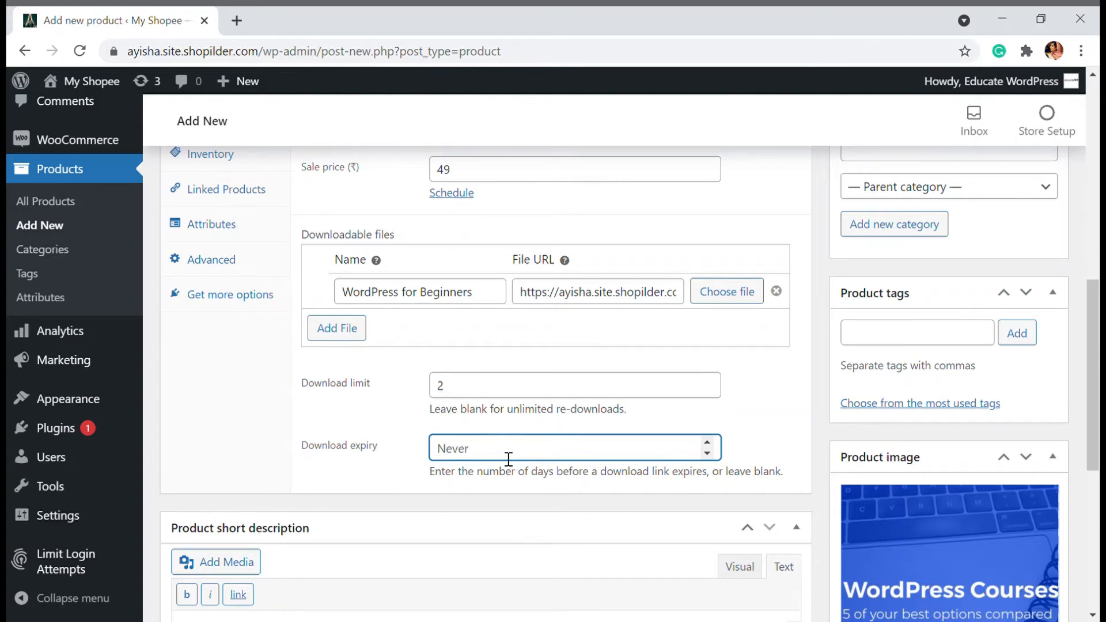
{"action": "scroll", "scroll_direction": "up", "scroll_amount": 3}
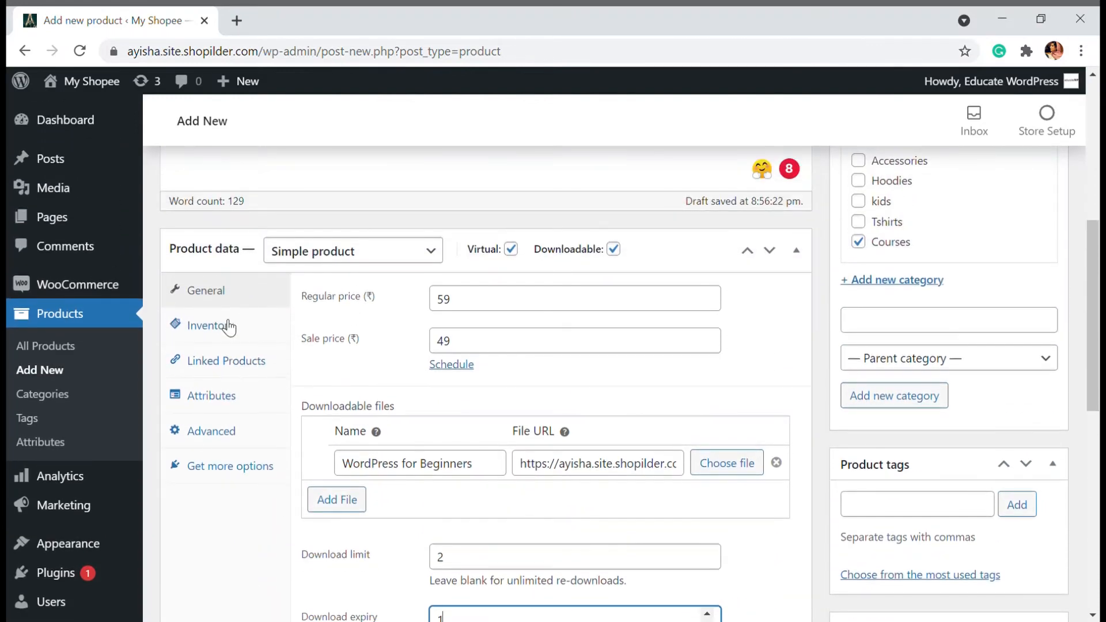
Review the Inventory, Linked Products and Attributes sections of Product data.
{"action": "left_click", "coordinate": [210, 325]}
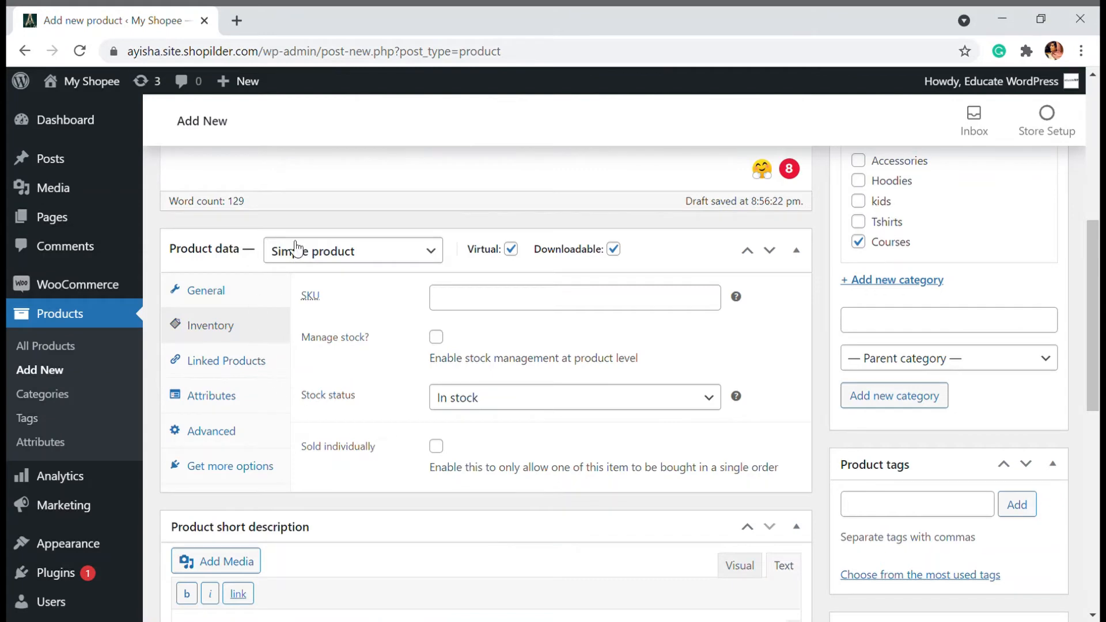
{"action": "mouse_move", "coordinate": [448, 352]}
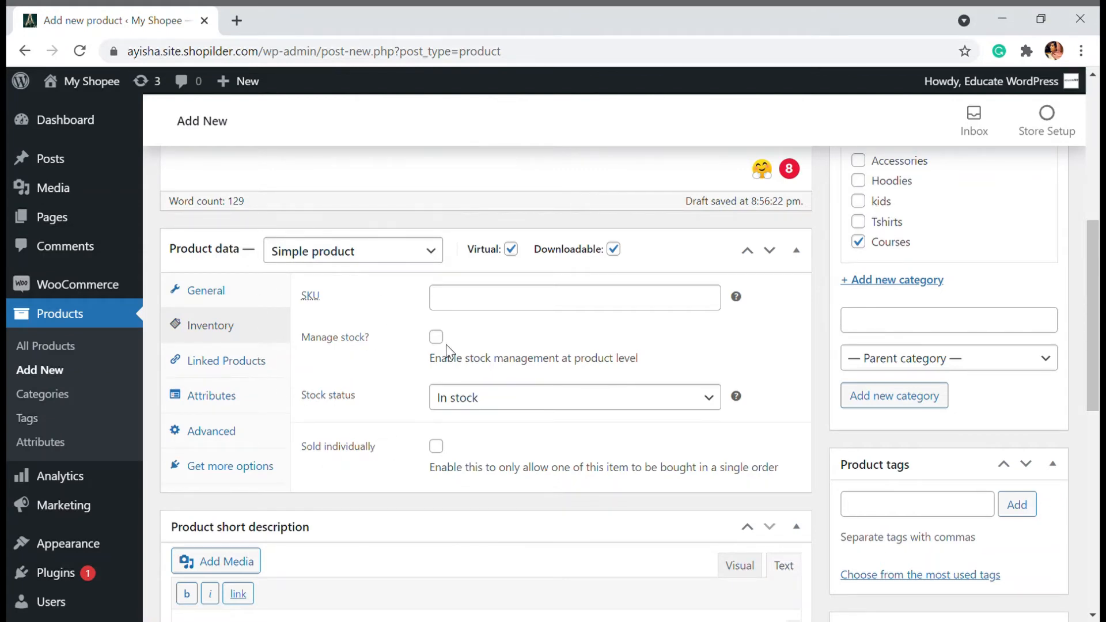
{"action": "mouse_move", "coordinate": [475, 354]}
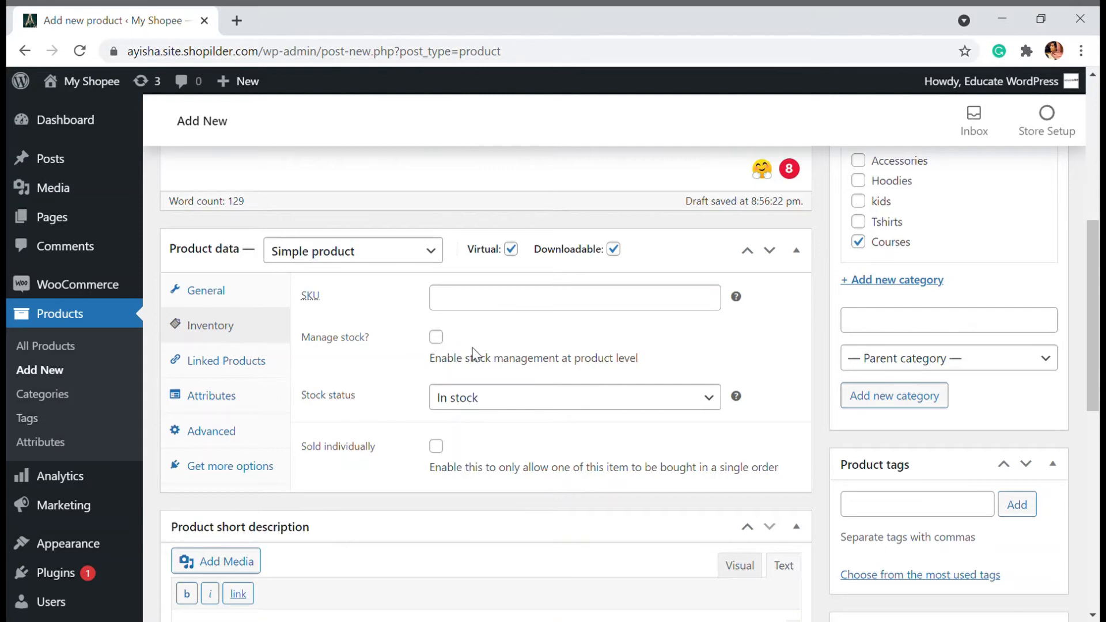
{"action": "mouse_move", "coordinate": [492, 344]}
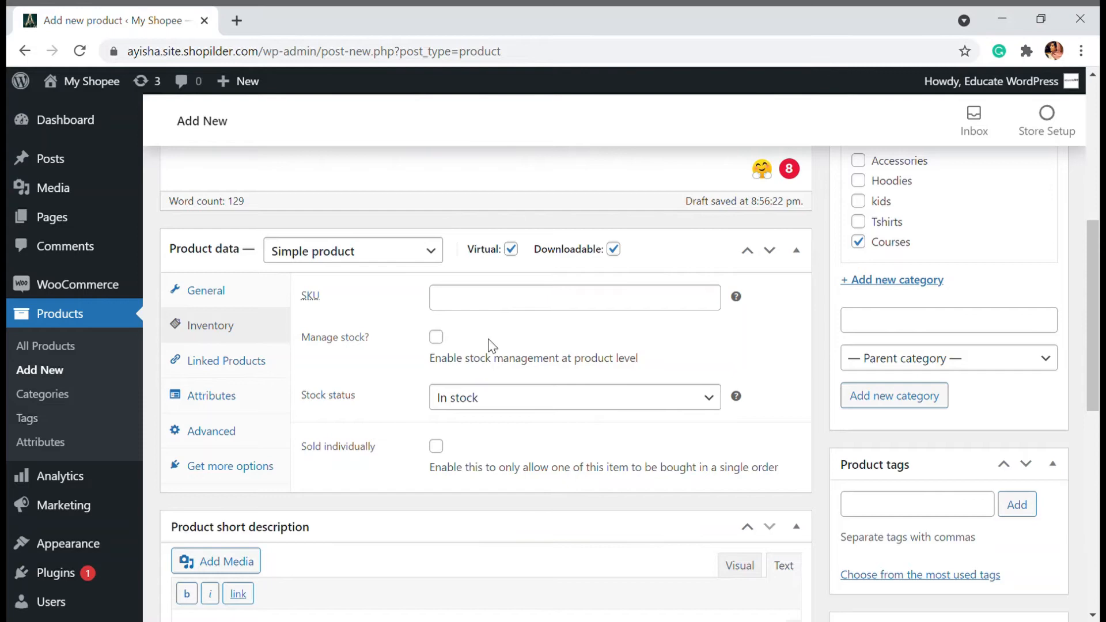
{"action": "mouse_move", "coordinate": [344, 329]}
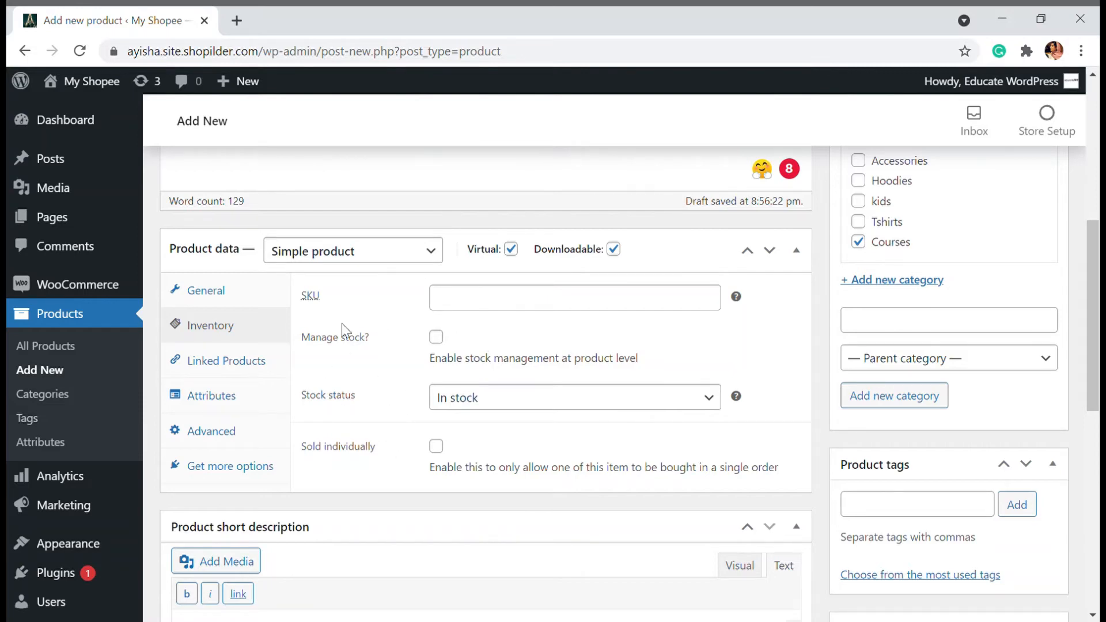
{"action": "left_click", "coordinate": [226, 361]}
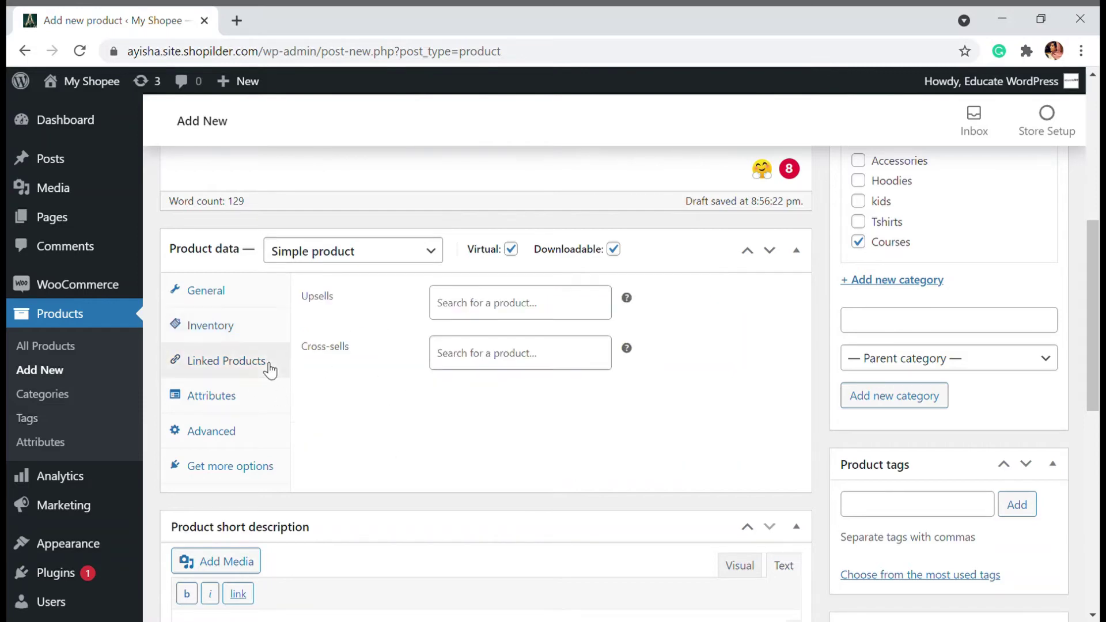
{"action": "mouse_move", "coordinate": [361, 372]}
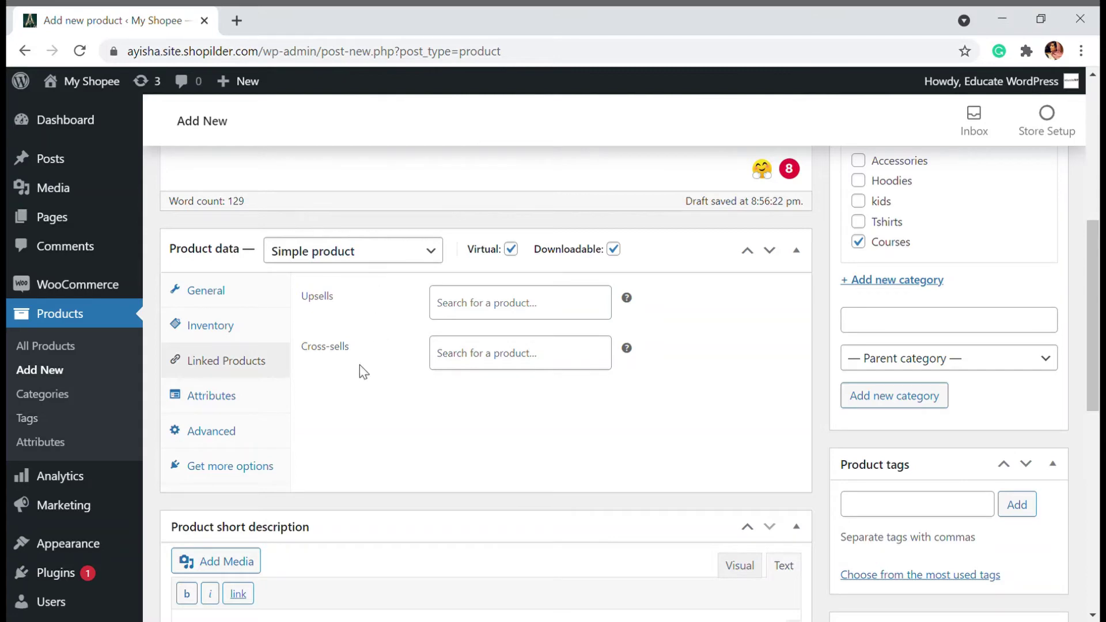
{"action": "left_click", "coordinate": [211, 395]}
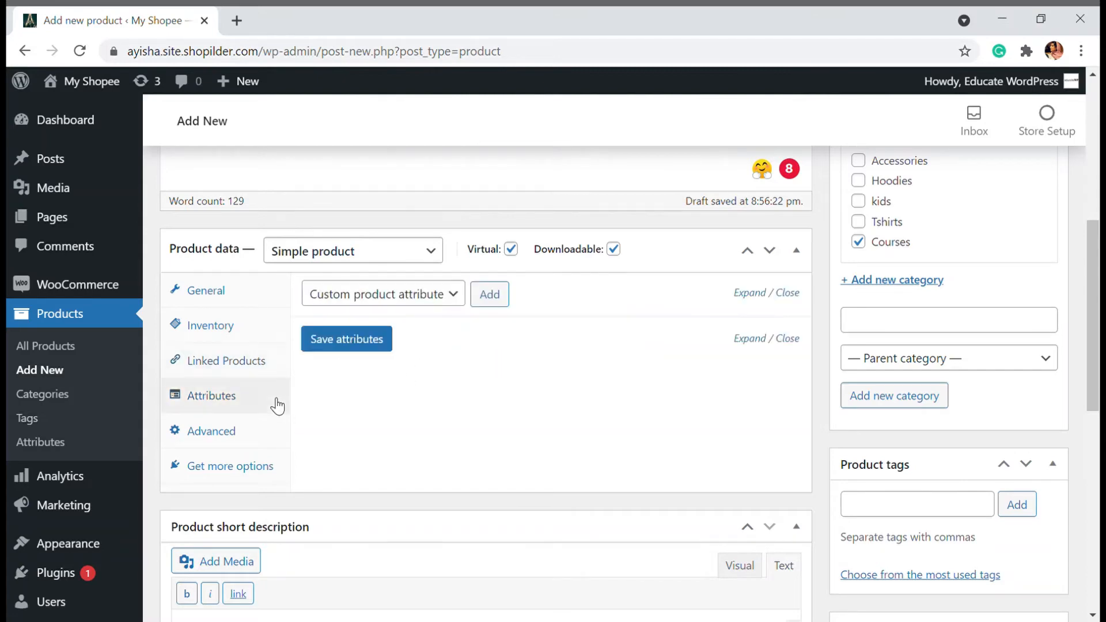
{"action": "mouse_move", "coordinate": [394, 476]}
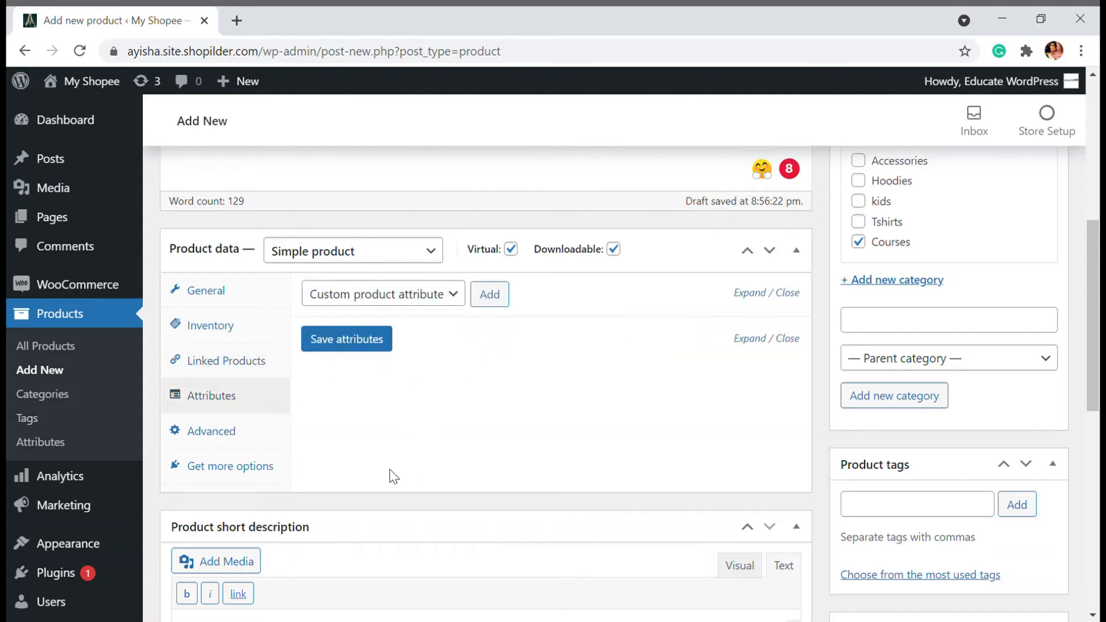
{"action": "scroll", "scroll_direction": "down", "scroll_amount": 3}
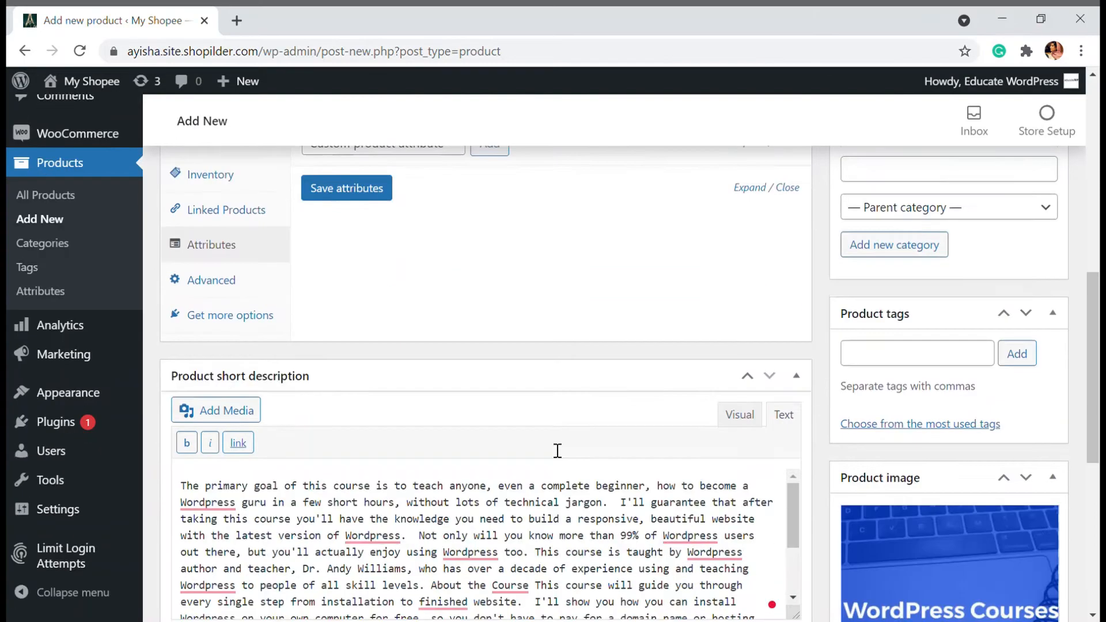
{"action": "scroll", "scroll_direction": "up", "scroll_amount": 3}
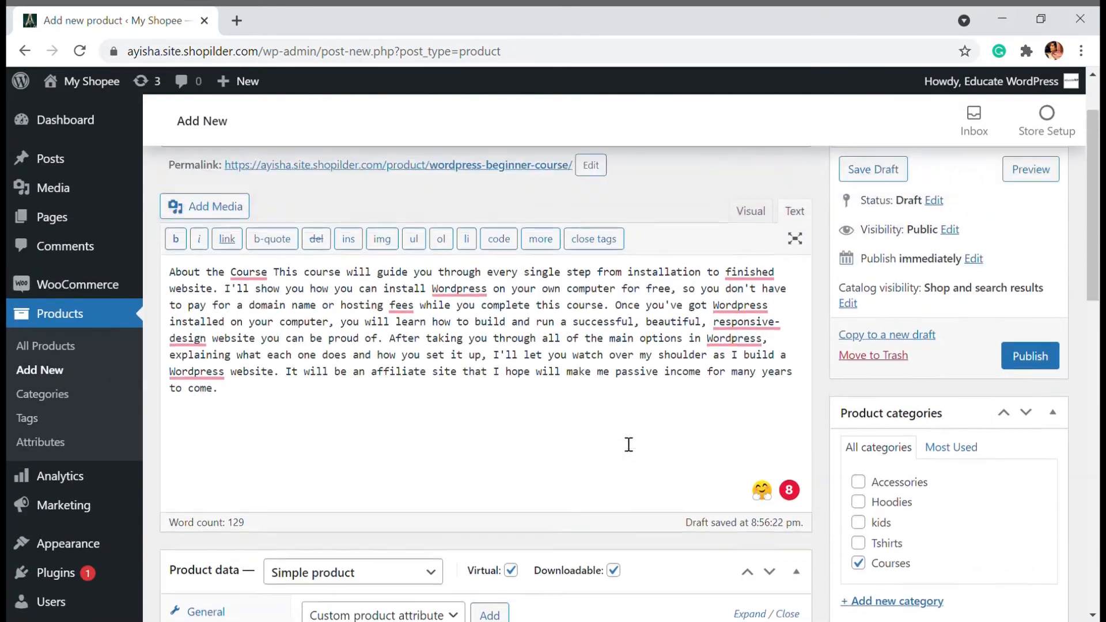
{"action": "scroll", "scroll_direction": "up", "scroll_amount": 3}
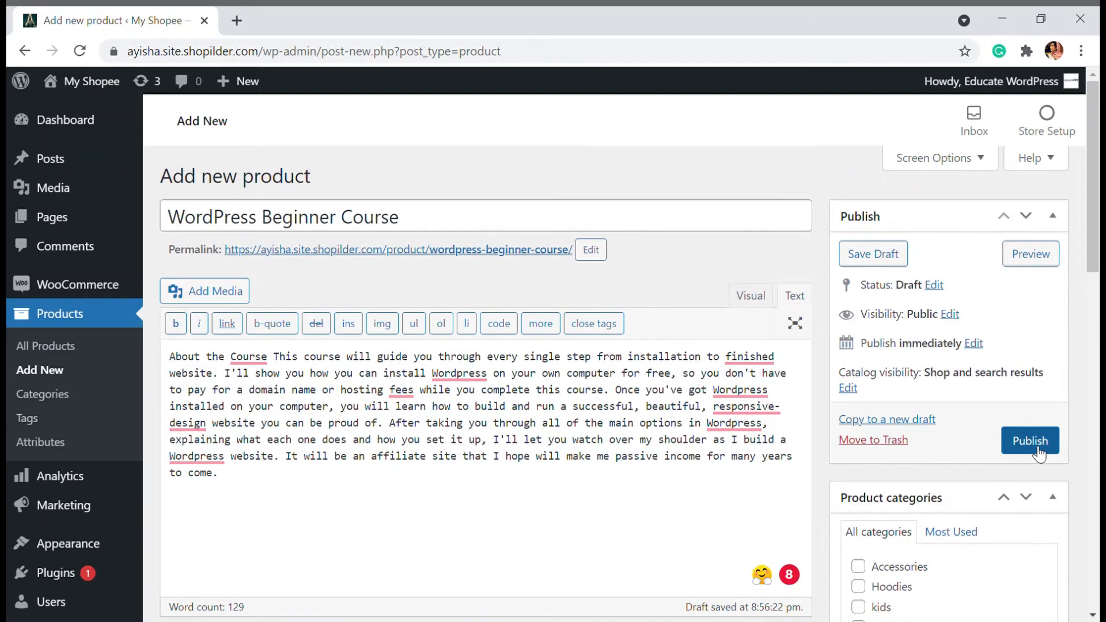
Publish the WordPress Beginner Course and view it on the storefront at ₹49.
{"action": "left_click", "coordinate": [1029, 440]}
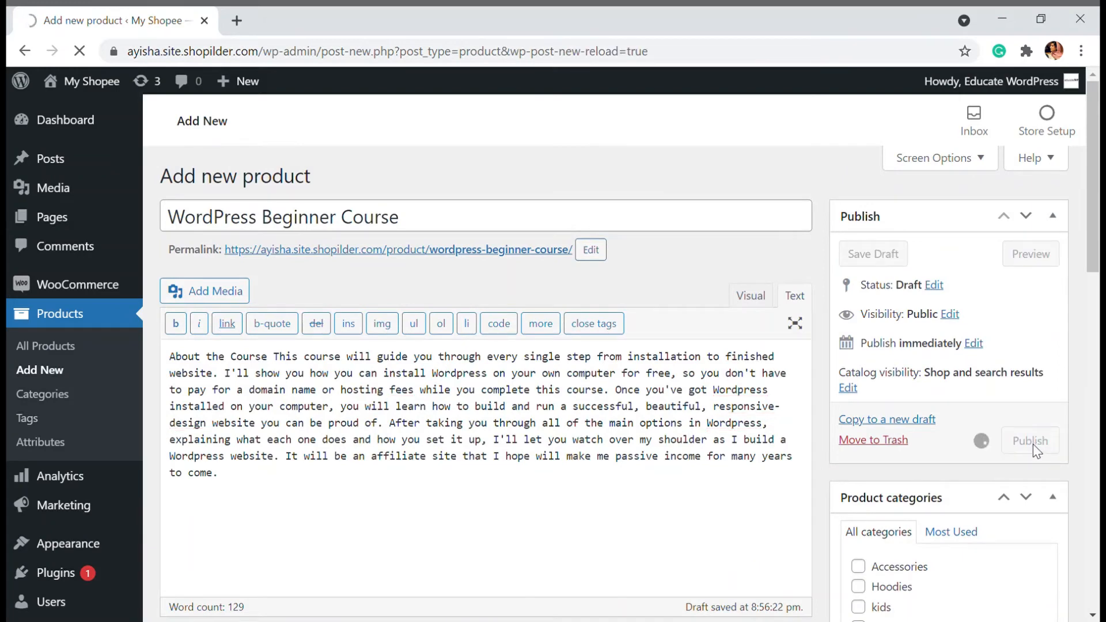
{"action": "left_click", "coordinate": [1029, 440]}
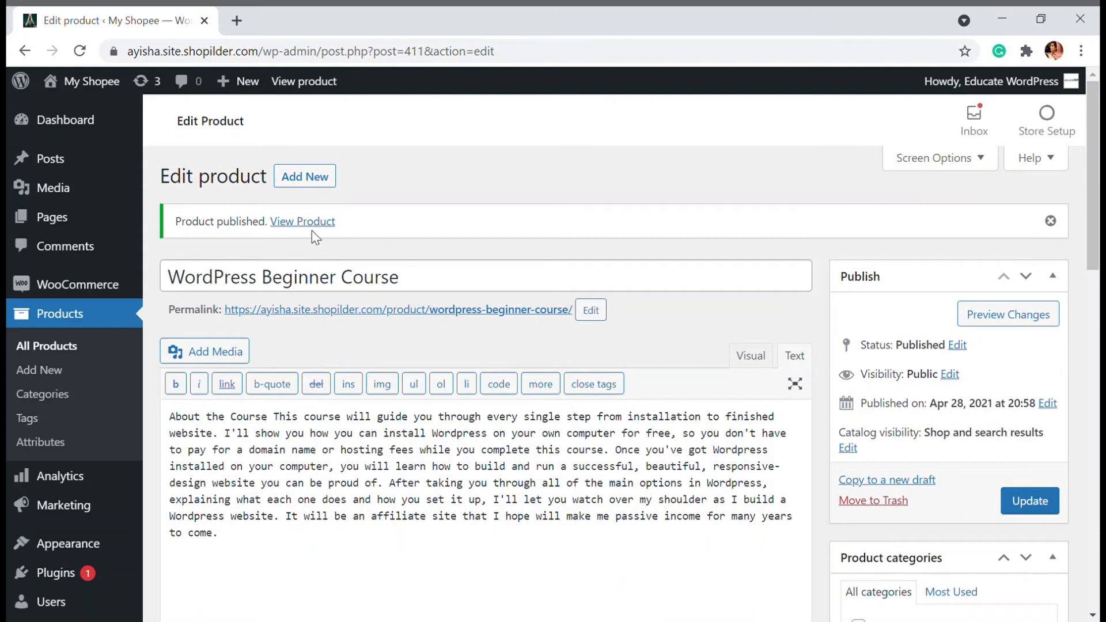
{"action": "left_click", "coordinate": [302, 222]}
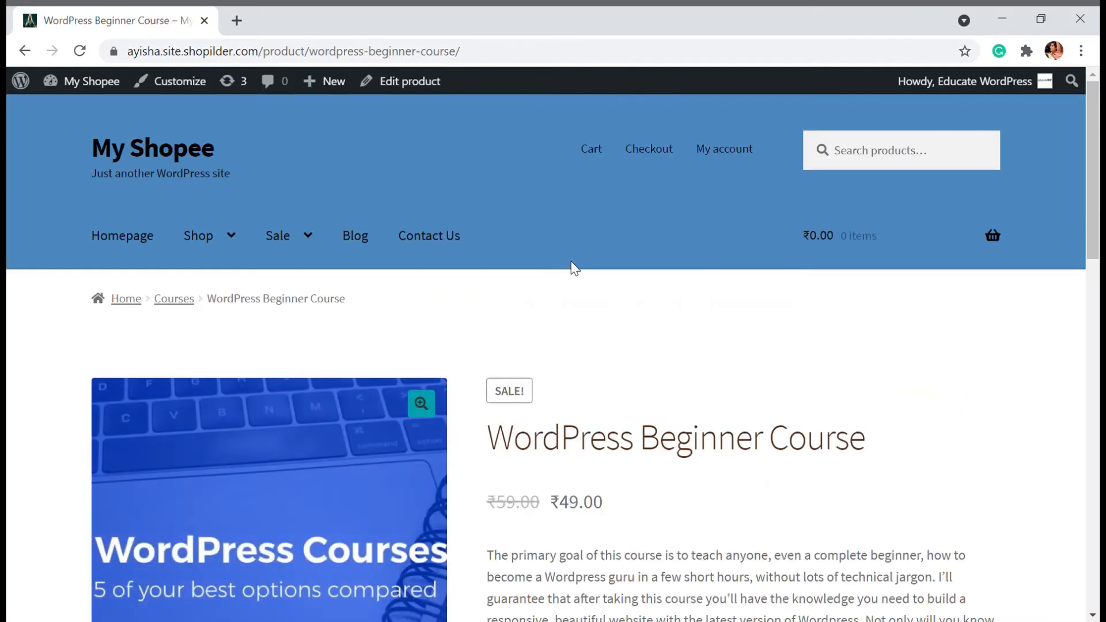
Add the WordPress Beginner Course at ₹49 to the cart and review the cart.
{"action": "scroll", "scroll_direction": "down", "scroll_amount": 3}
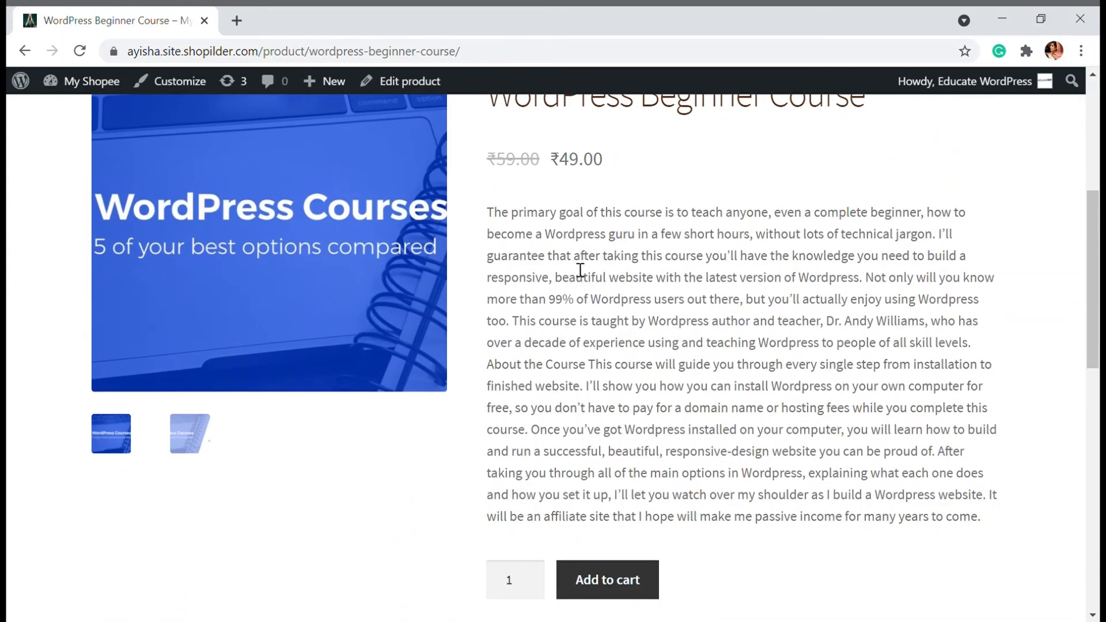
{"action": "scroll", "scroll_direction": "up", "scroll_amount": 3}
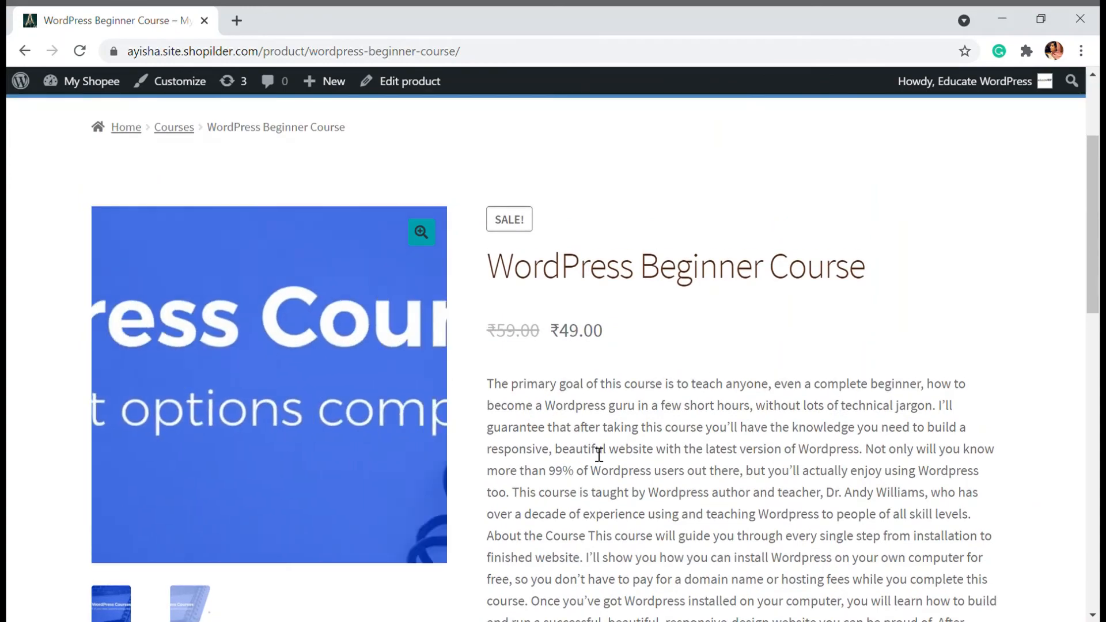
{"action": "scroll", "scroll_direction": "down", "scroll_amount": 3}
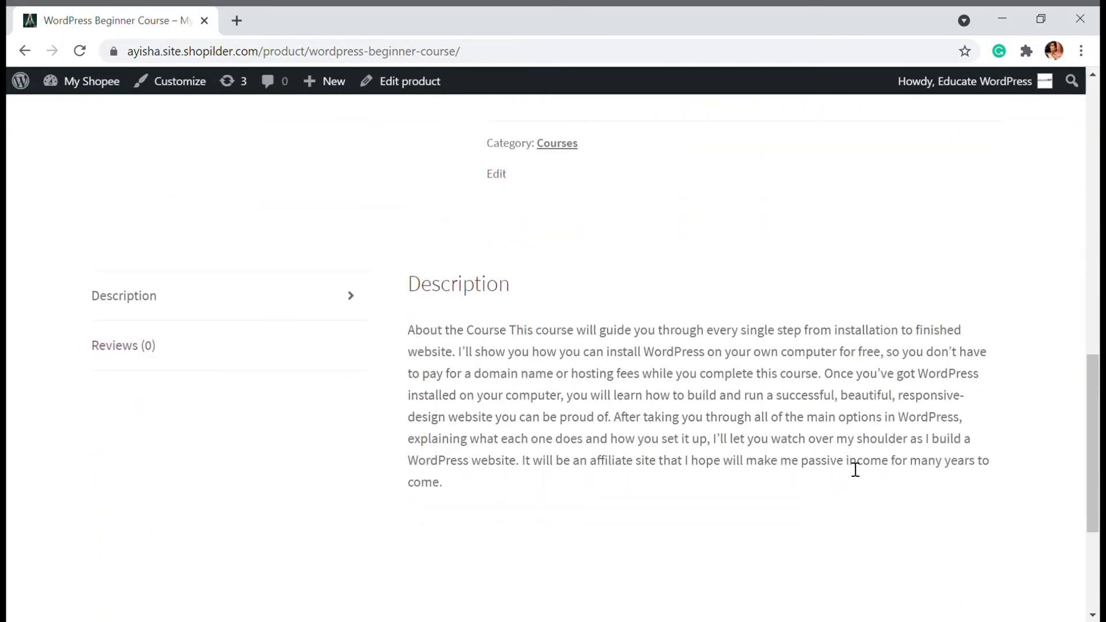
{"action": "scroll", "scroll_direction": "up", "scroll_amount": 3}
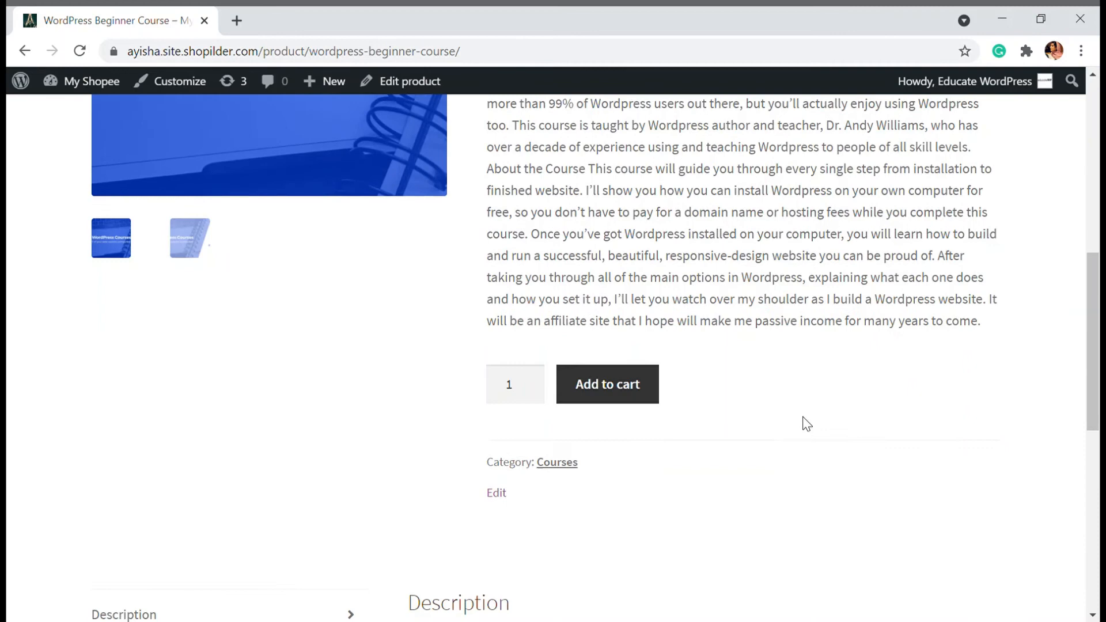
{"action": "scroll", "scroll_direction": "down", "scroll_amount": 3}
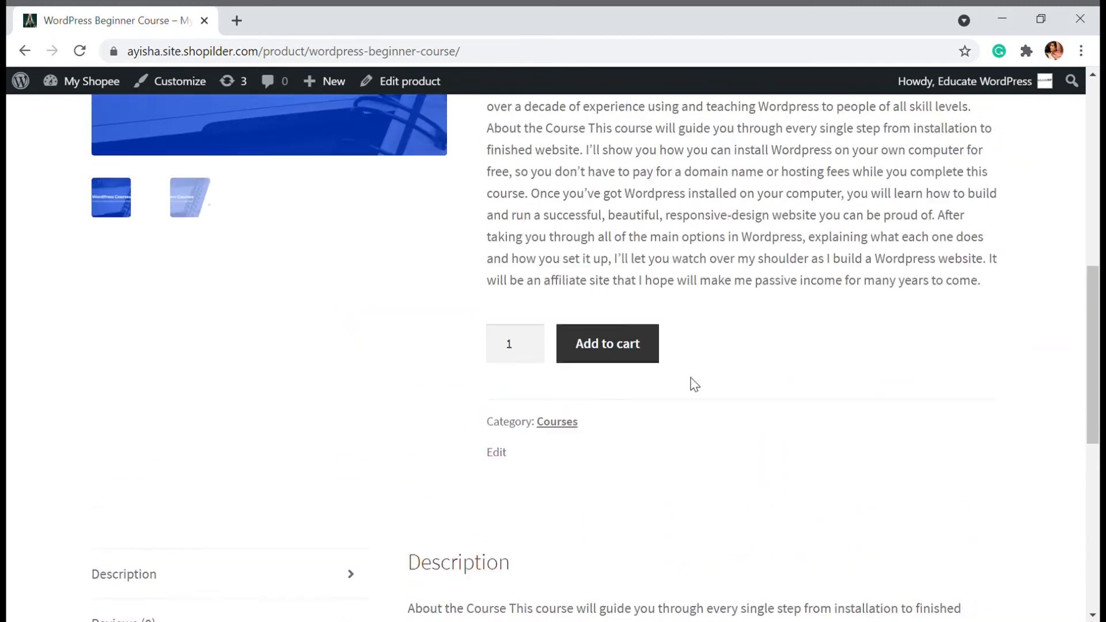
{"action": "left_click", "coordinate": [607, 343]}
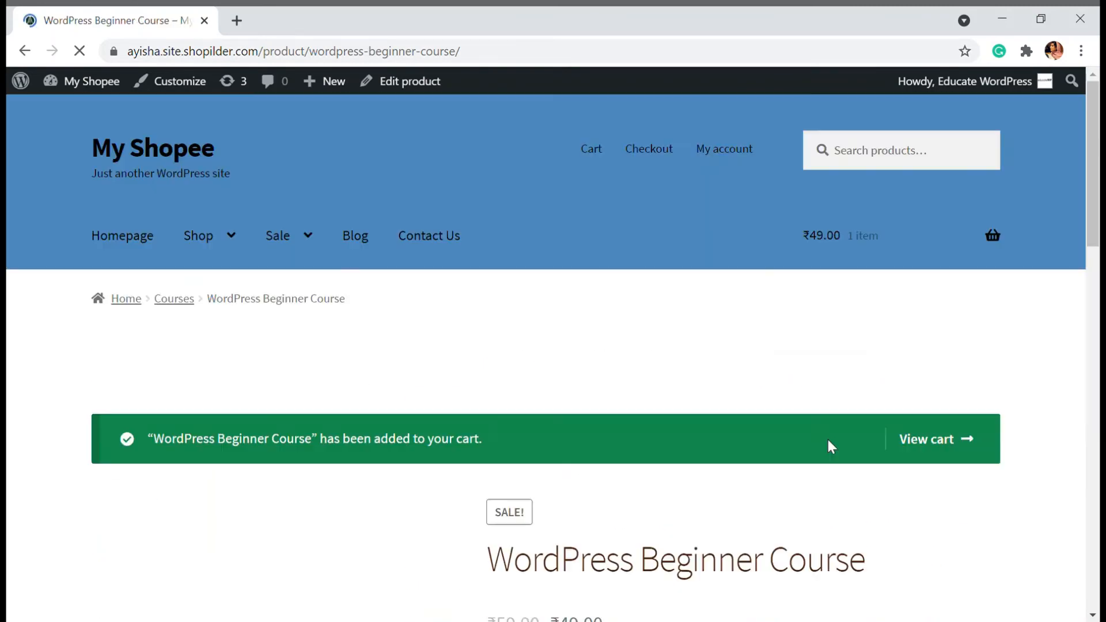
{"action": "scroll", "scroll_direction": "down", "scroll_amount": 3}
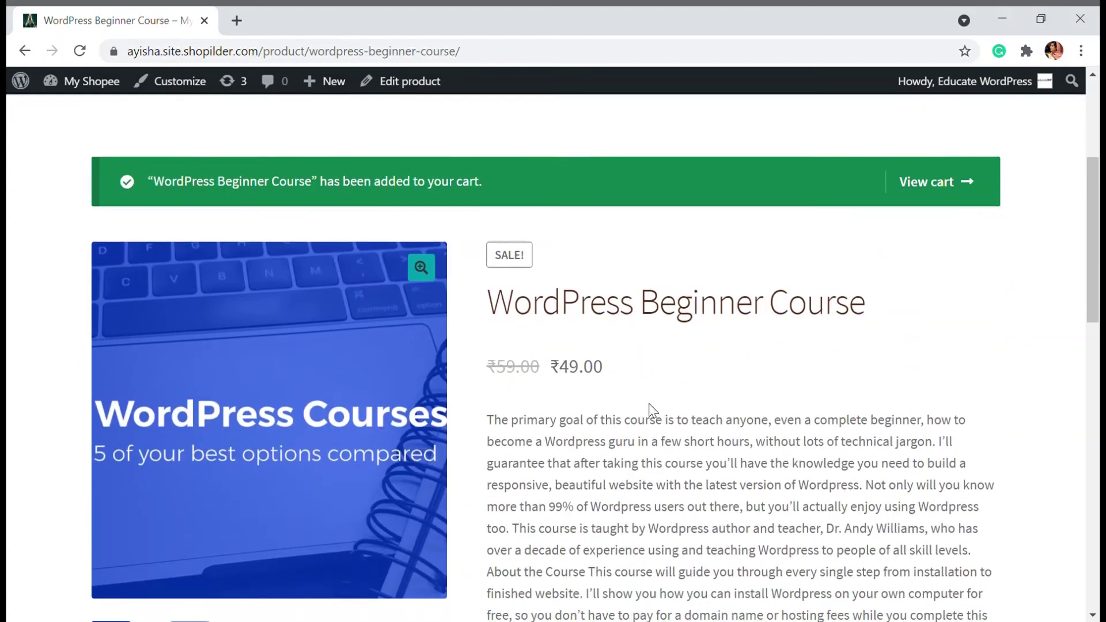
{"action": "left_click", "coordinate": [936, 181]}
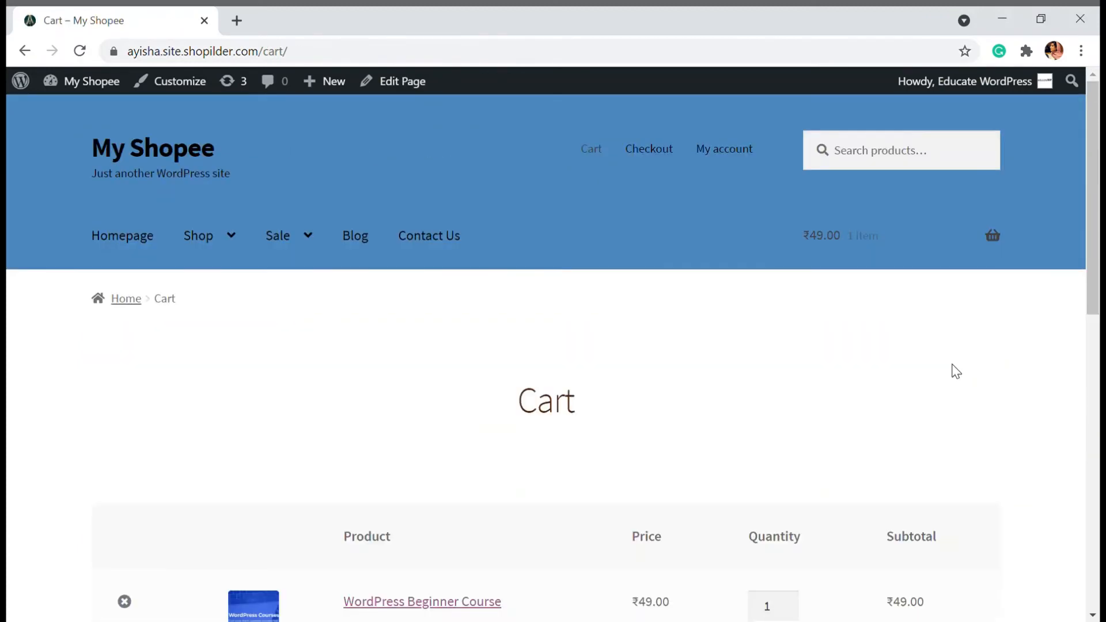
Proceed to checkout and place the order, giving Order received #412.
{"action": "scroll", "scroll_direction": "down", "scroll_amount": 3}
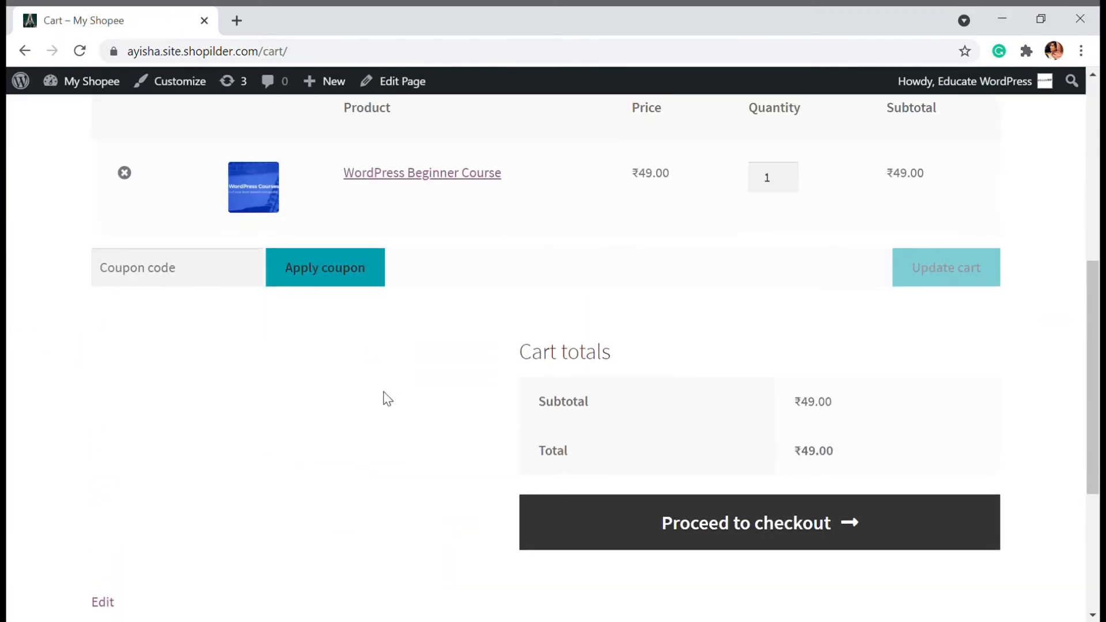
{"action": "scroll", "scroll_direction": "up", "scroll_amount": 3}
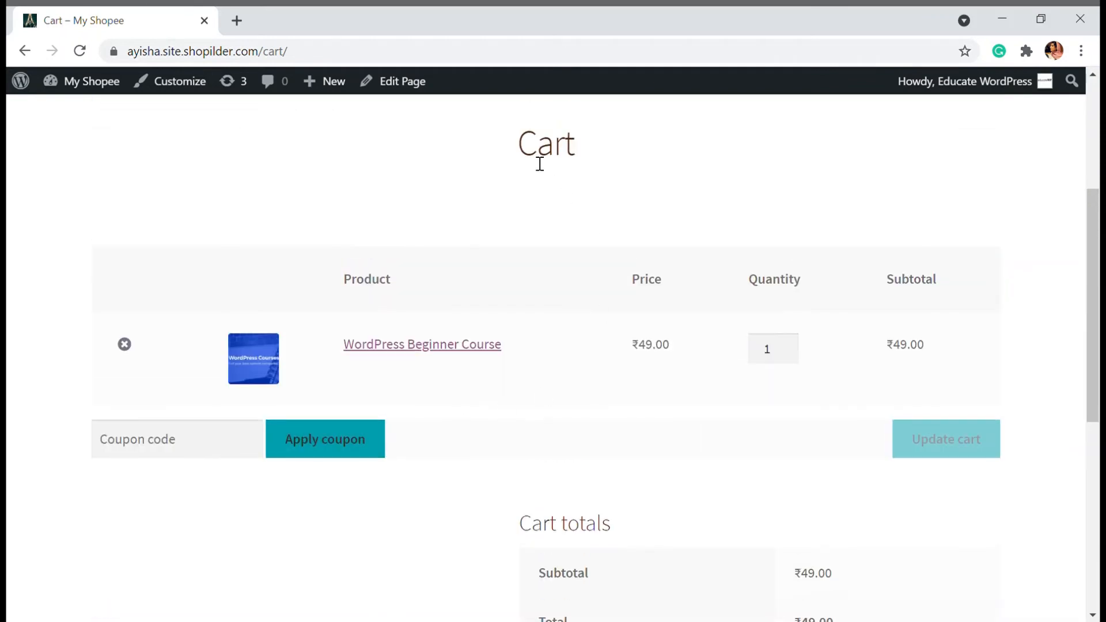
{"action": "scroll", "scroll_direction": "down", "scroll_amount": 3}
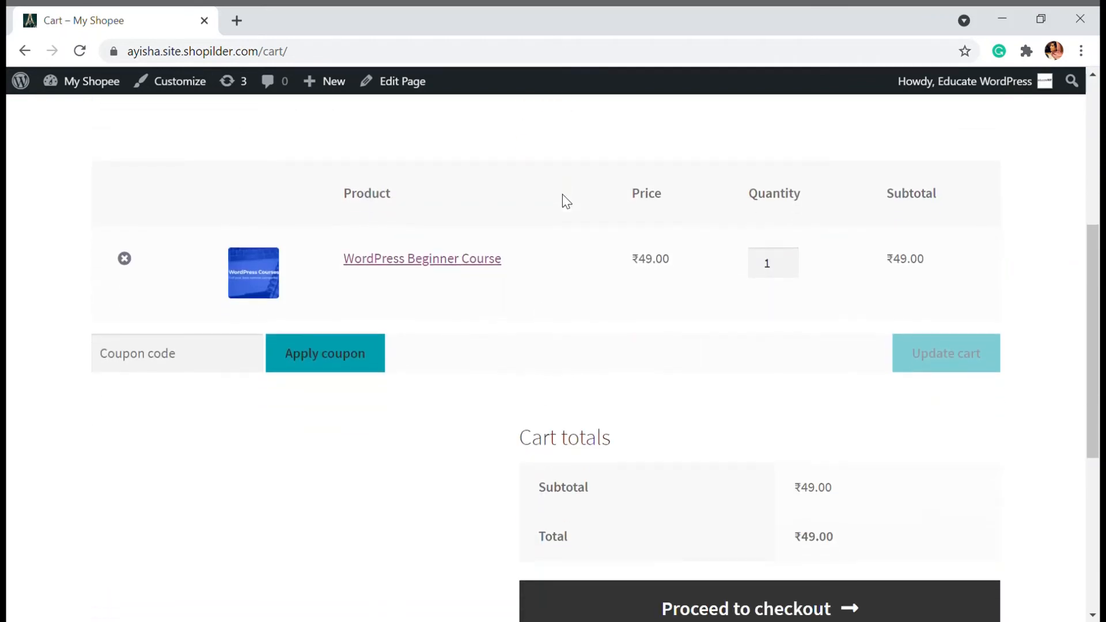
{"action": "mouse_move", "coordinate": [572, 187]}
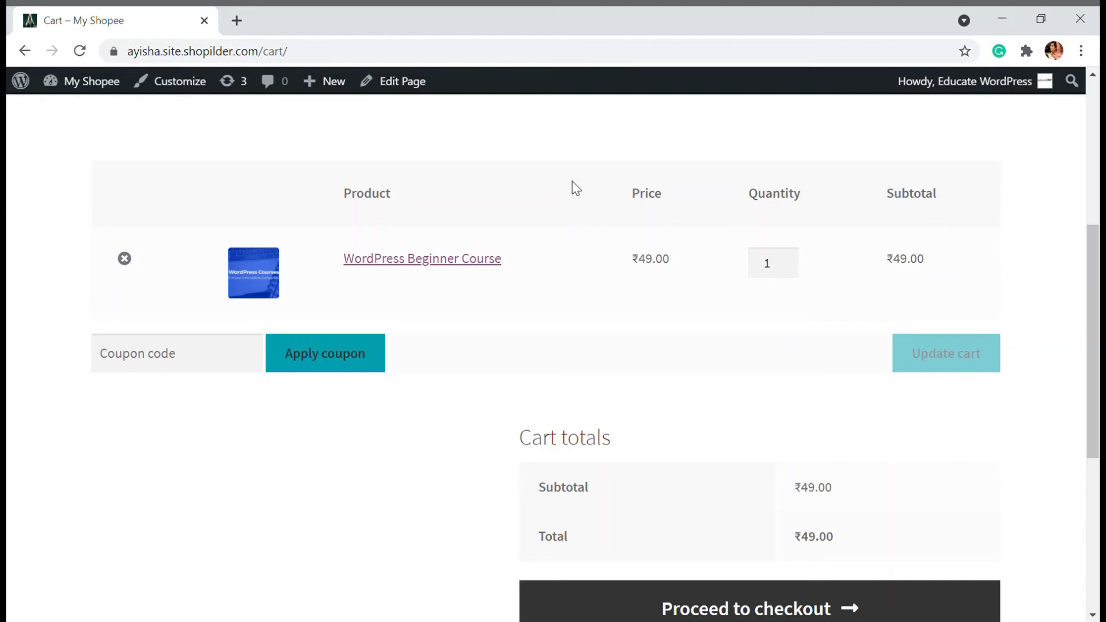
{"action": "scroll", "scroll_direction": "down", "scroll_amount": 3}
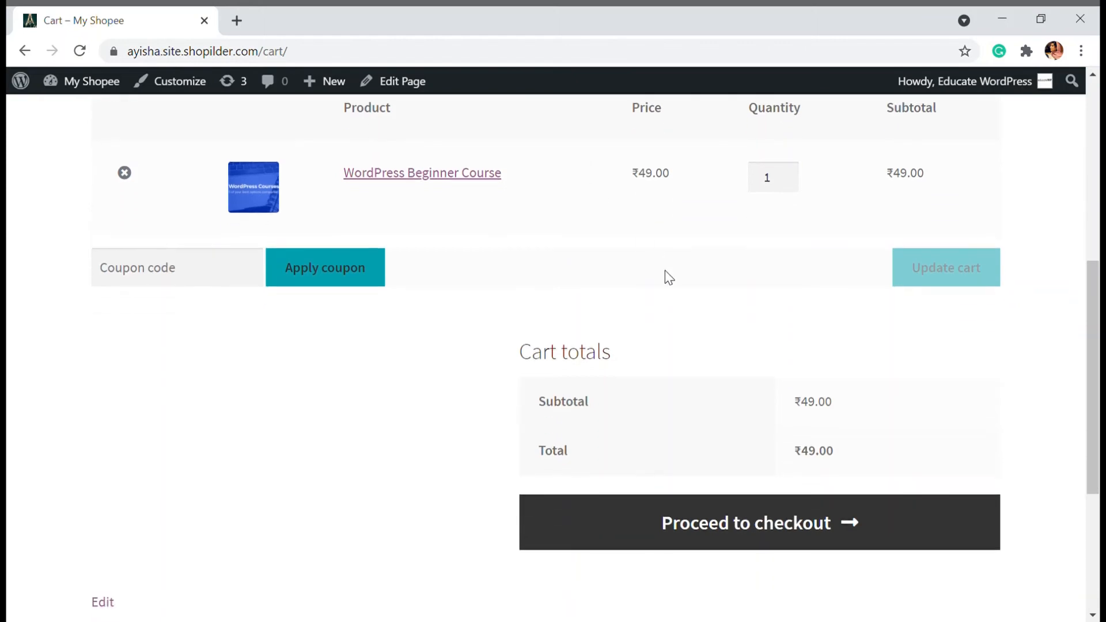
{"action": "left_click", "coordinate": [759, 523]}
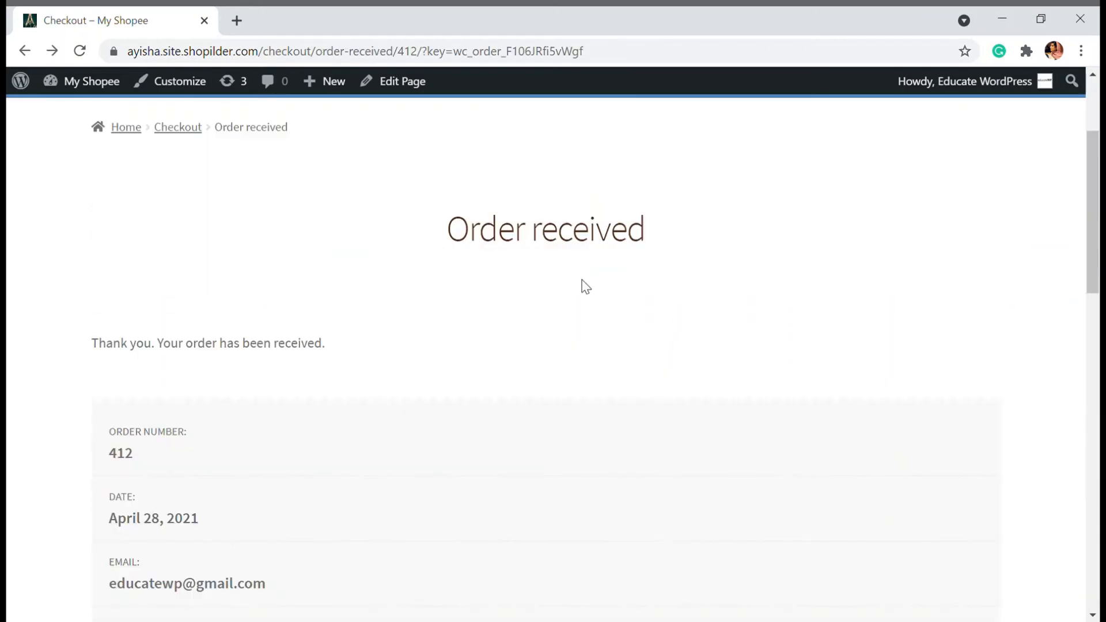
From the admin dashboard's WooCommerce Orders list, open #412 and update its status to Completed.
{"action": "scroll", "scroll_direction": "down", "scroll_amount": 3}
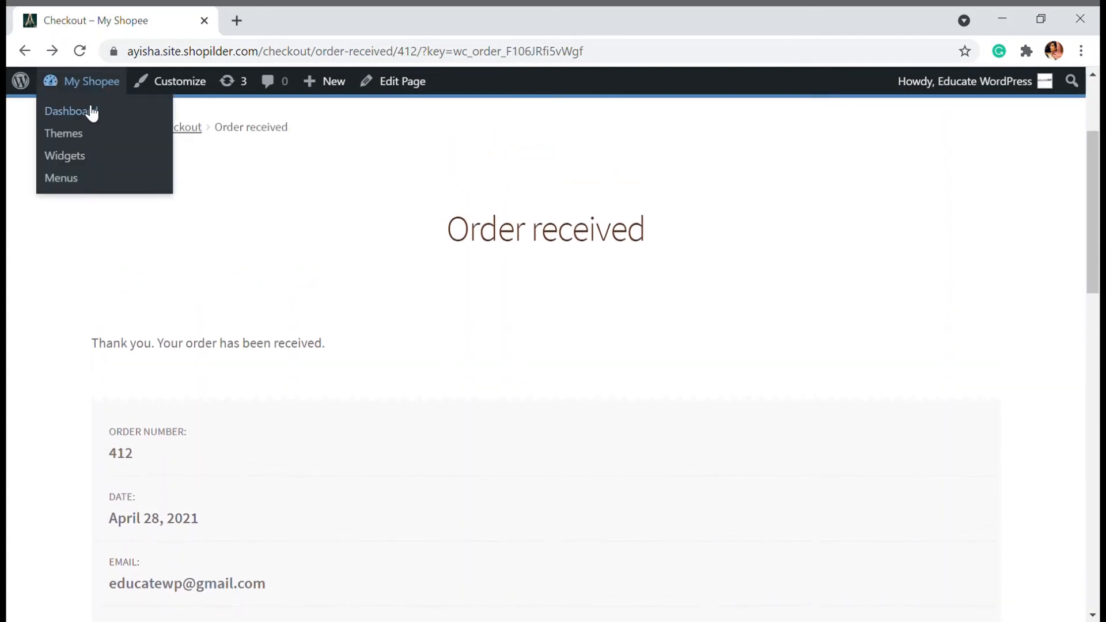
{"action": "left_click", "coordinate": [69, 110]}
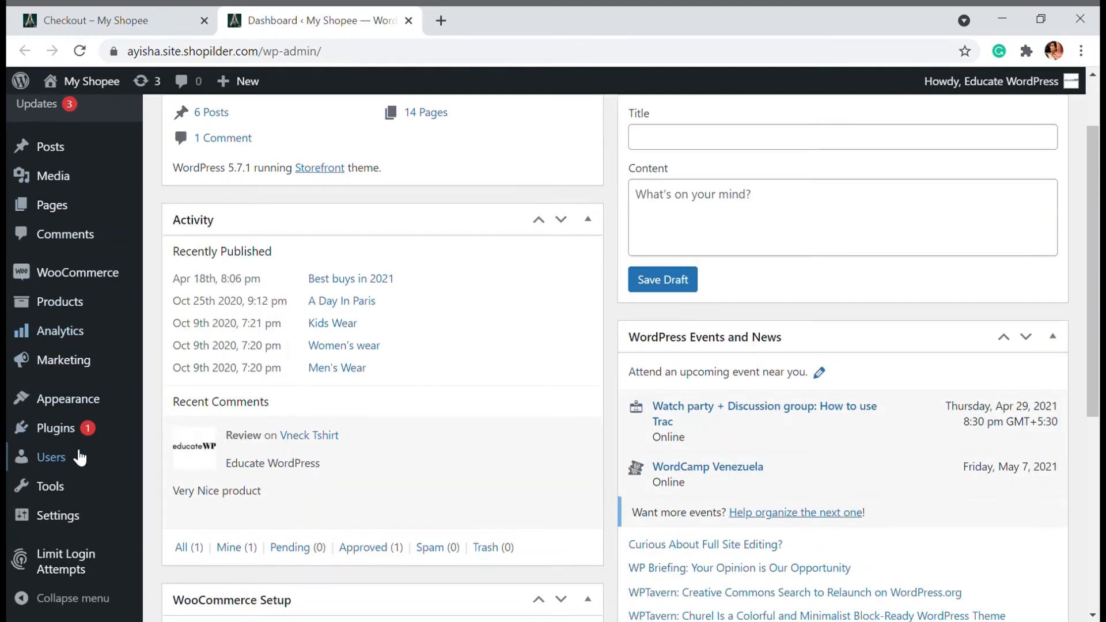
{"action": "mouse_move", "coordinate": [77, 296]}
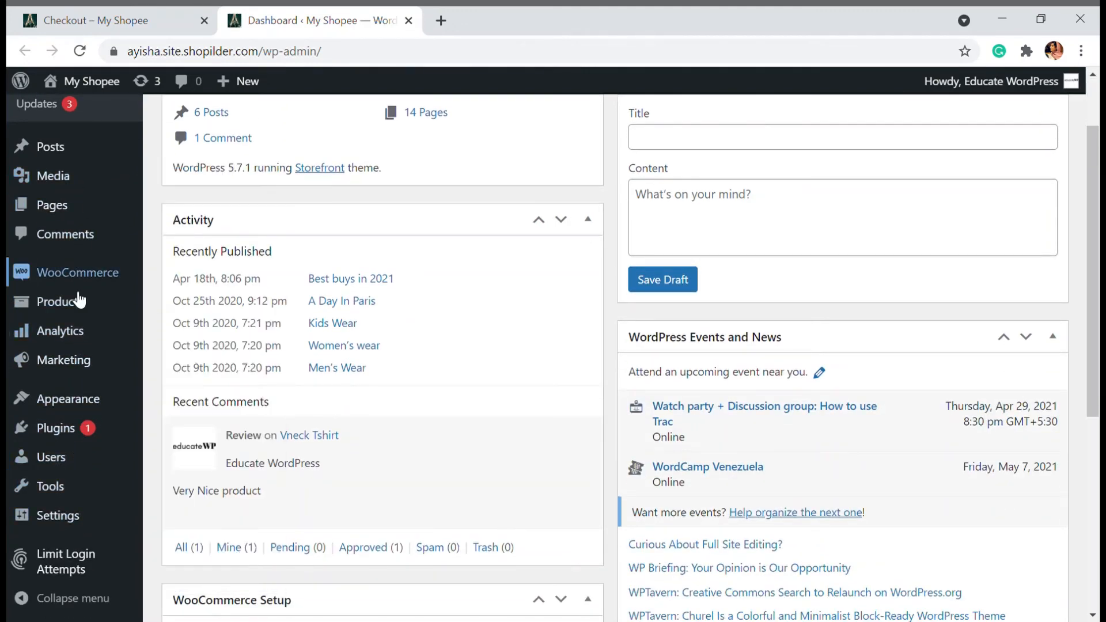
{"action": "left_click", "coordinate": [76, 272]}
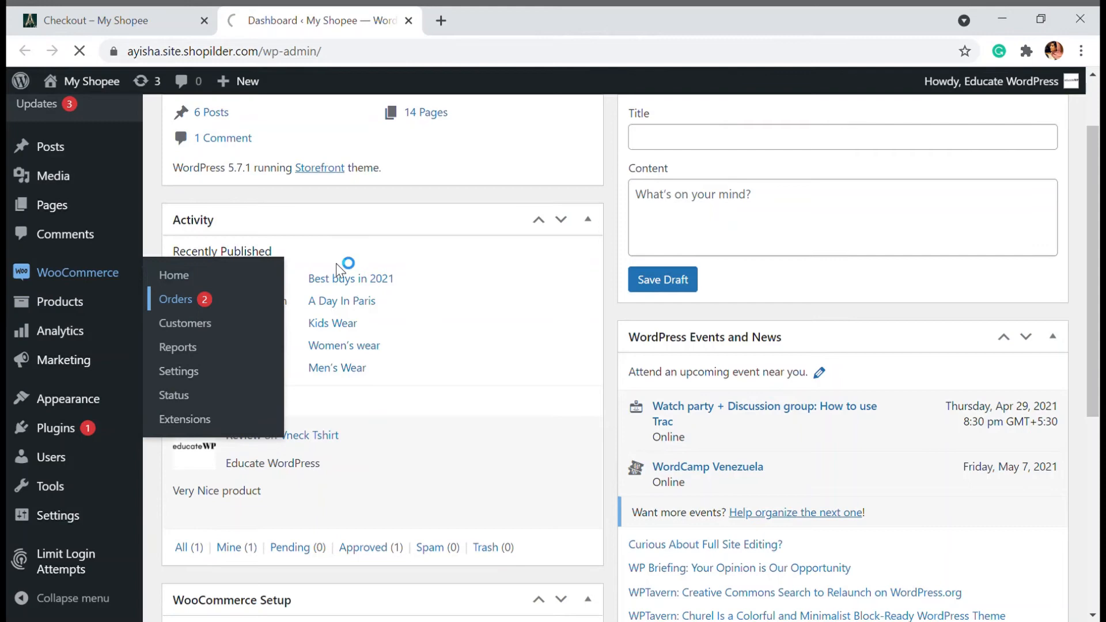
{"action": "left_click", "coordinate": [175, 300]}
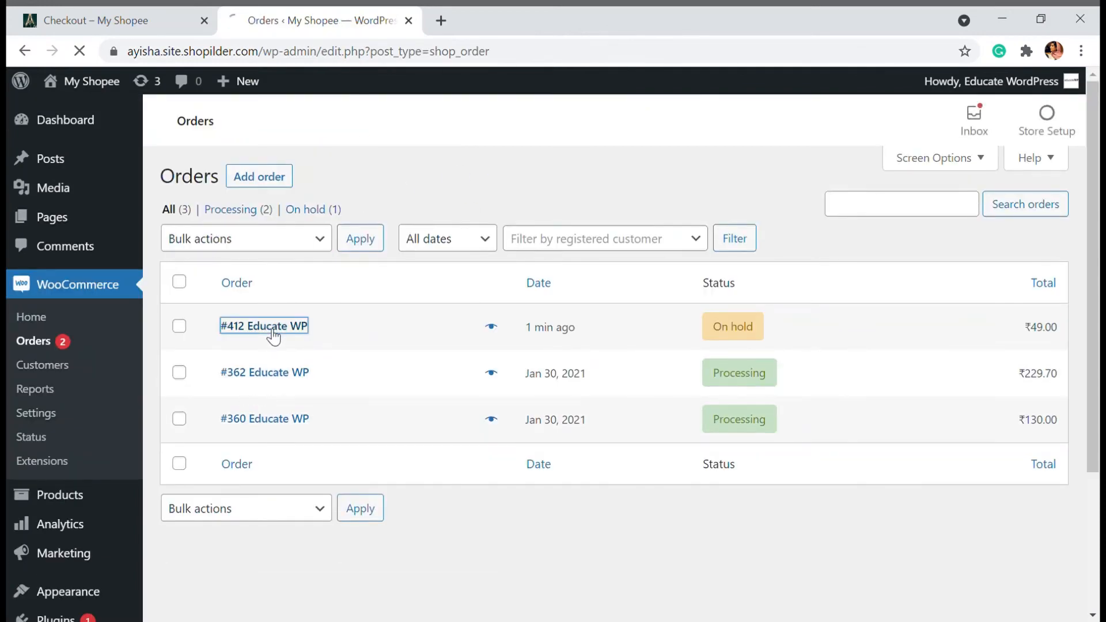
{"action": "left_click", "coordinate": [263, 326]}
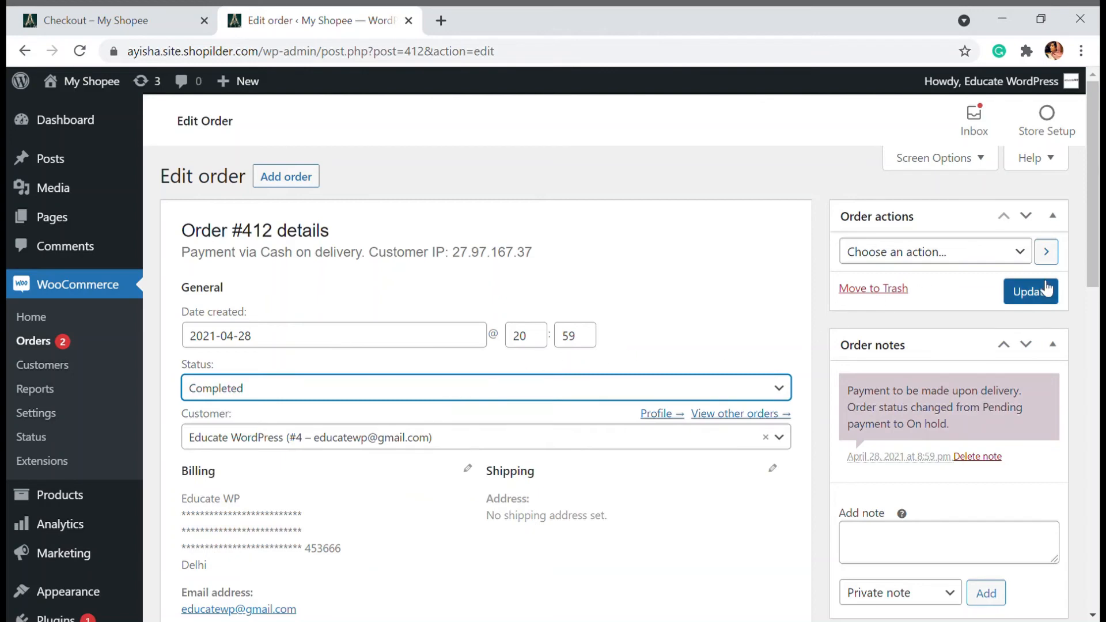
{"action": "left_click", "coordinate": [1030, 291]}
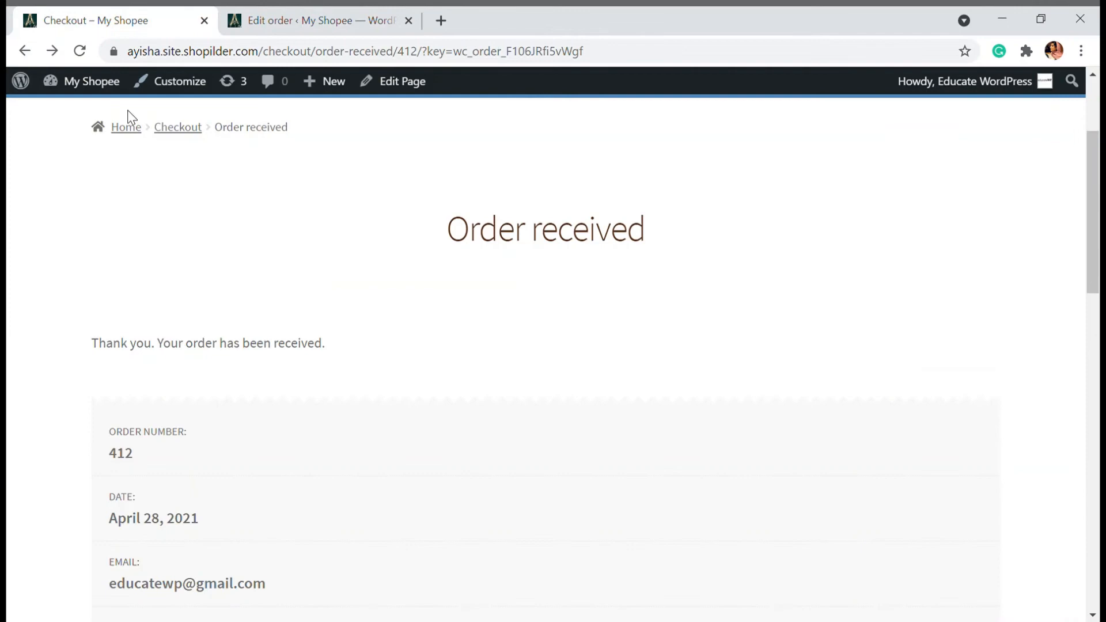
From My Account > Orders, view the details of order #412.
{"action": "scroll", "scroll_direction": "down", "scroll_amount": 3}
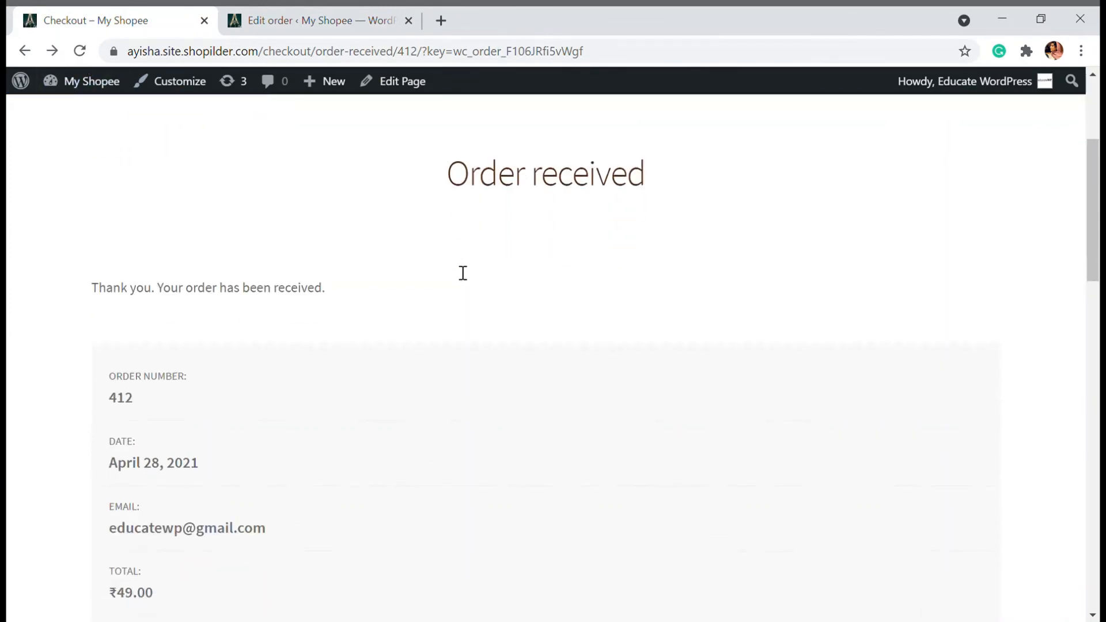
{"action": "scroll", "scroll_direction": "up", "scroll_amount": 3}
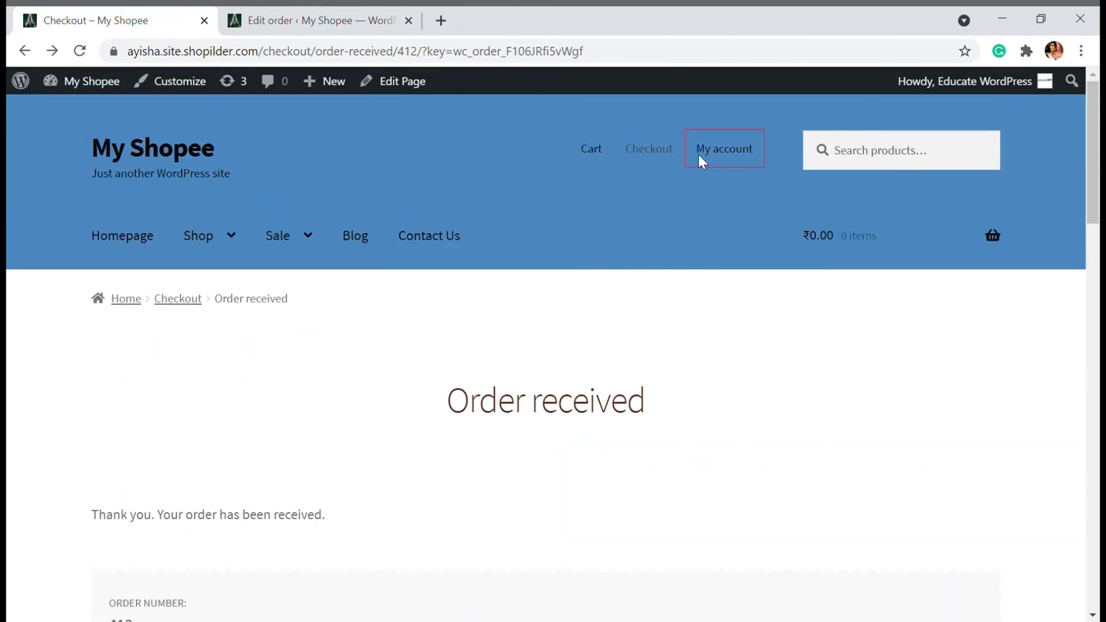
{"action": "left_click", "coordinate": [723, 149]}
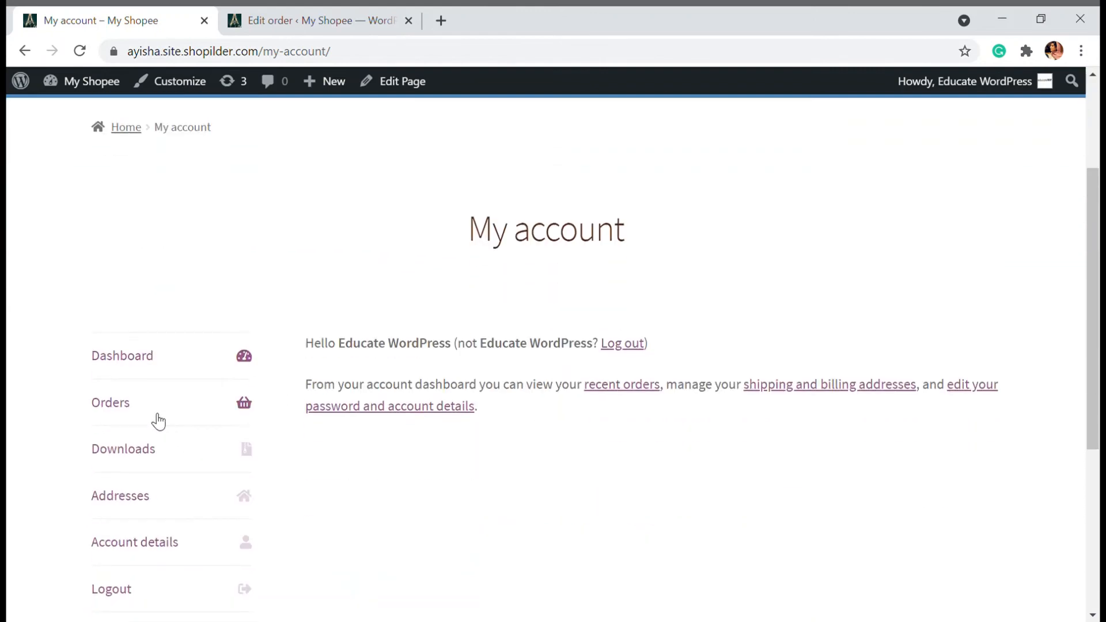
{"action": "left_click", "coordinate": [110, 402]}
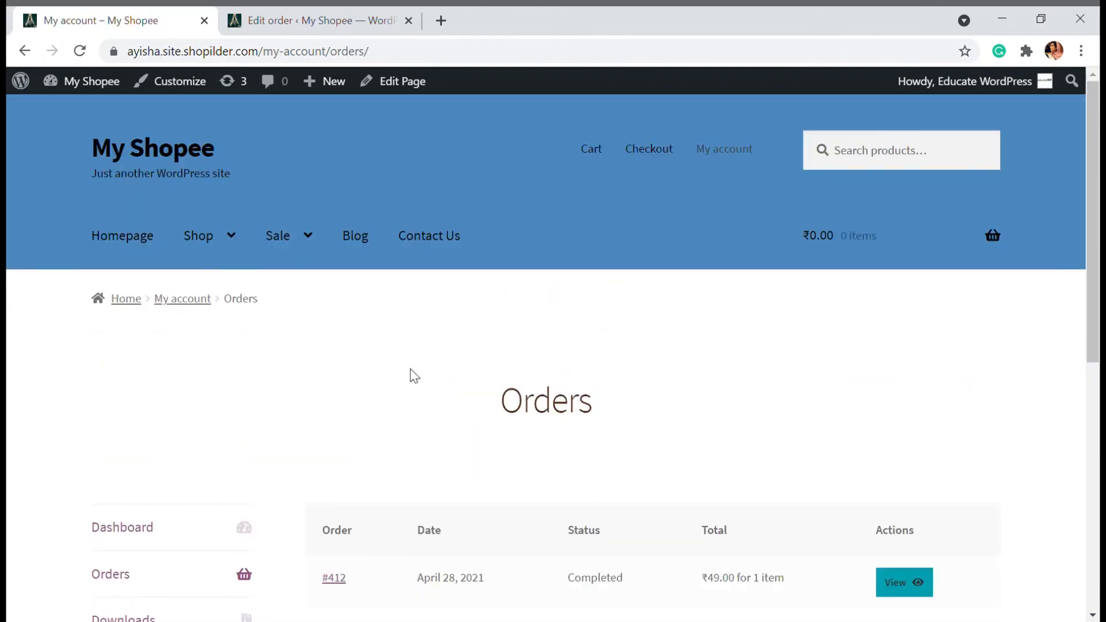
{"action": "scroll", "scroll_direction": "down", "scroll_amount": 3}
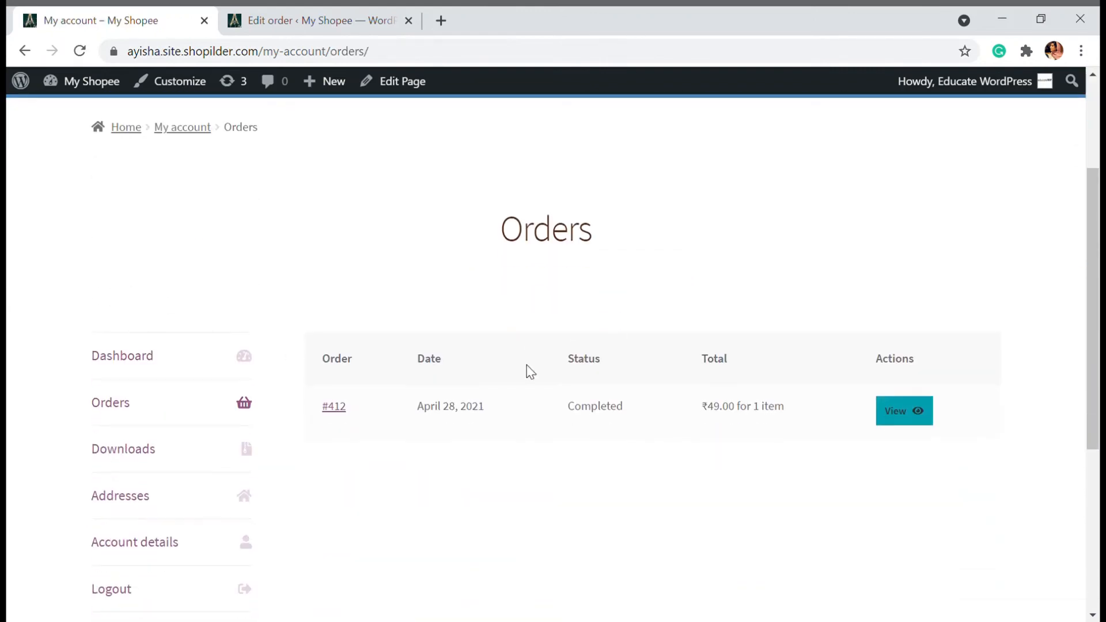
{"action": "left_click", "coordinate": [903, 410]}
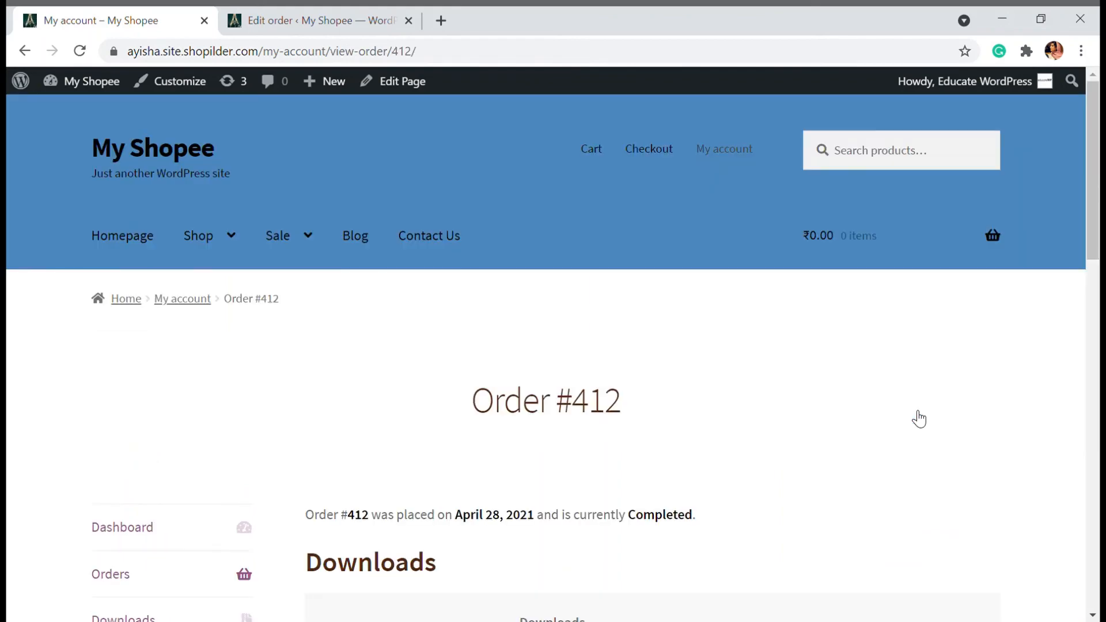
Download the WordPress for Beginners zip from the order, then return to Edit order #412.
{"action": "scroll", "scroll_direction": "down", "scroll_amount": 3}
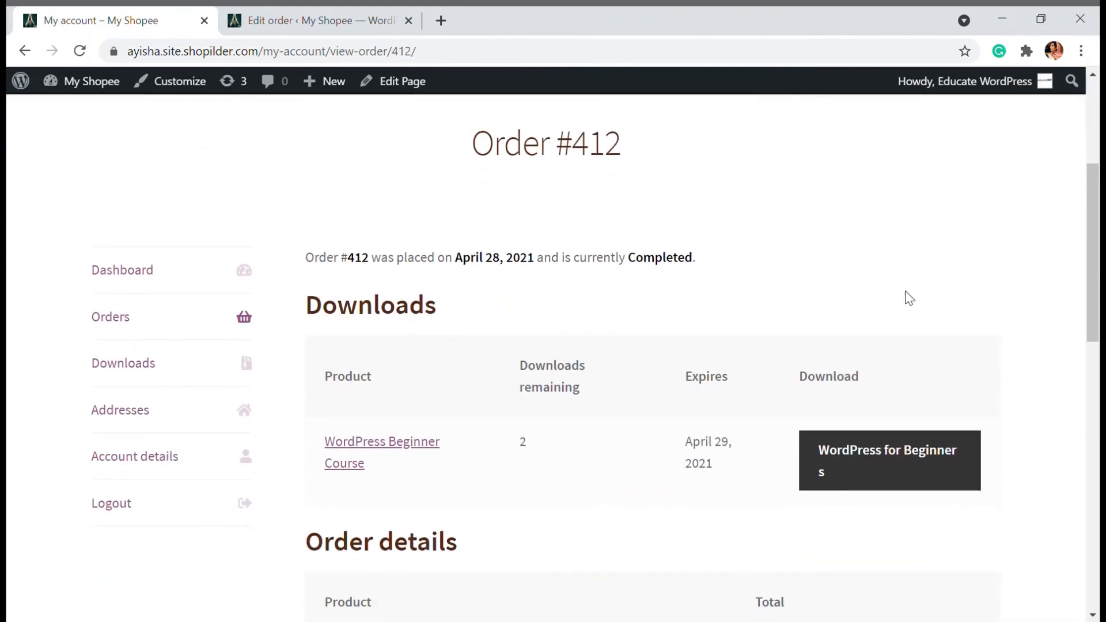
{"action": "mouse_move", "coordinate": [382, 460]}
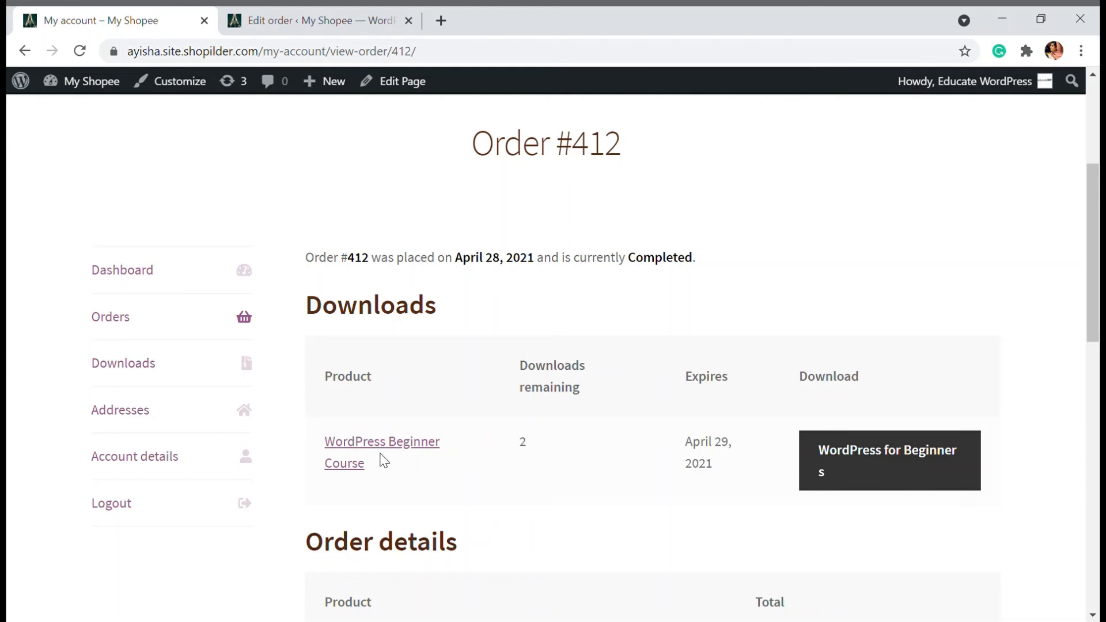
{"action": "mouse_move", "coordinate": [702, 471]}
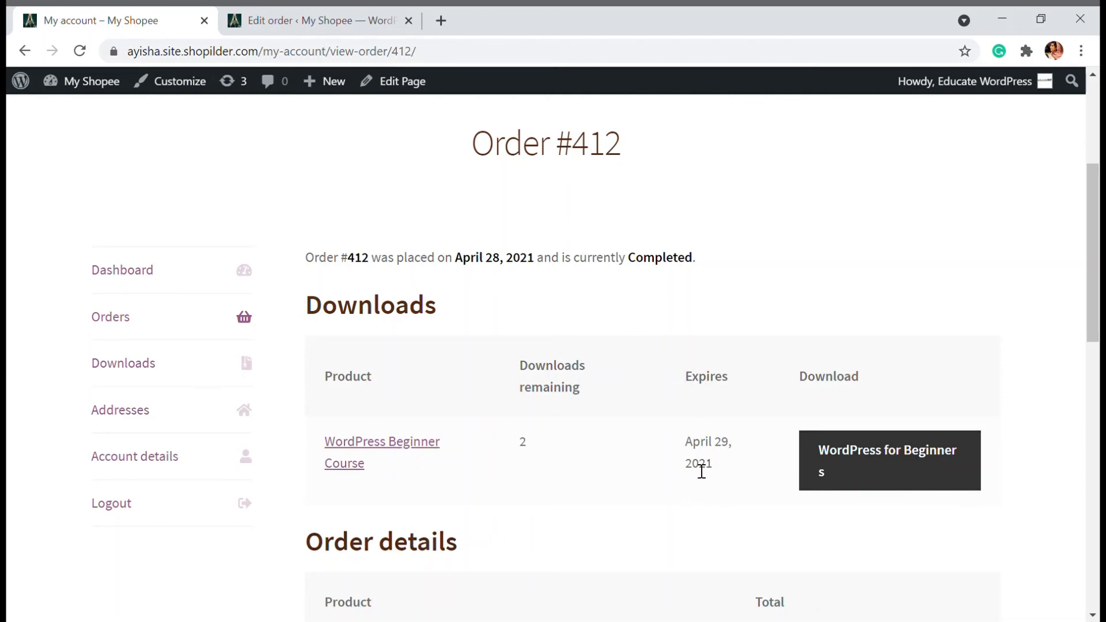
{"action": "mouse_move", "coordinate": [741, 415]}
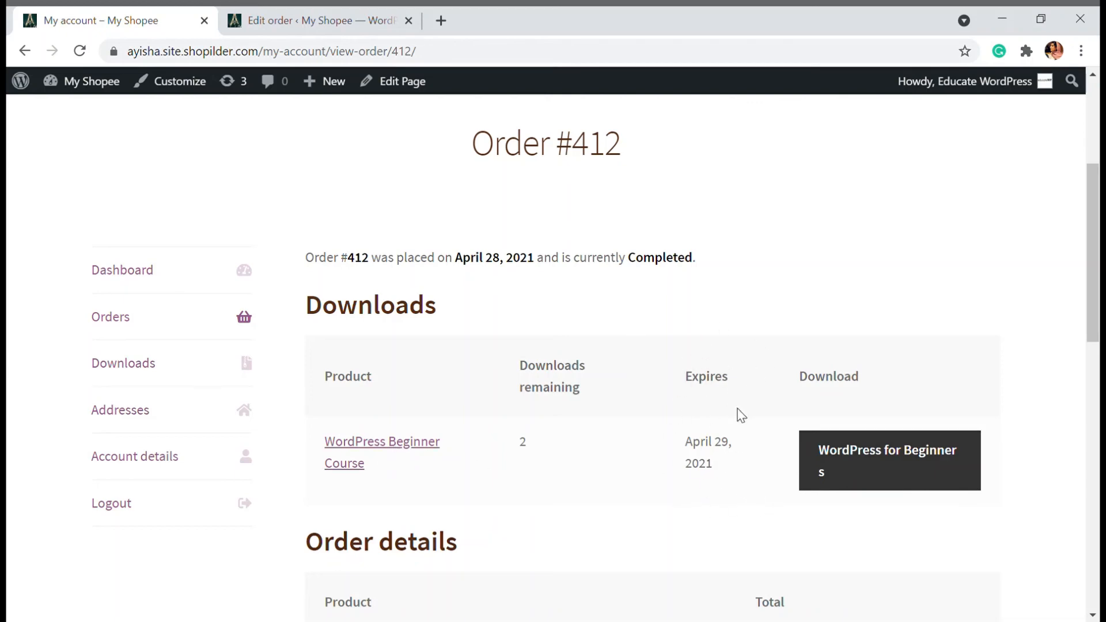
{"action": "scroll", "scroll_direction": "down", "scroll_amount": 3}
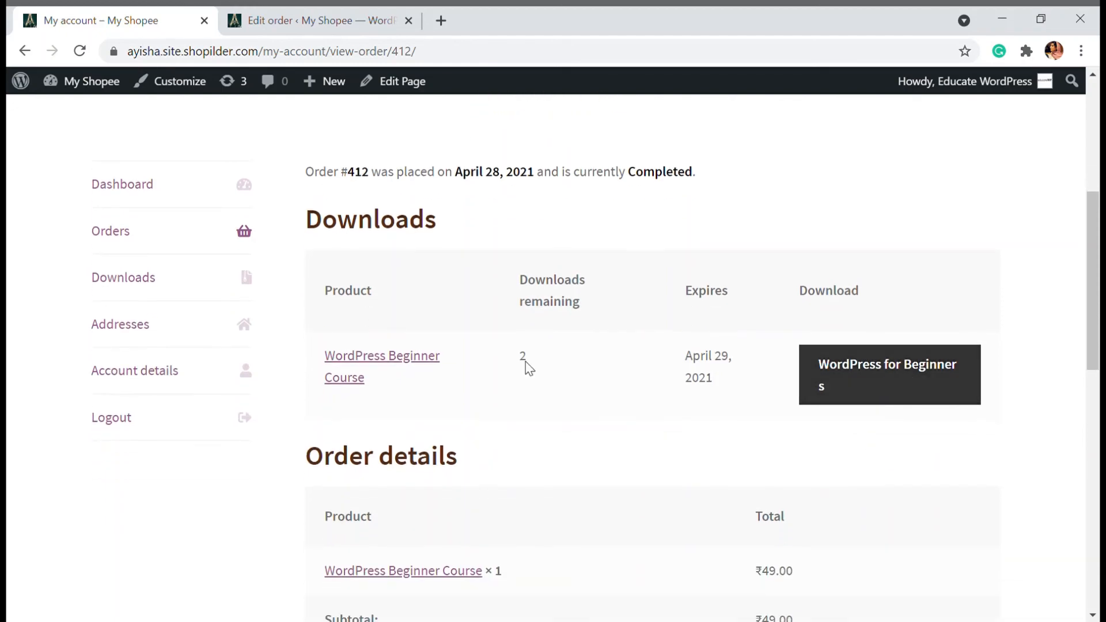
{"action": "left_click", "coordinate": [888, 374]}
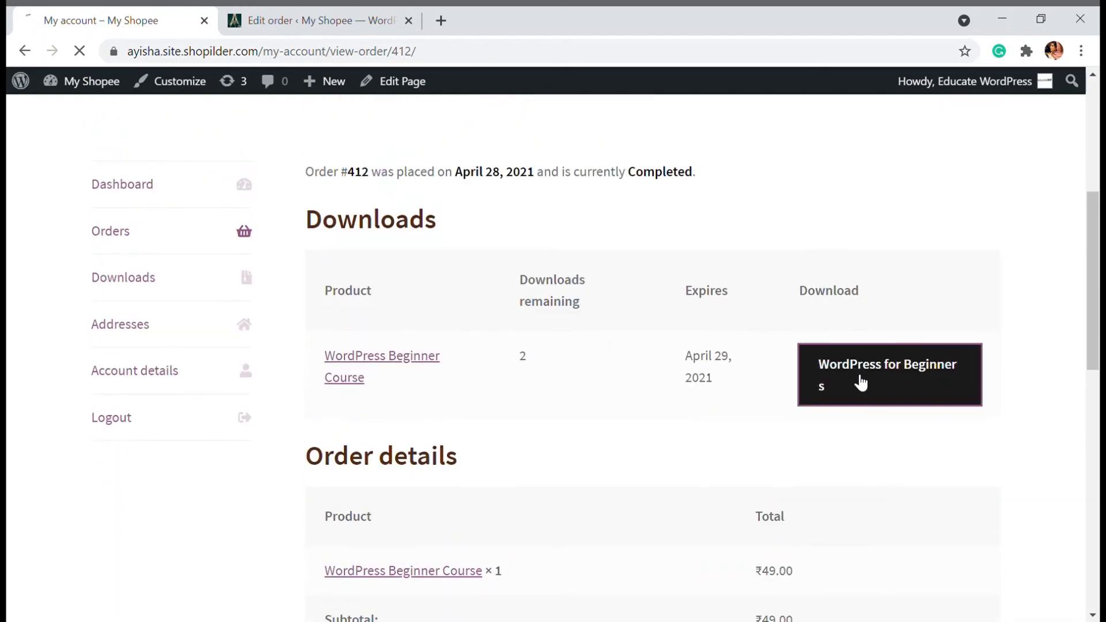
{"action": "left_click", "coordinate": [888, 375]}
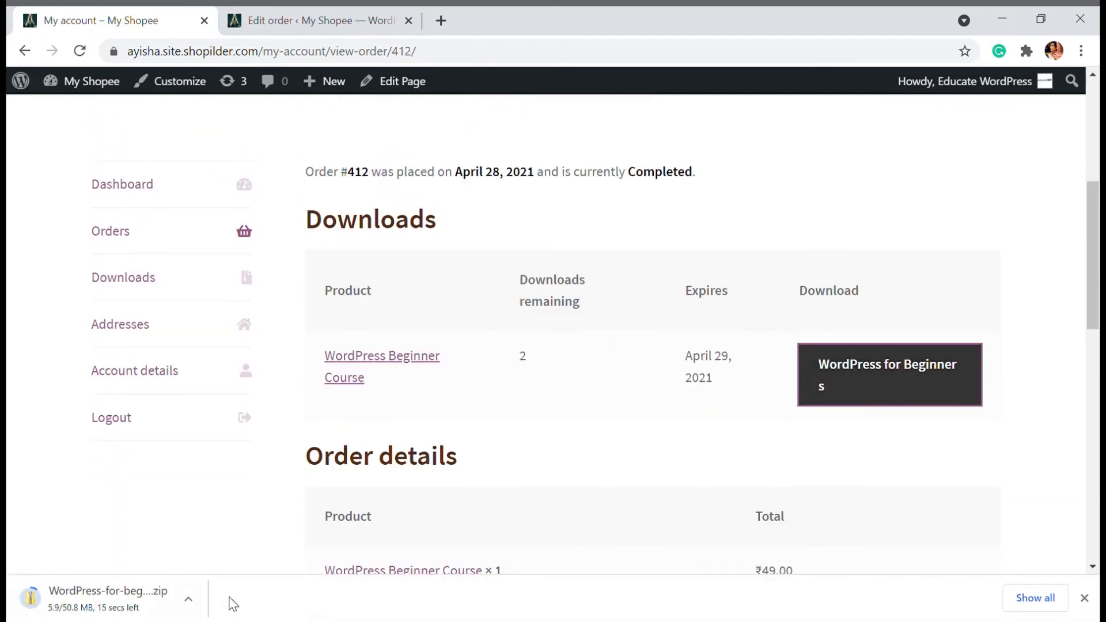
{"action": "mouse_move", "coordinate": [219, 403]}
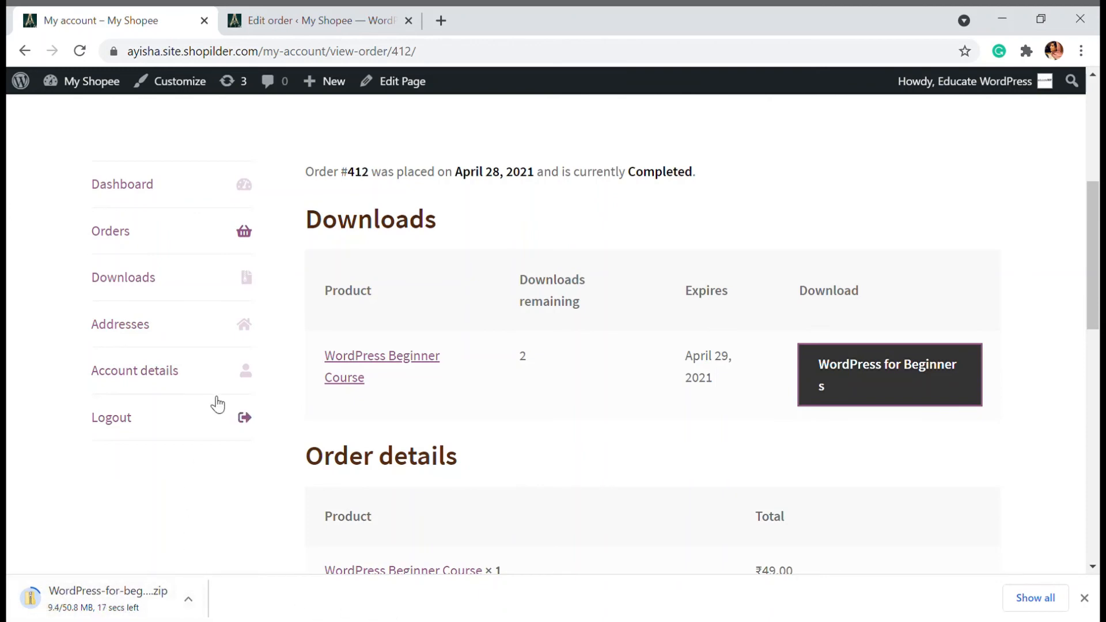
{"action": "left_click", "coordinate": [318, 20]}
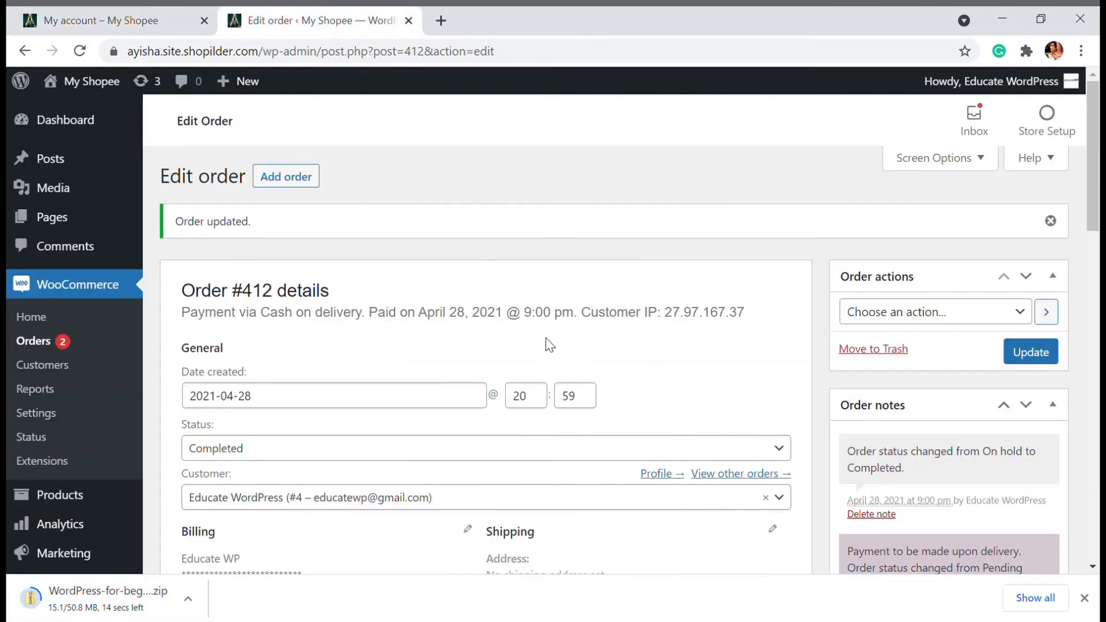
{"action": "scroll", "scroll_direction": "down", "scroll_amount": 3}
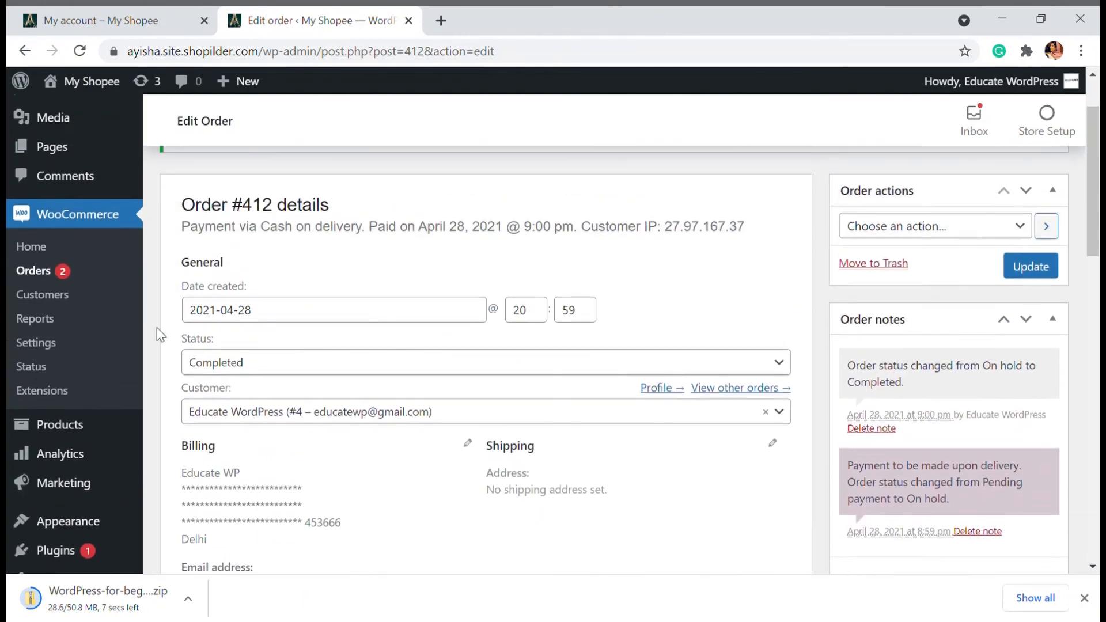
{"action": "mouse_move", "coordinate": [301, 363]}
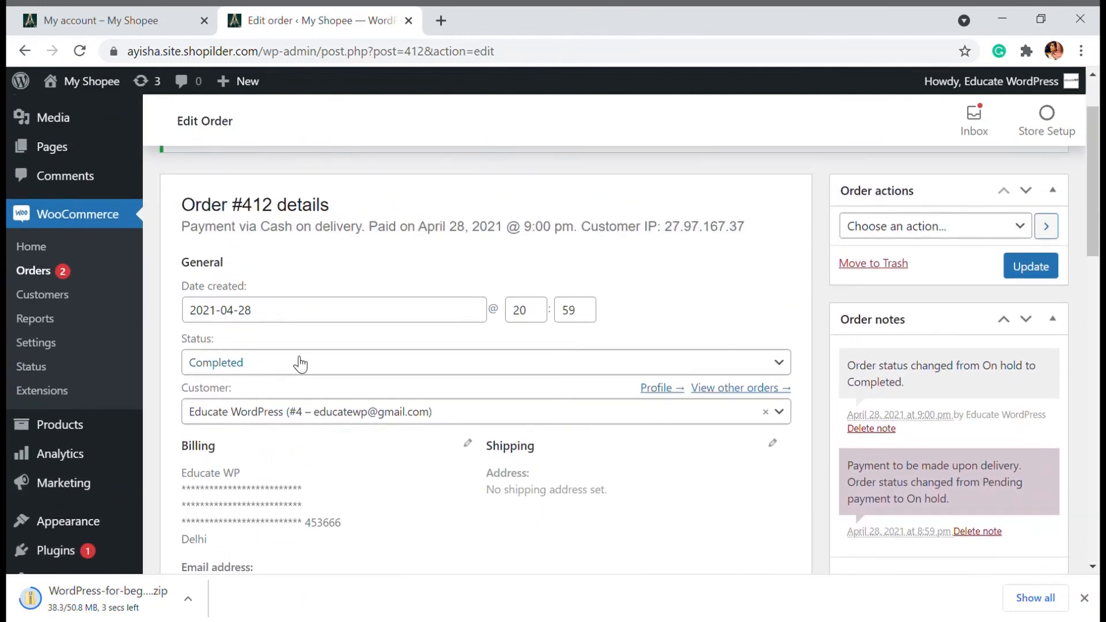
{"action": "scroll", "scroll_direction": "down", "scroll_amount": 3}
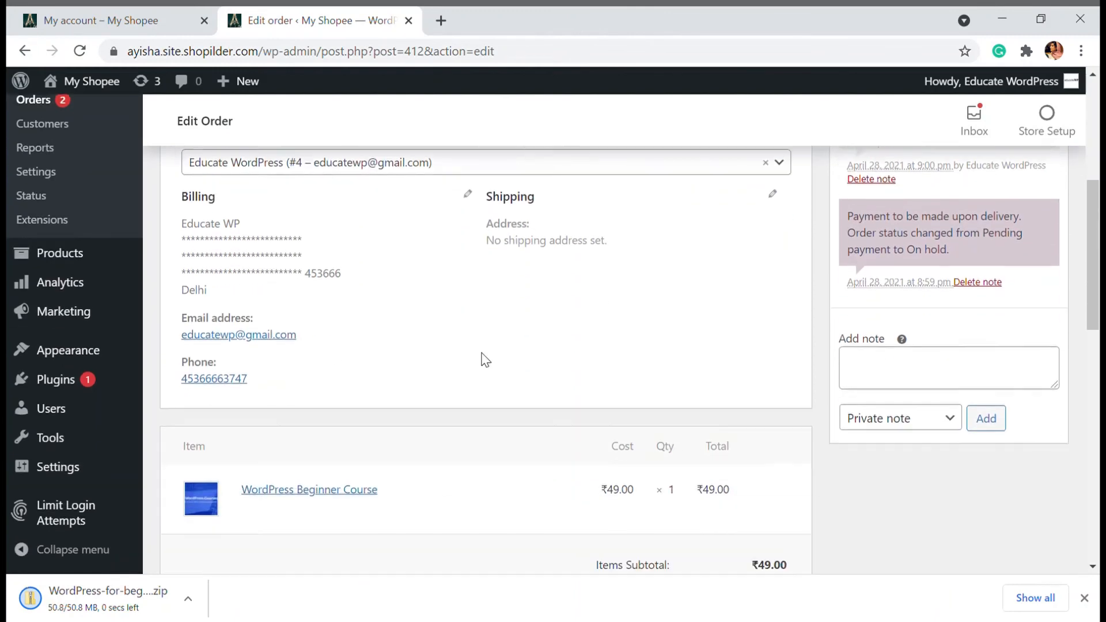
{"action": "scroll", "scroll_direction": "down", "scroll_amount": 3}
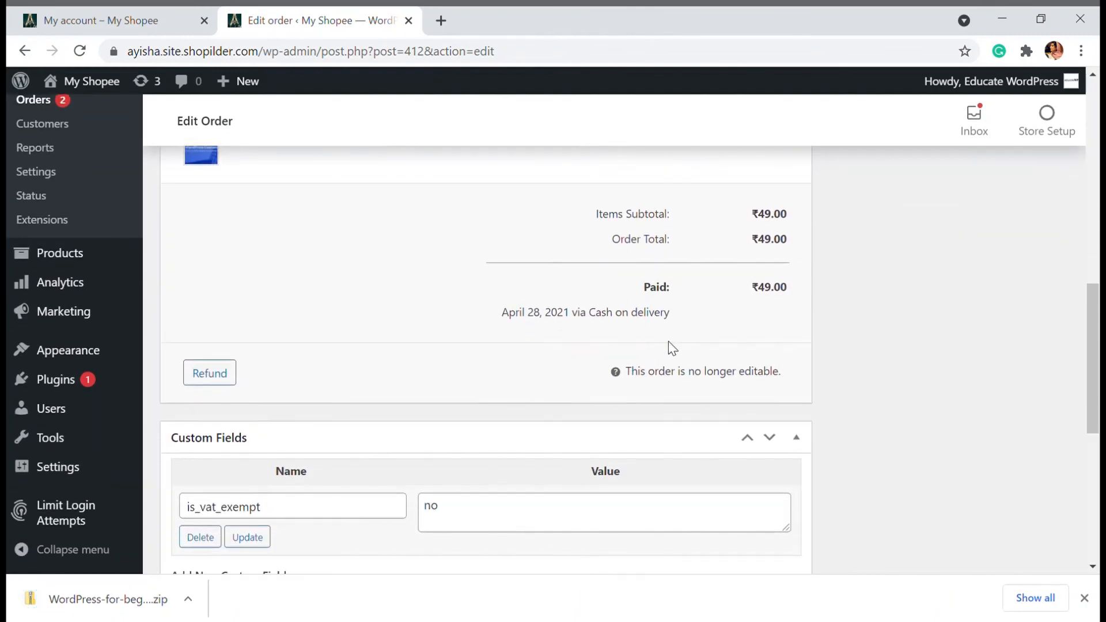
{"action": "mouse_move", "coordinate": [419, 401]}
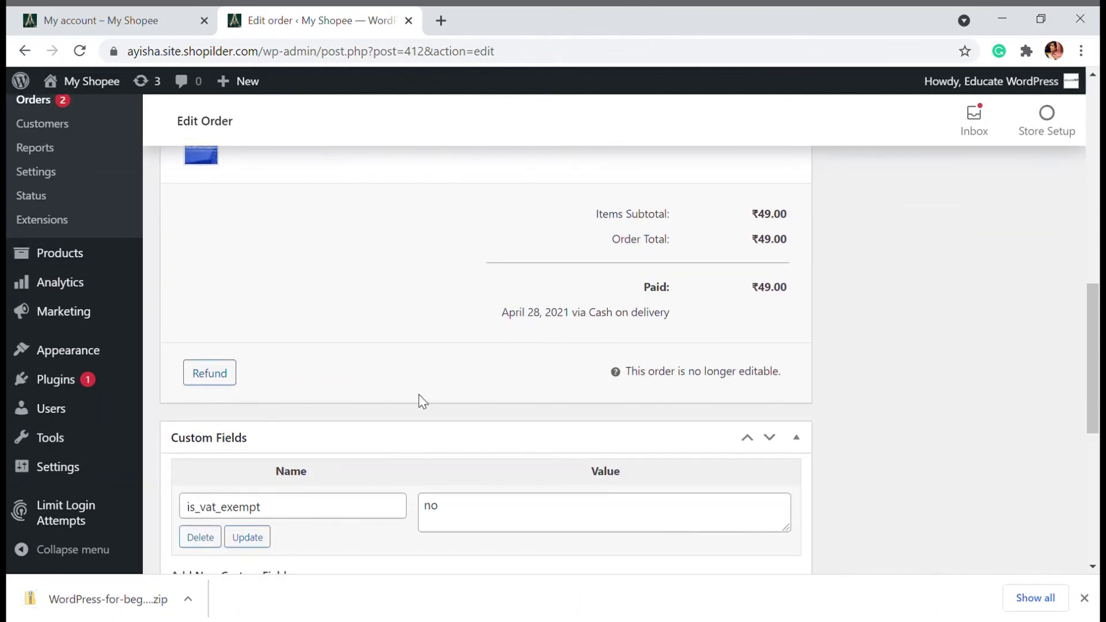
{"action": "scroll", "scroll_direction": "down", "scroll_amount": 3}
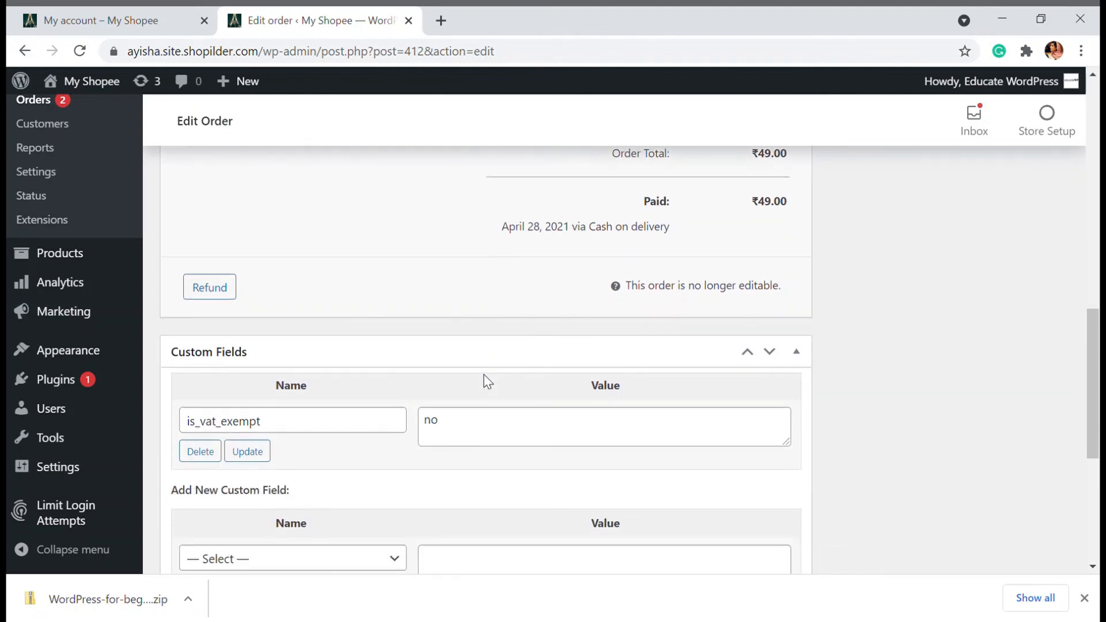
{"action": "scroll", "scroll_direction": "down", "scroll_amount": 3}
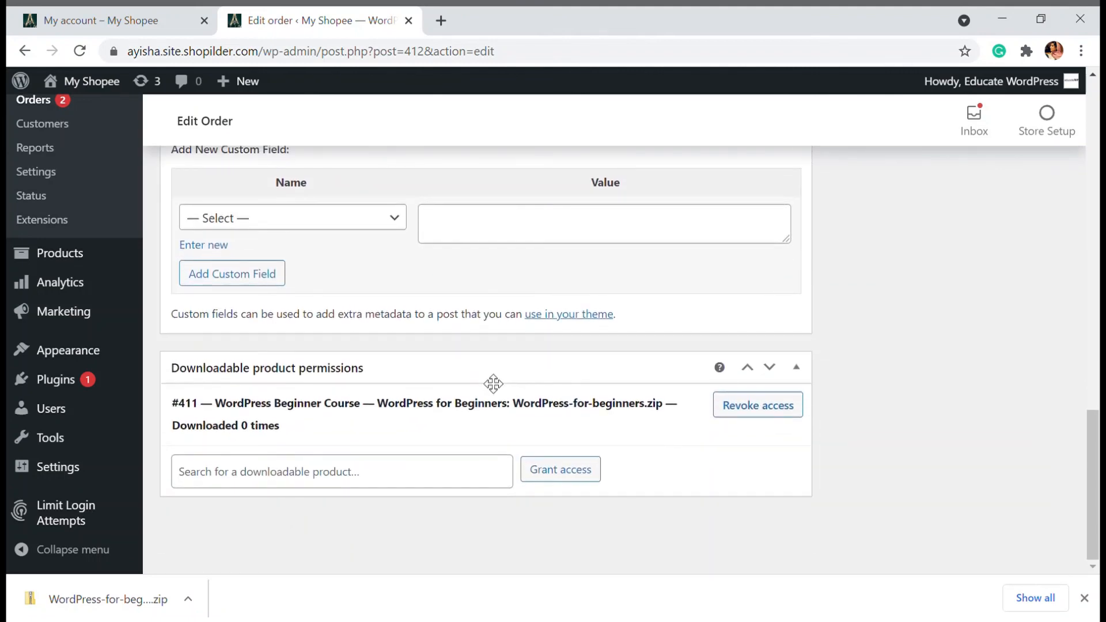
{"action": "scroll", "scroll_direction": "up", "scroll_amount": 3}
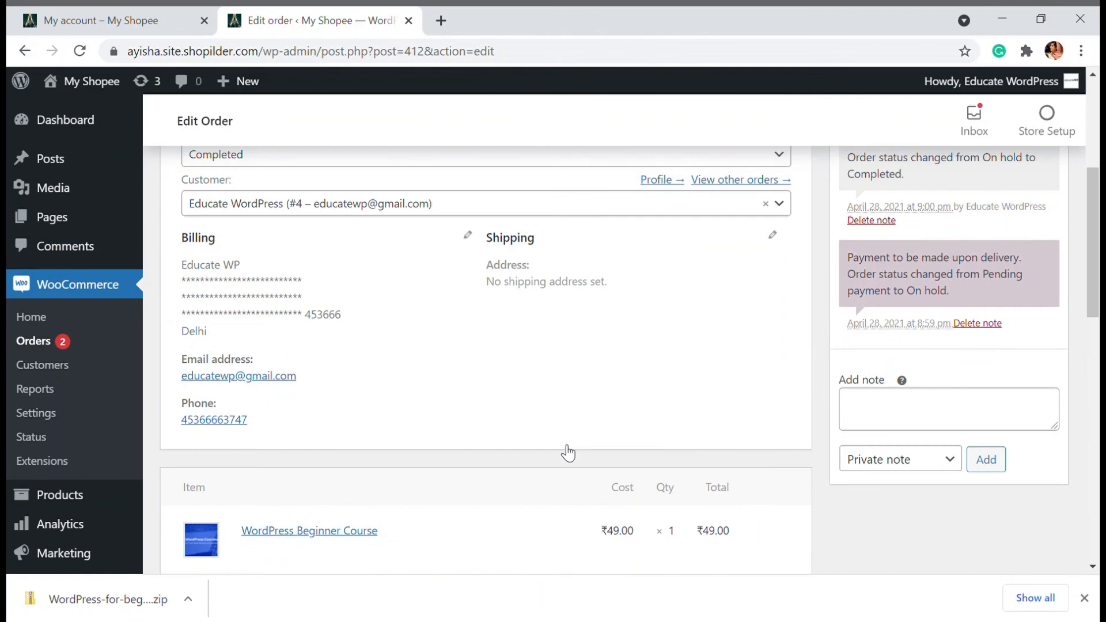
{"action": "scroll", "scroll_direction": "up", "scroll_amount": 3}
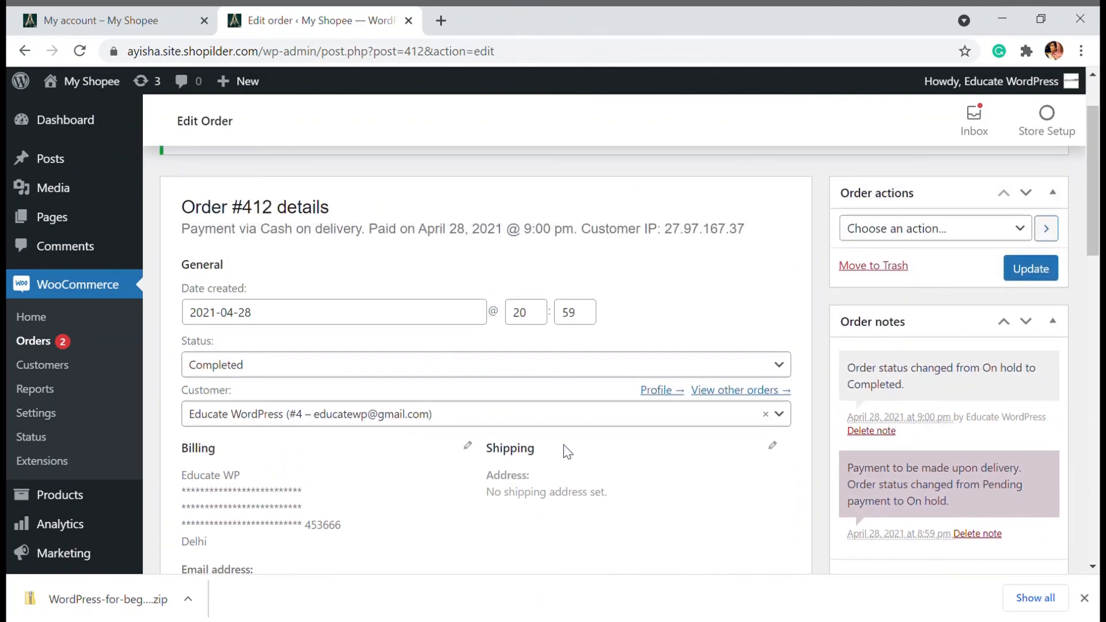
{"action": "left_click", "coordinate": [1029, 269]}
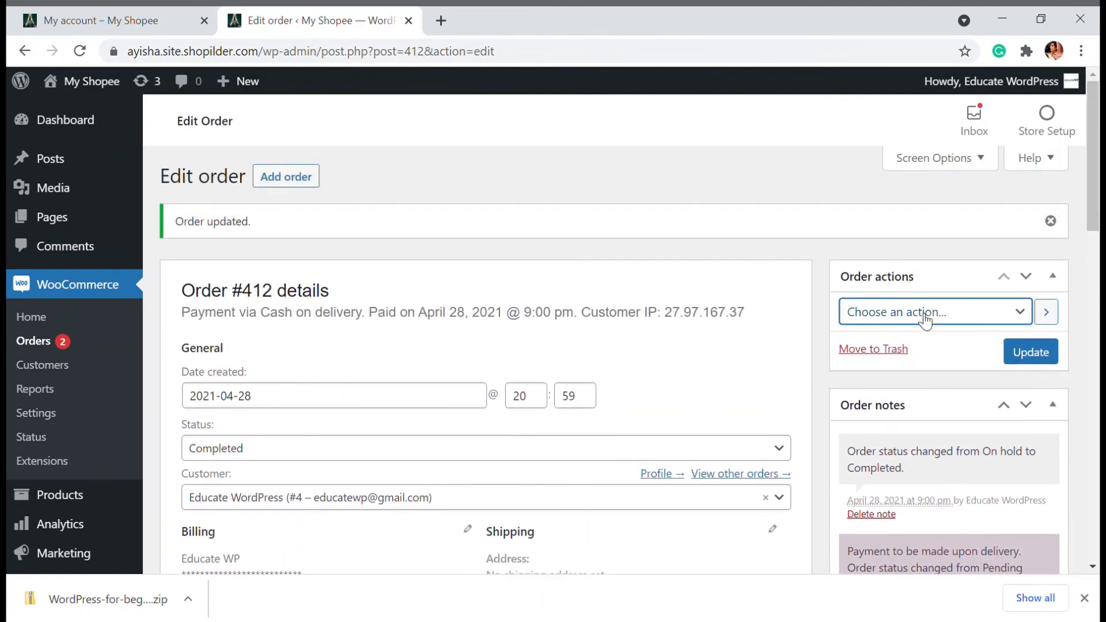
{"action": "mouse_move", "coordinate": [652, 343]}
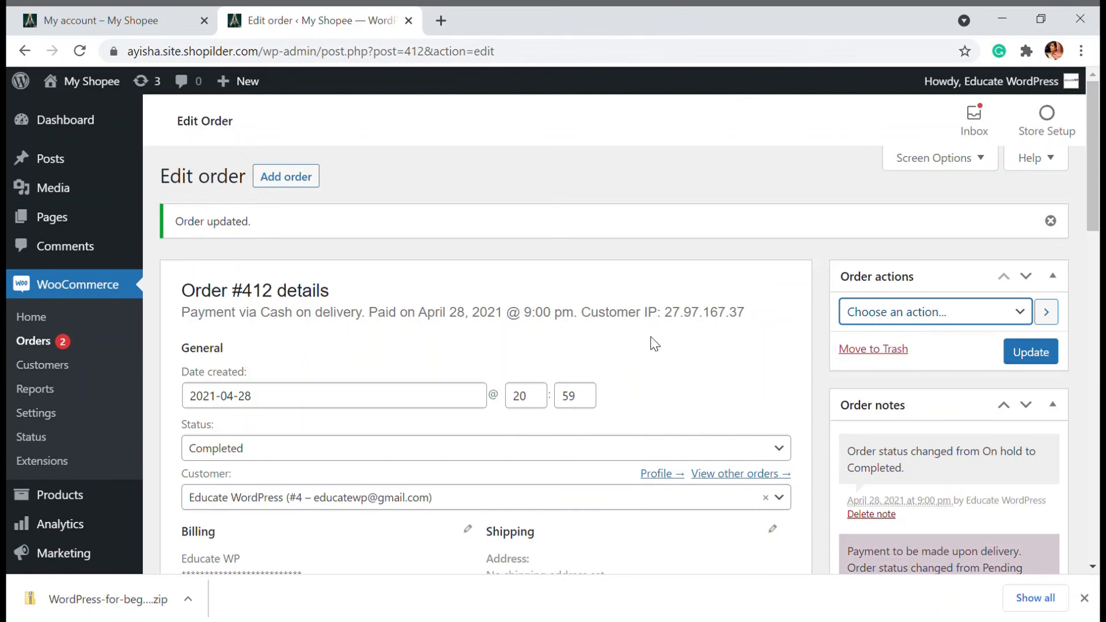
{"action": "scroll", "scroll_direction": "down", "scroll_amount": 3}
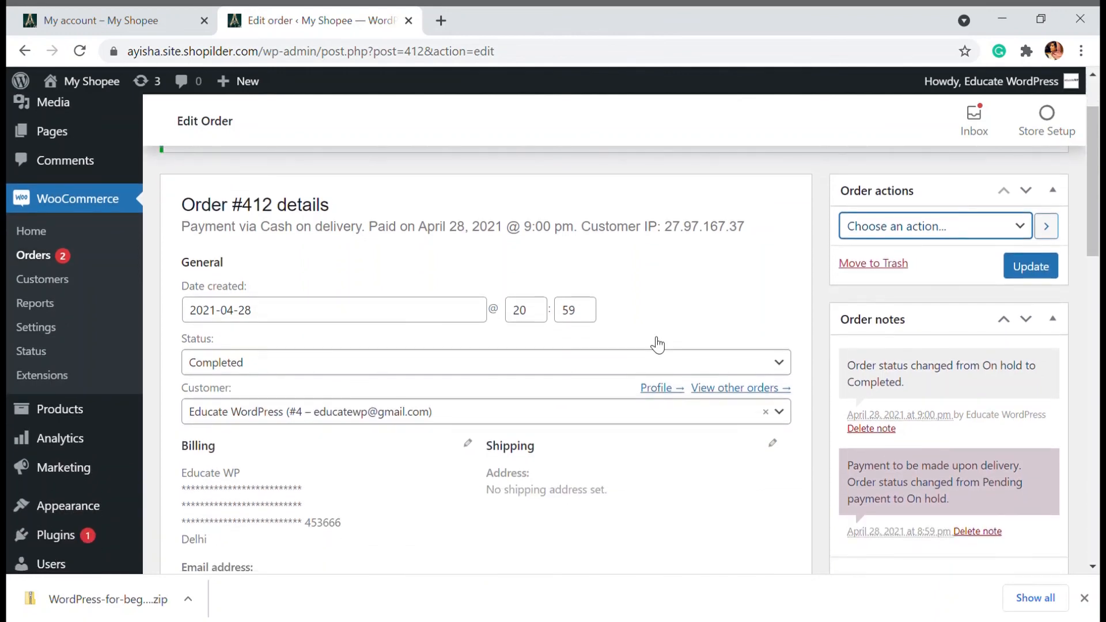
{"action": "scroll", "scroll_direction": "down", "scroll_amount": 3}
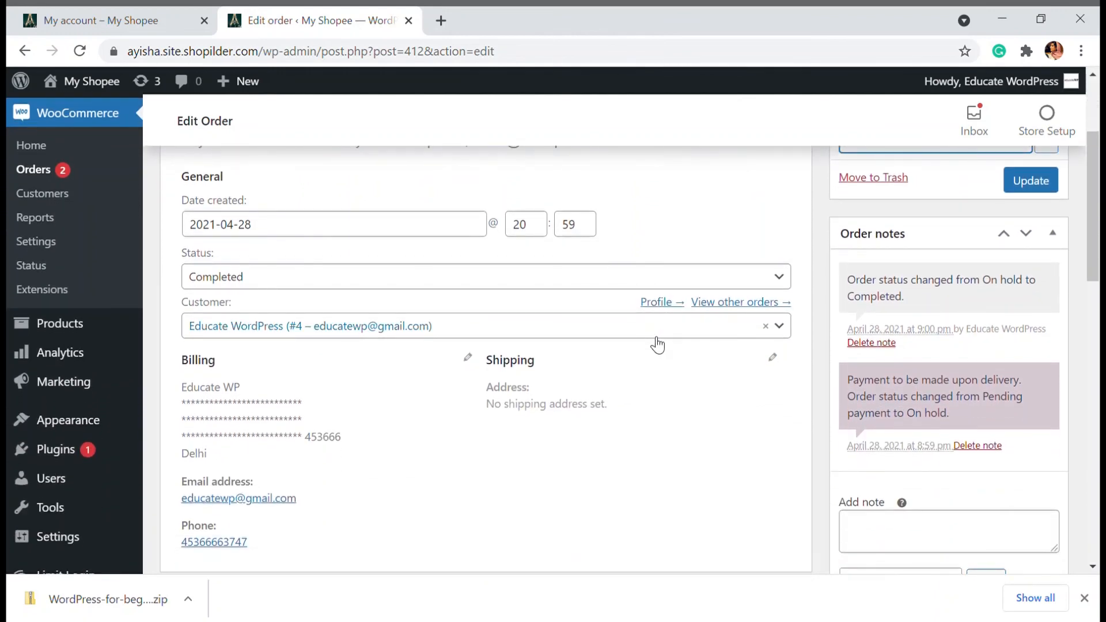
{"action": "mouse_move", "coordinate": [650, 345]}
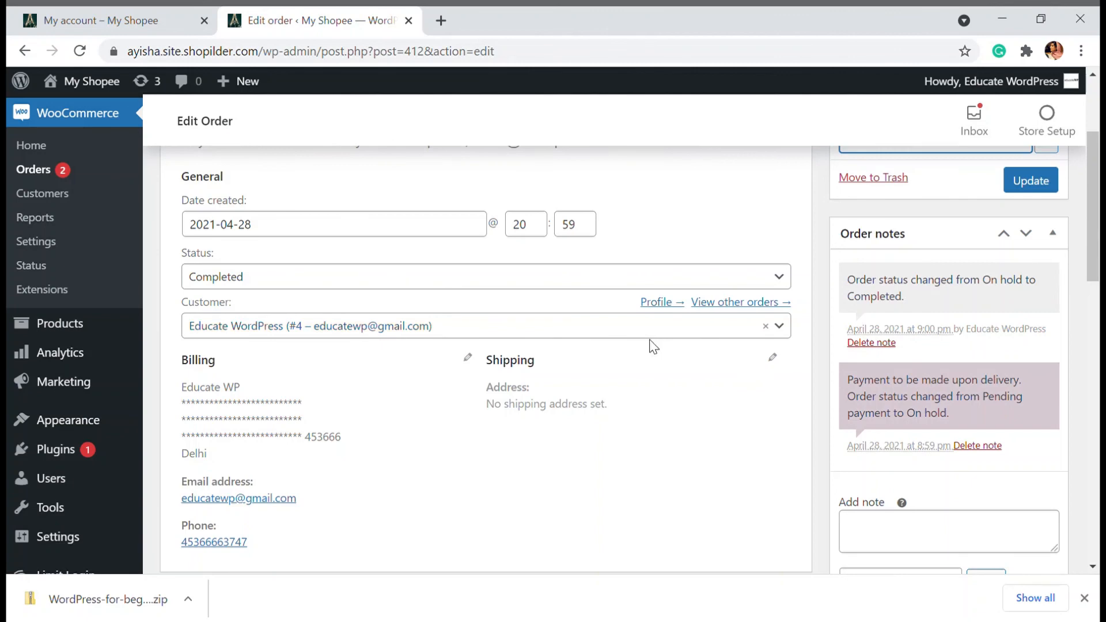
{"action": "mouse_move", "coordinate": [661, 342]}
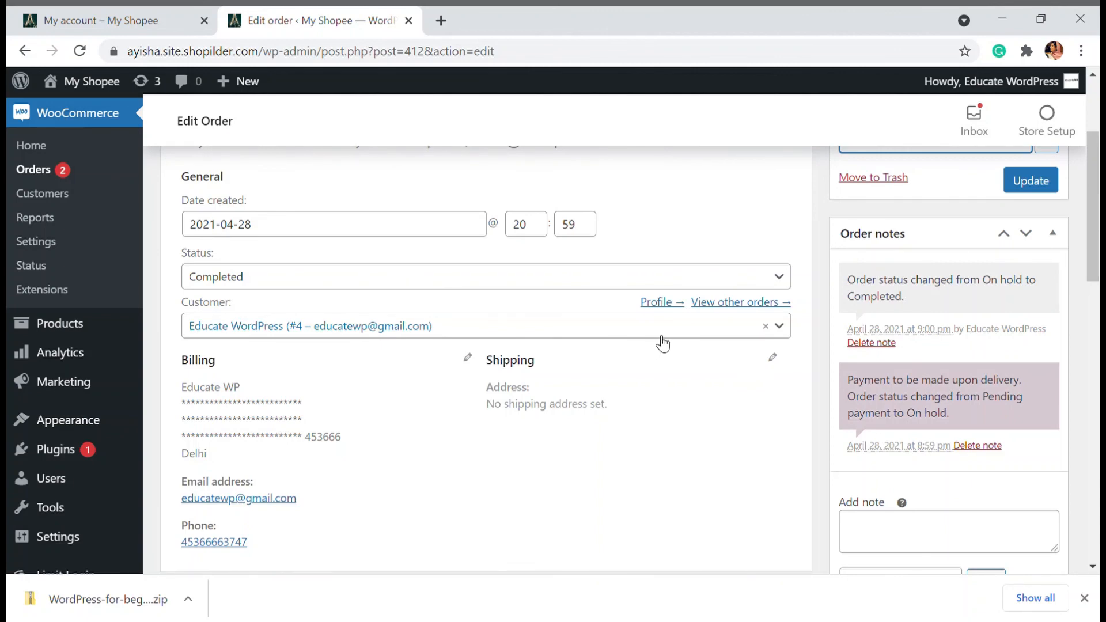
{"action": "scroll", "scroll_direction": "down", "scroll_amount": 3}
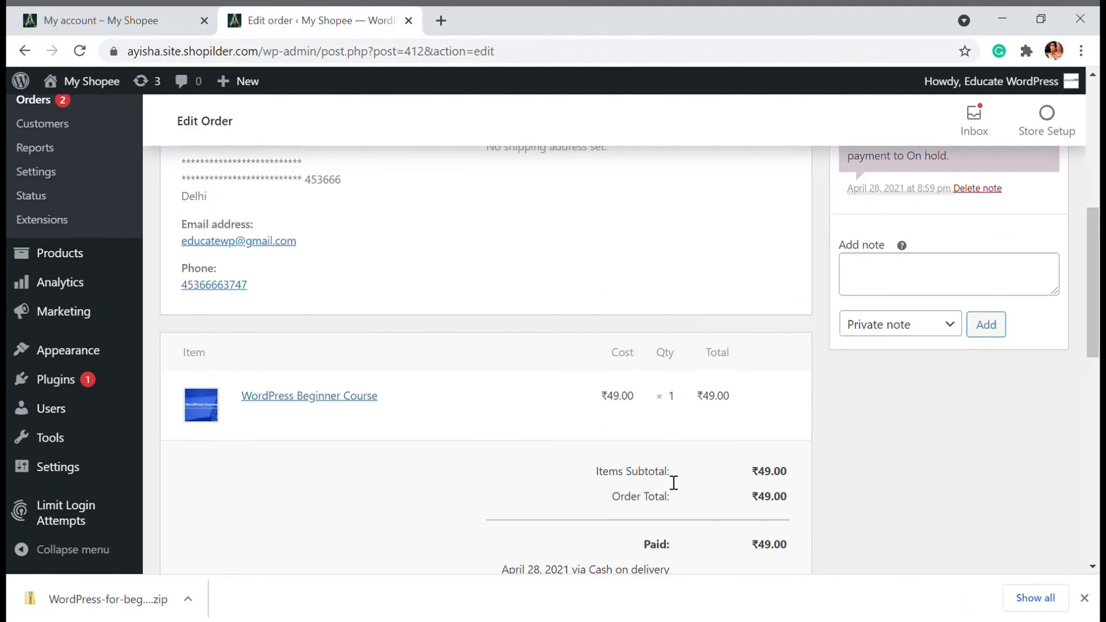
{"action": "mouse_move", "coordinate": [665, 276]}
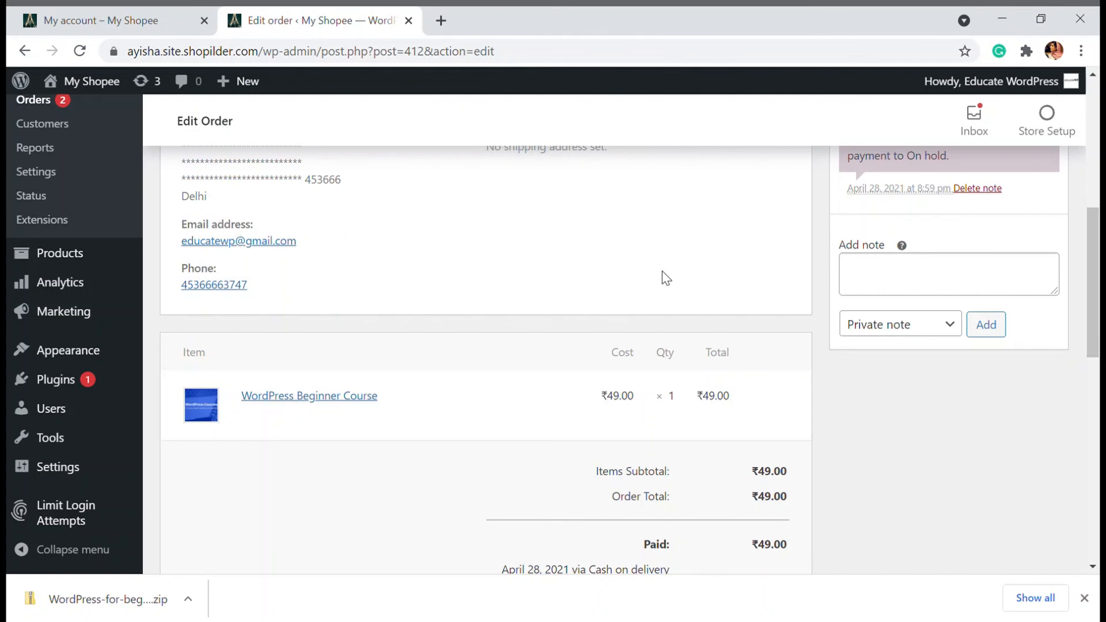
{"action": "scroll", "scroll_direction": "up", "scroll_amount": 3}
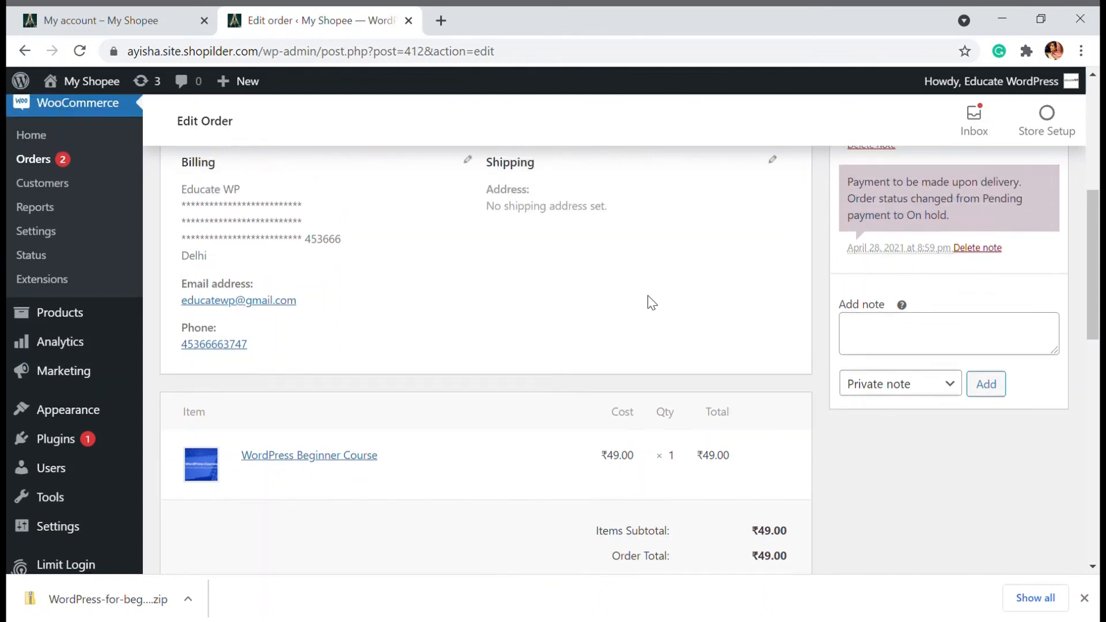
{"action": "scroll", "scroll_direction": "up", "scroll_amount": 3}
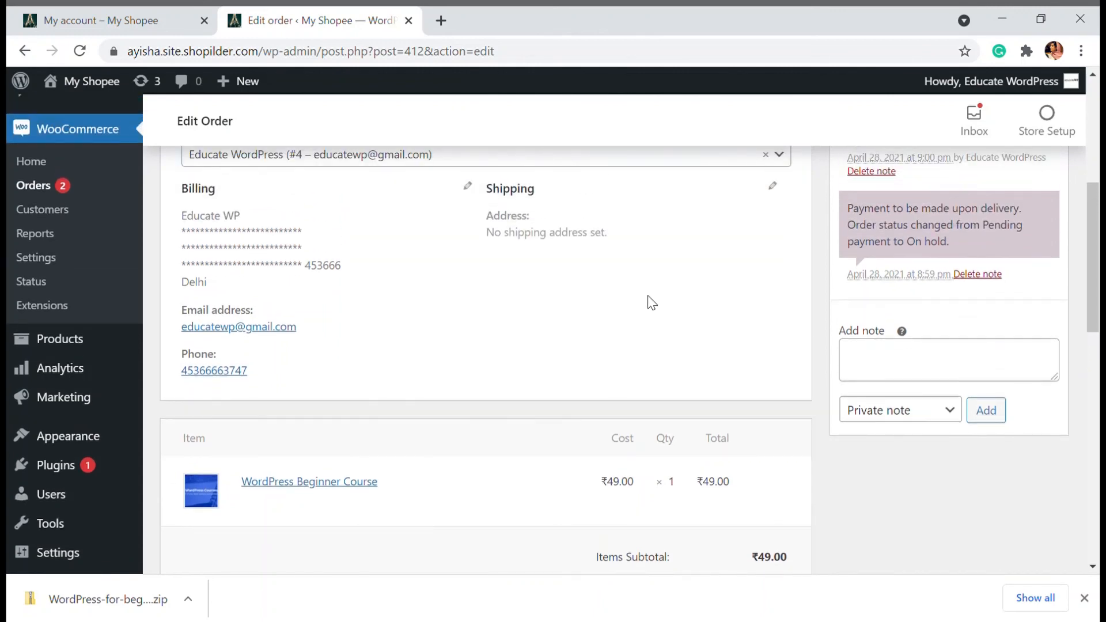